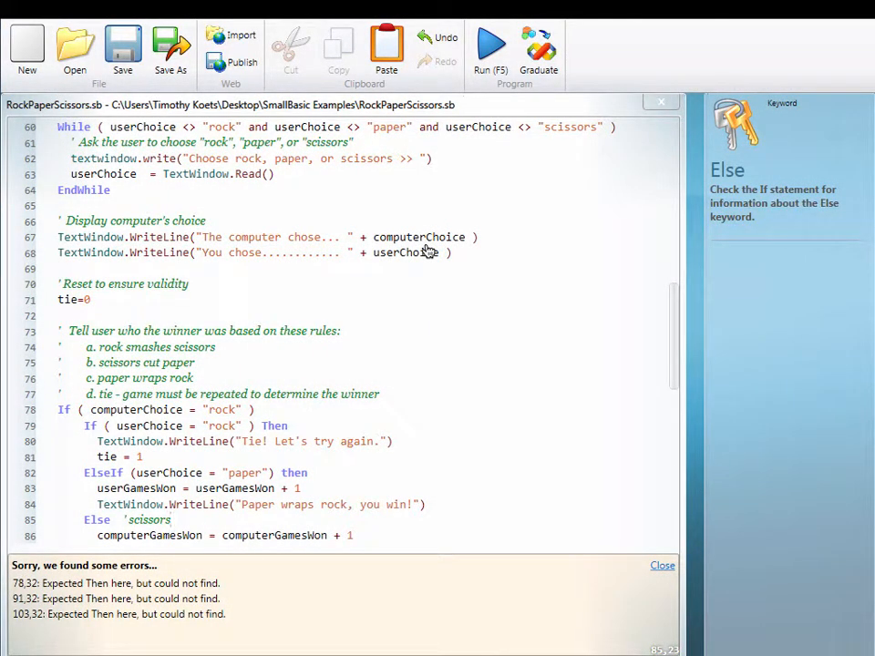
pyautogui.moveTo(51, 560)
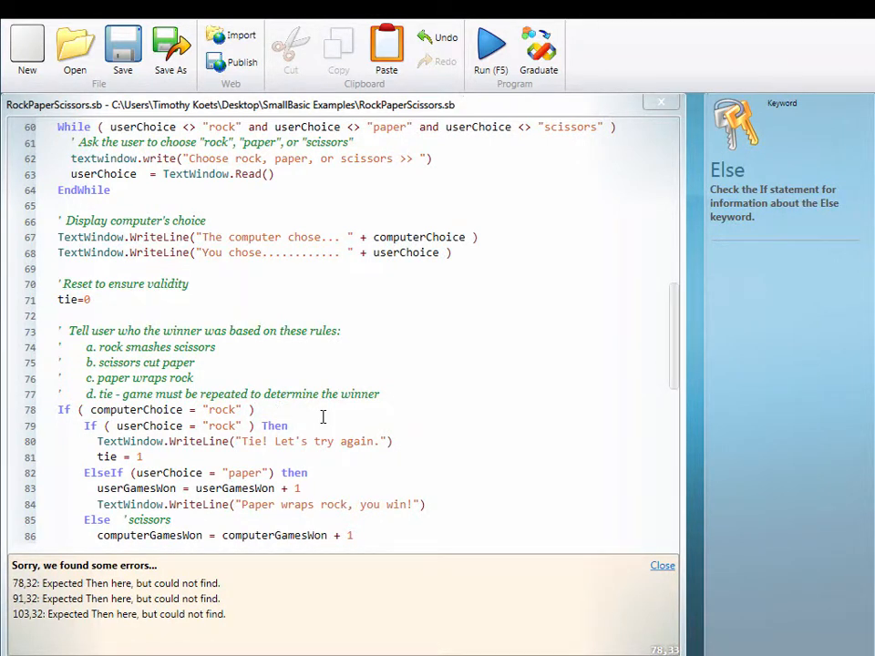
# - Add the missing Then keyword to the flagged If lines at 78 and 91
pyautogui.write('then')
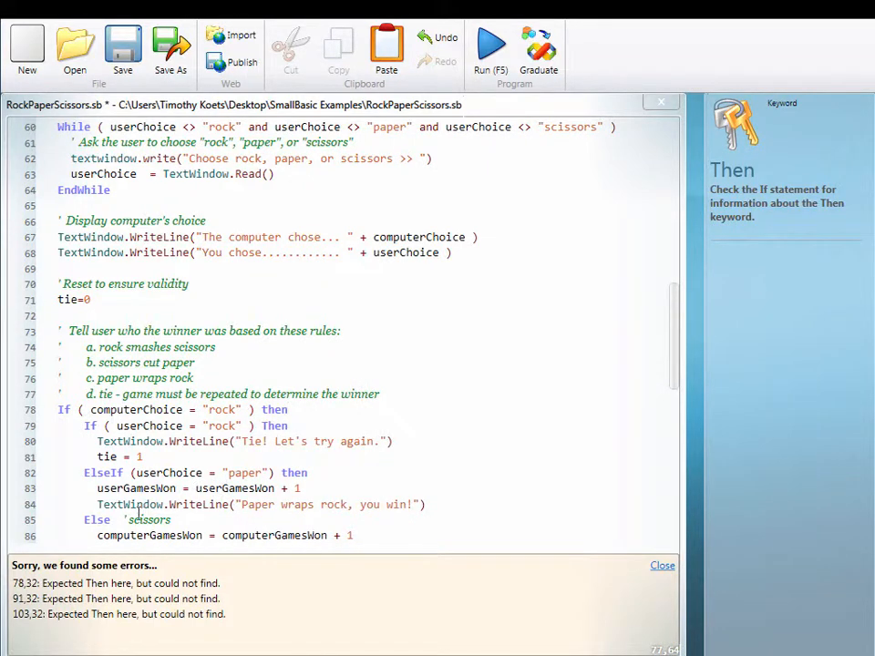
pyautogui.click(115, 598)
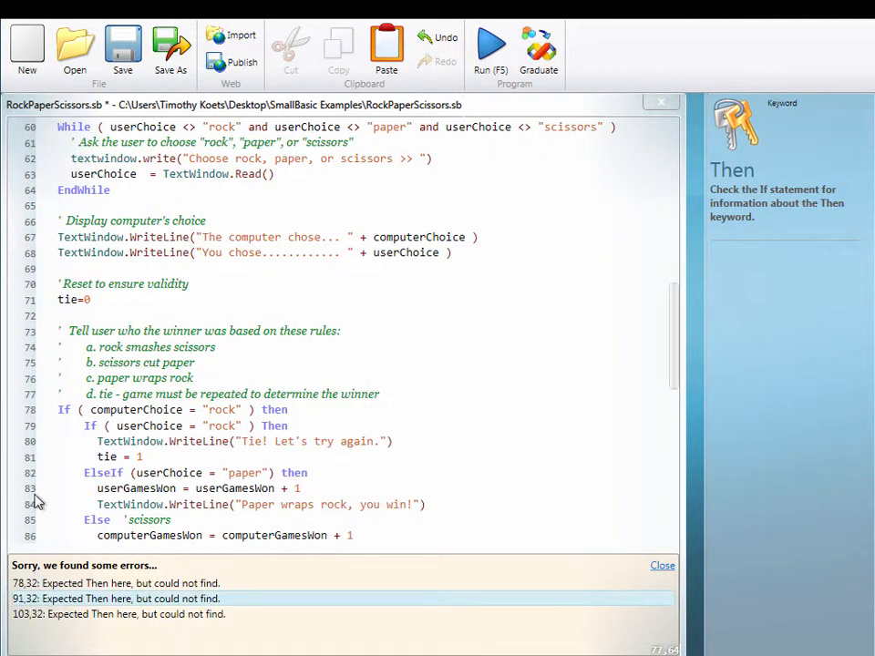
pyautogui.scroll(-3)
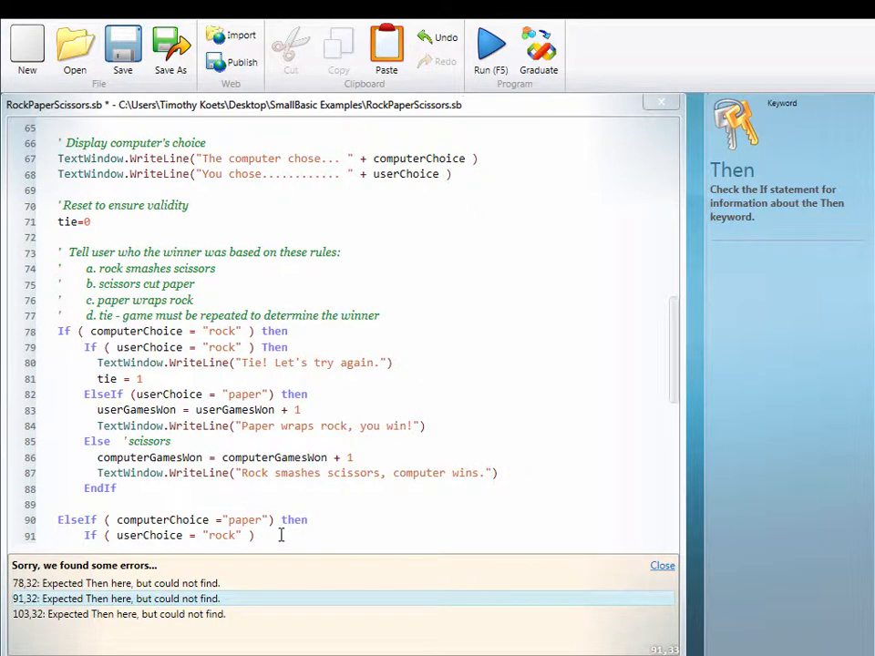
pyautogui.write('then')
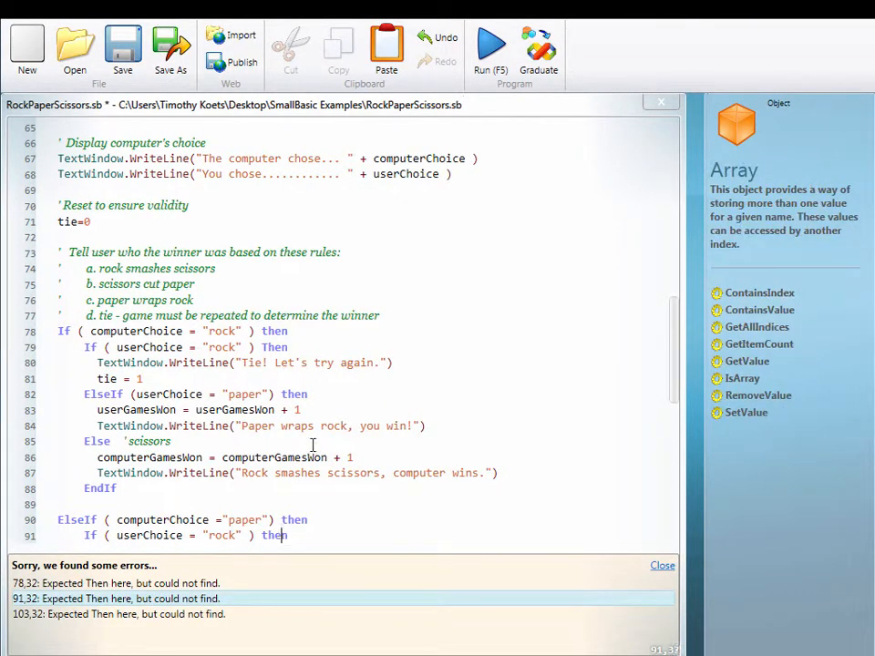
# - Add the missing Then keyword to the flagged If line at 103
pyautogui.scroll(-3)
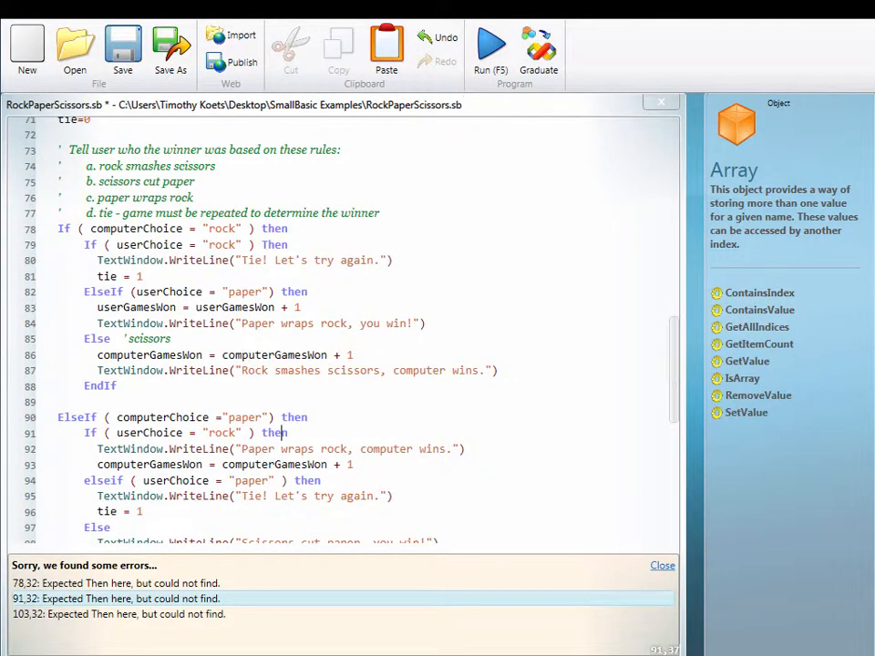
pyautogui.scroll(-3)
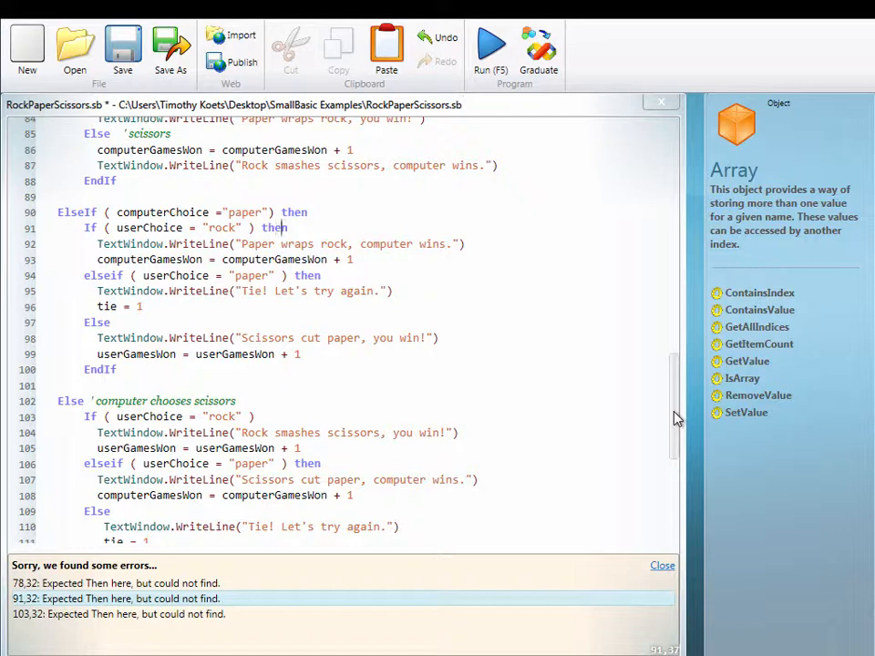
pyautogui.scroll(-3)
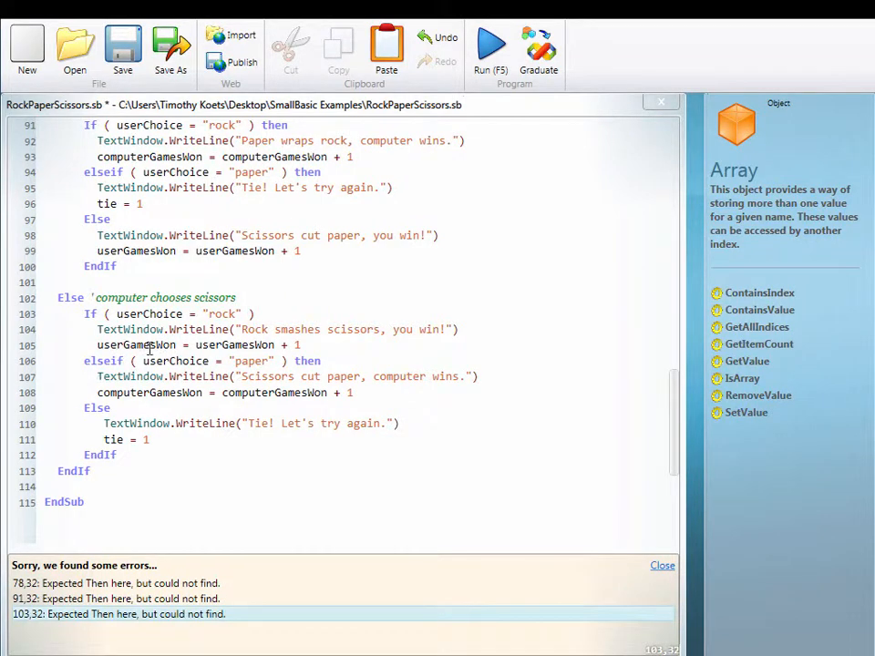
pyautogui.moveTo(271, 308)
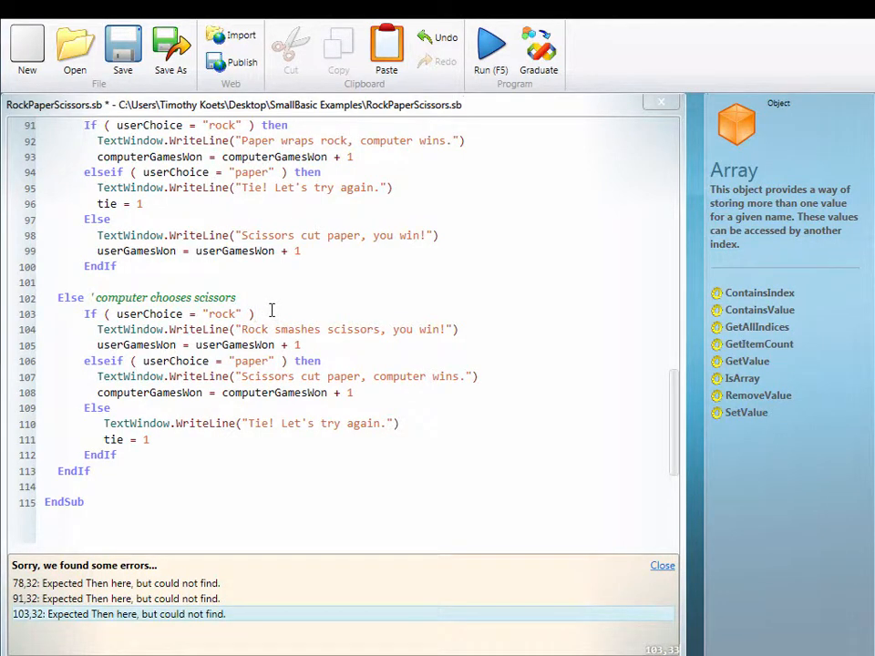
pyautogui.write('then')
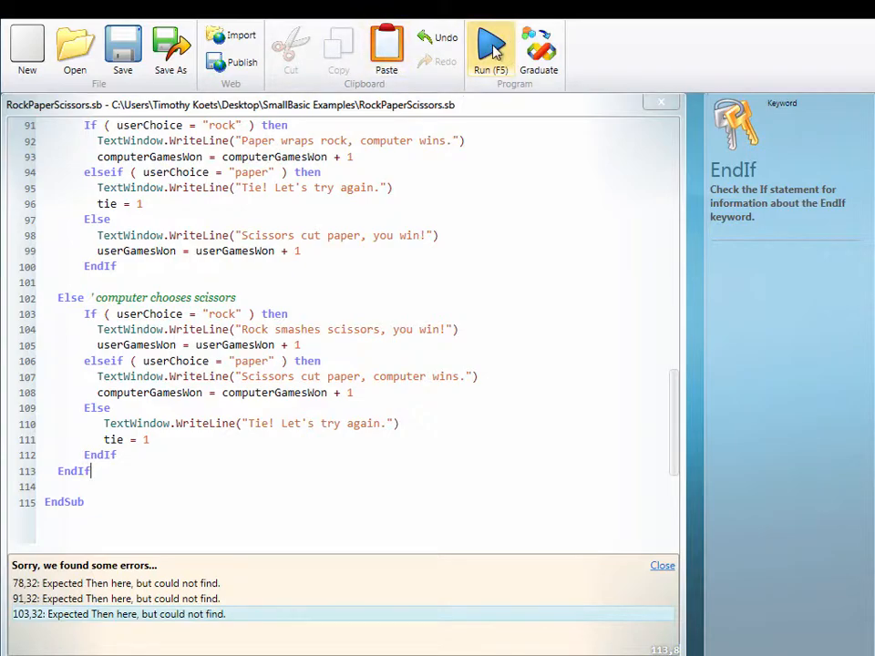
# - Run the game, play rock, answer n to replay, and end the program when it prompts again
pyautogui.click(490, 51)
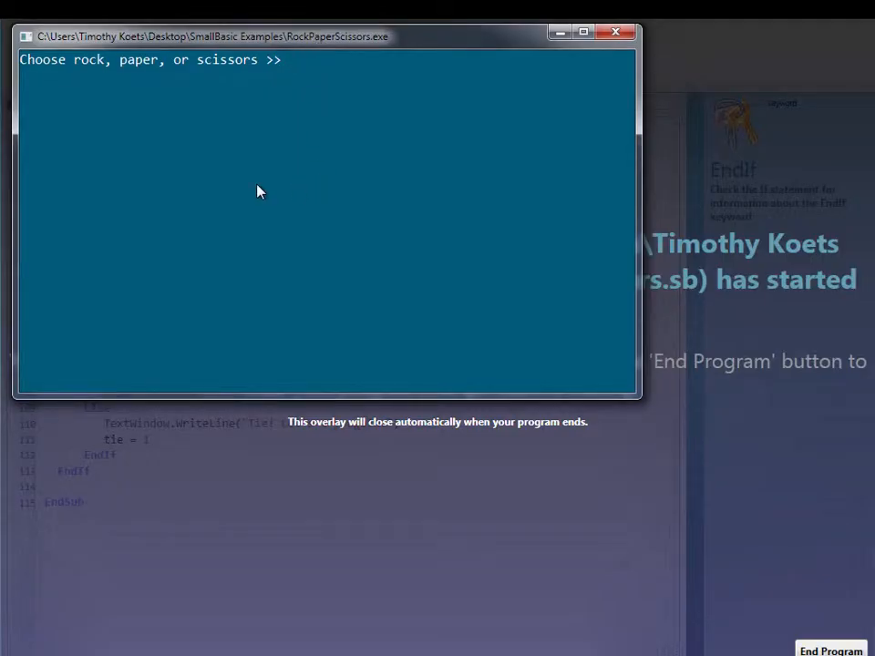
pyautogui.write('rock')
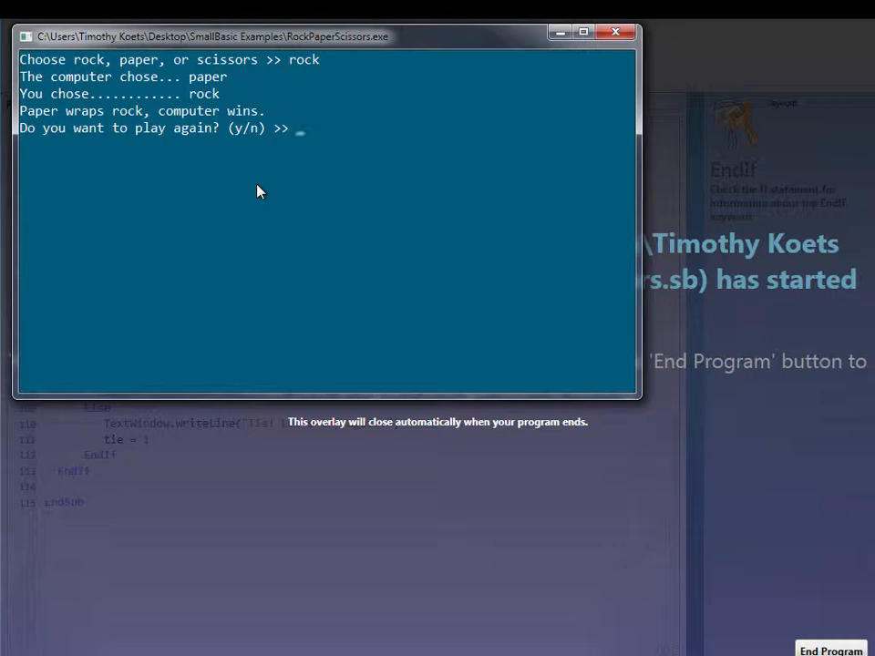
pyautogui.write('n')
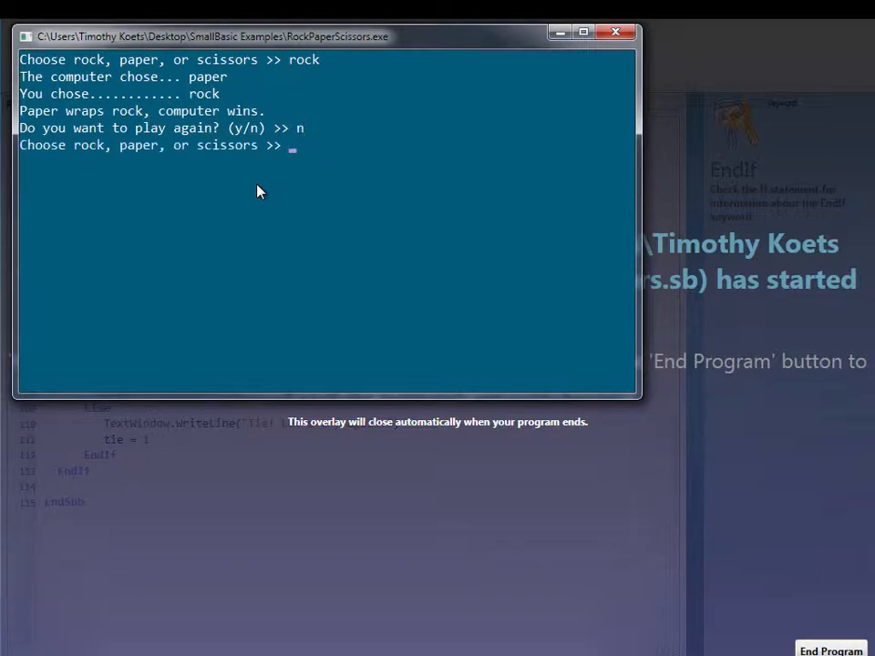
pyautogui.moveTo(259, 136)
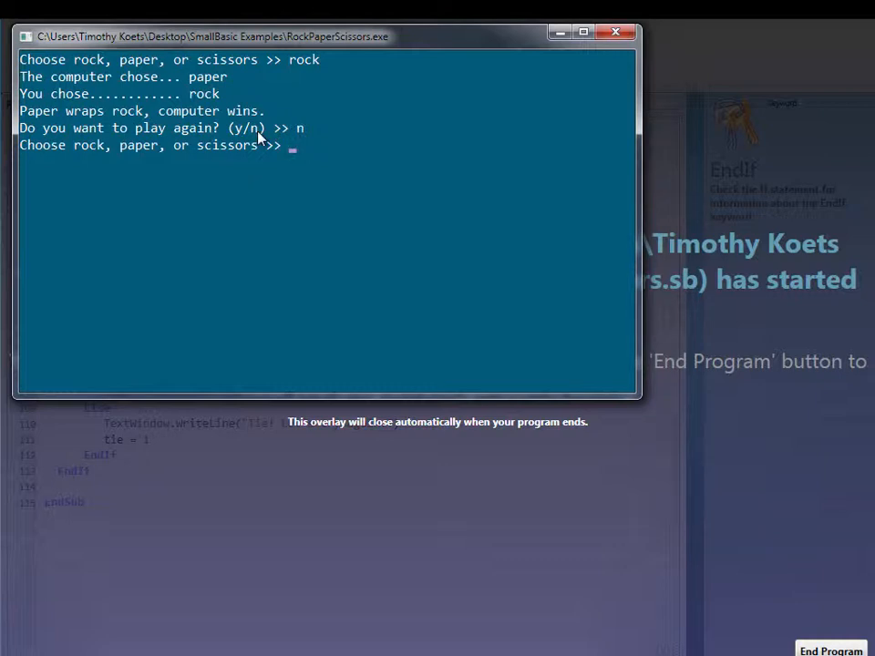
pyautogui.click(829, 648)
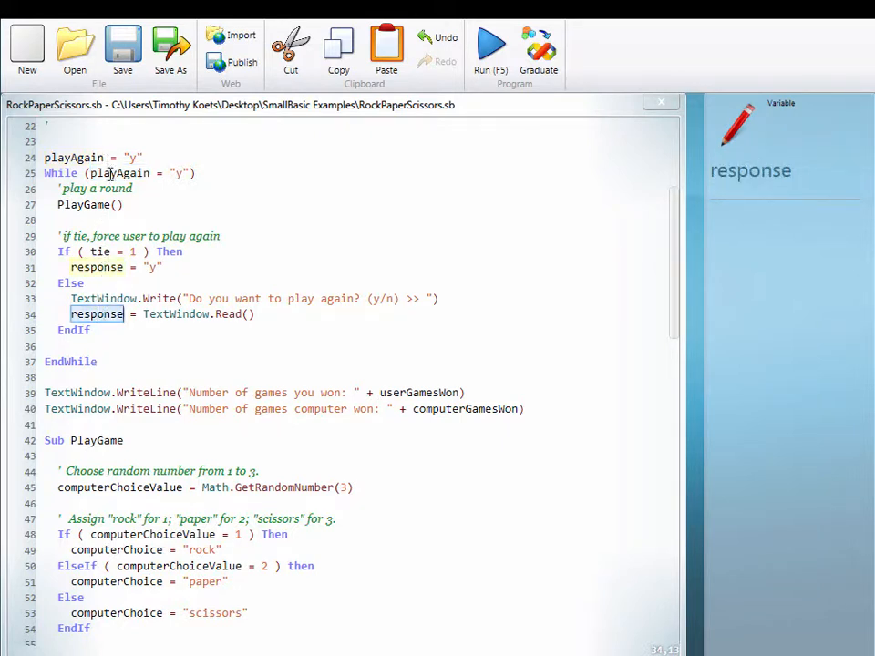
# - Assign the replay answer to playAgain instead of response on lines 31 and 34, save and relaunch
pyautogui.click(117, 173)
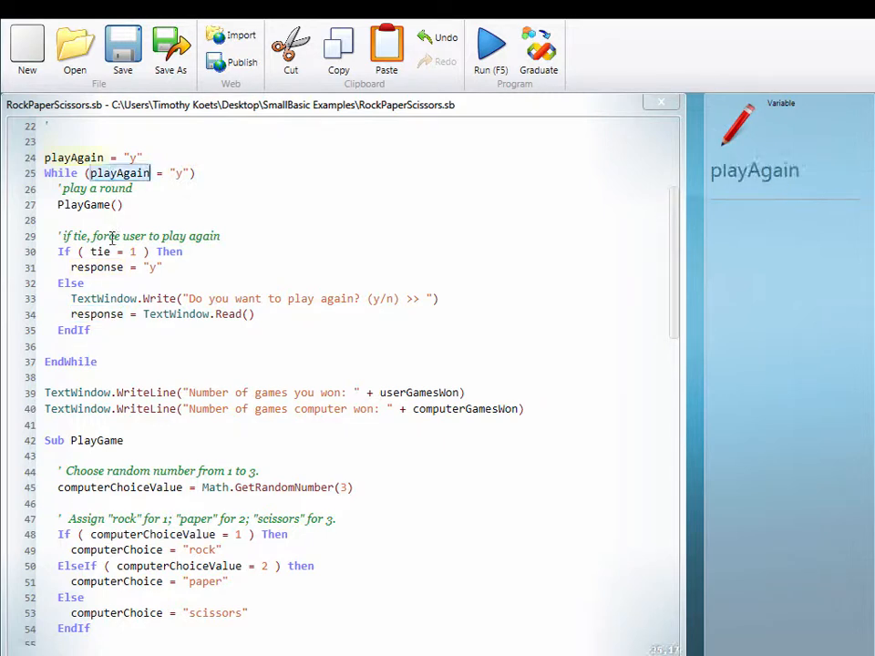
pyautogui.doubleClick(95, 267)
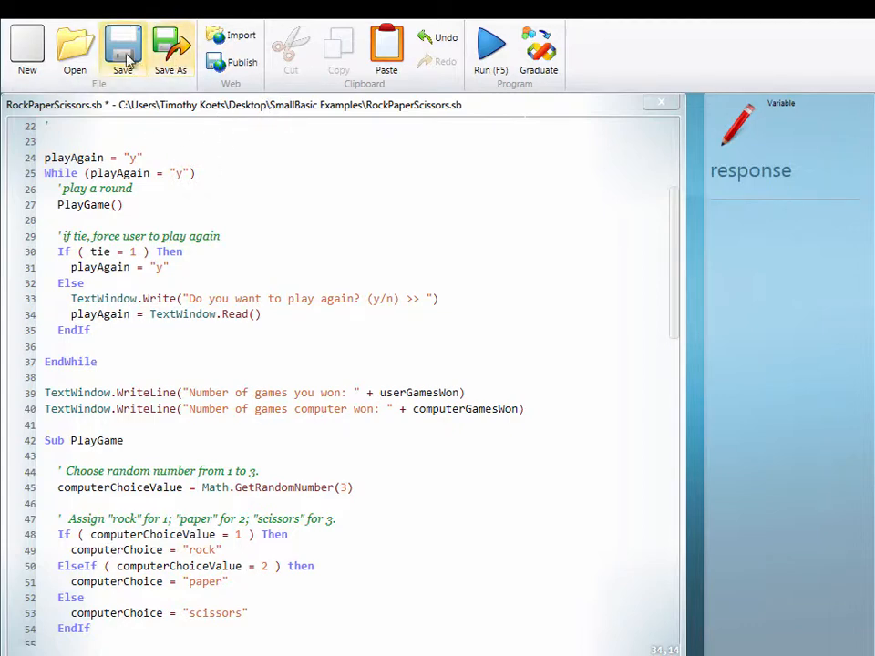
pyautogui.click(488, 45)
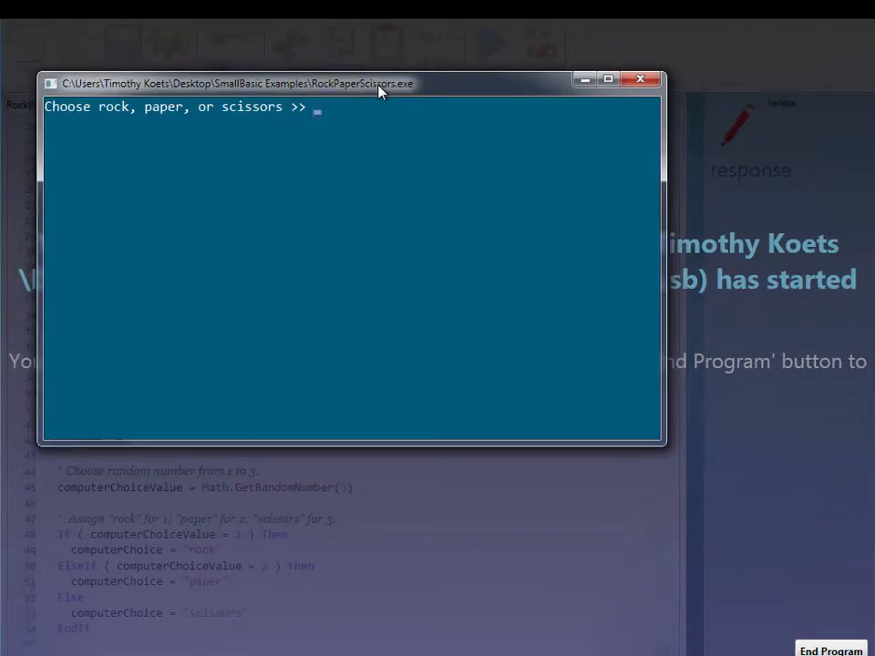
# - Play rock three times, answer n, and read the closing tally of 1 game won to 0
pyautogui.write('rock')
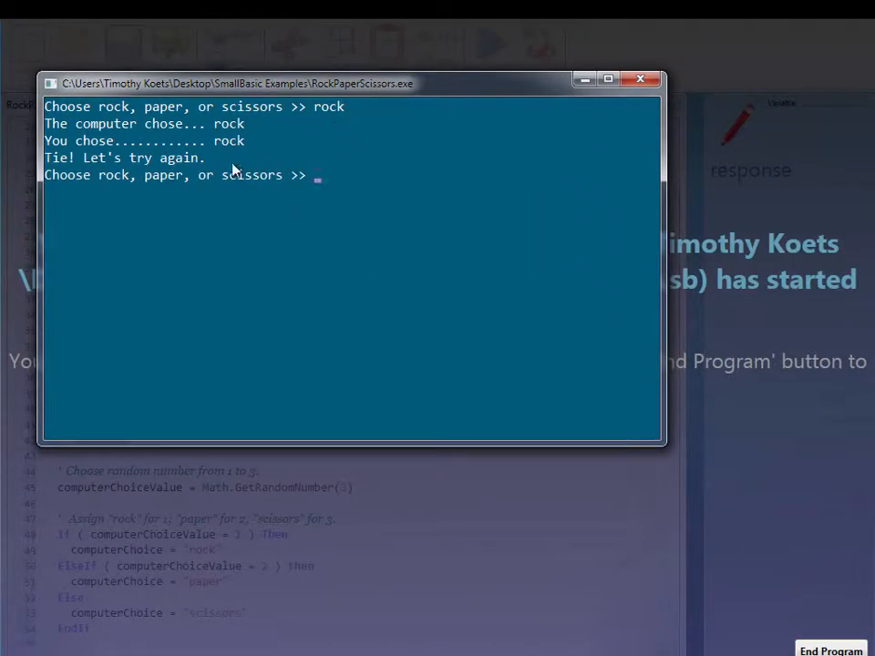
pyautogui.moveTo(499, 211)
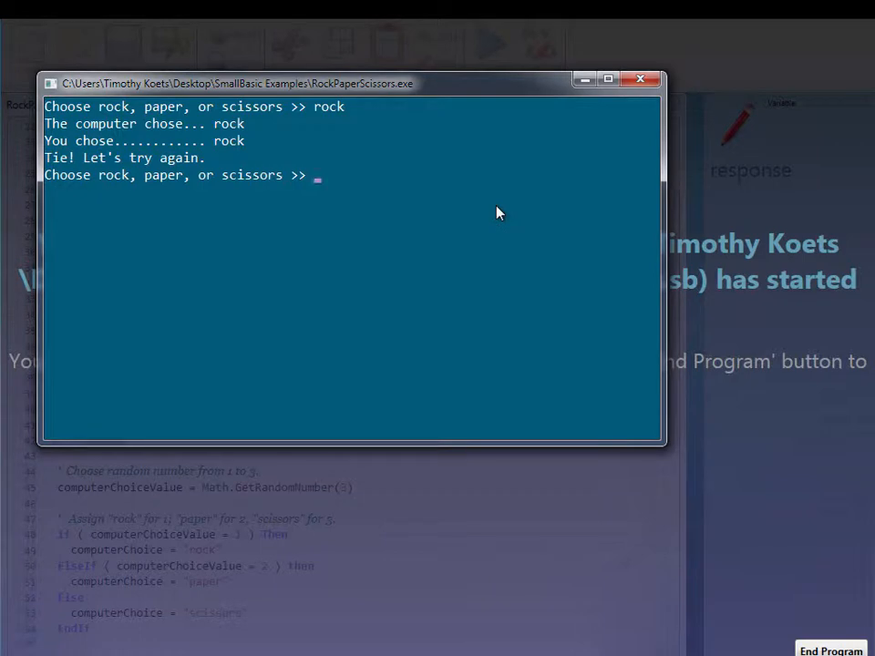
pyautogui.write('rock')
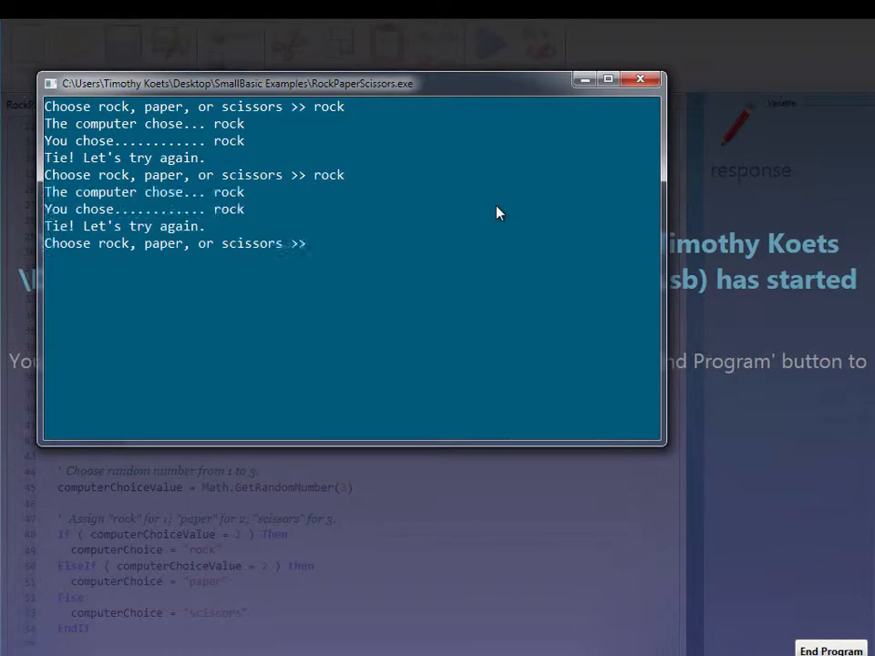
pyautogui.write('rock')
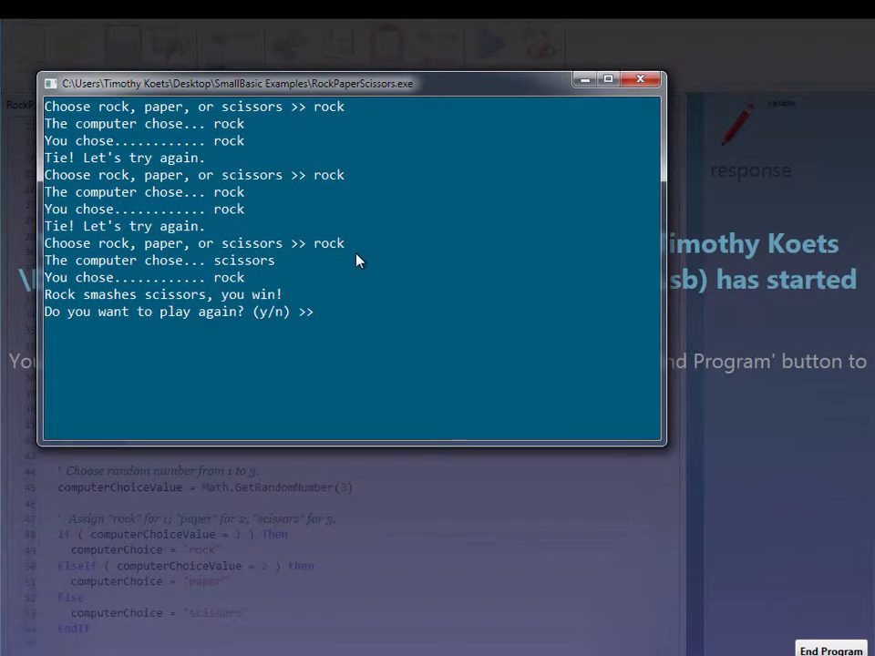
pyautogui.moveTo(368, 319)
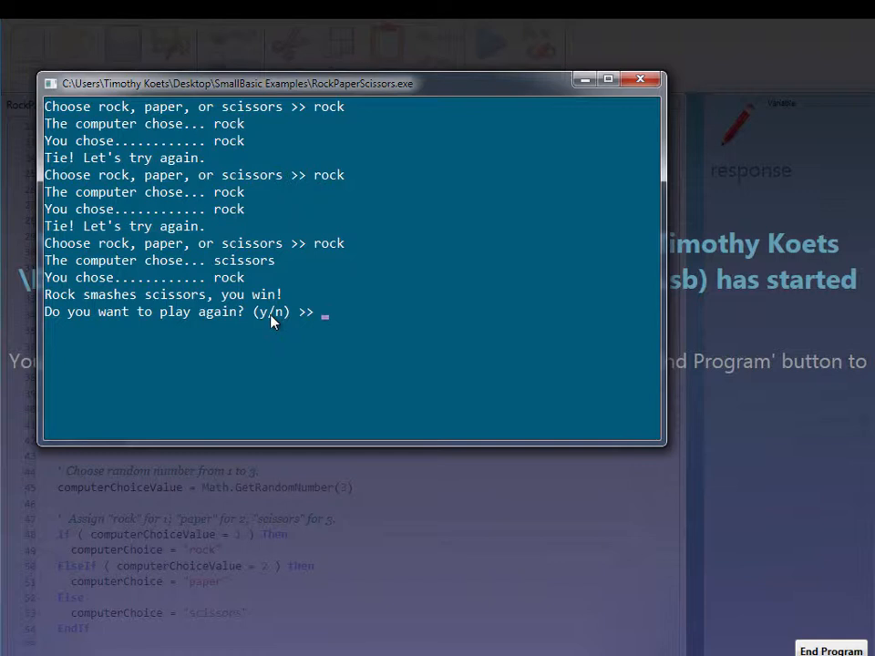
pyautogui.moveTo(455, 350)
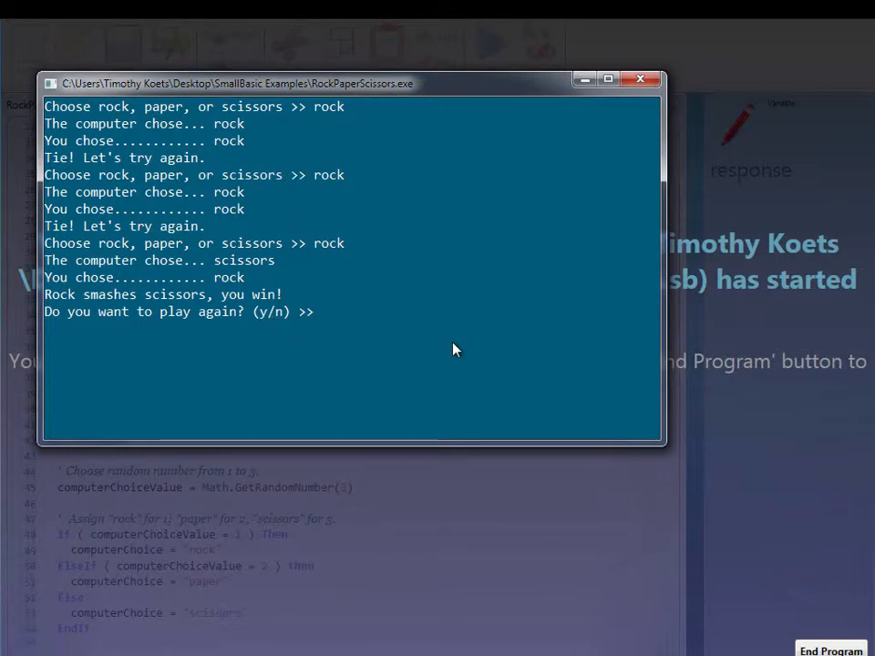
pyautogui.write('n')
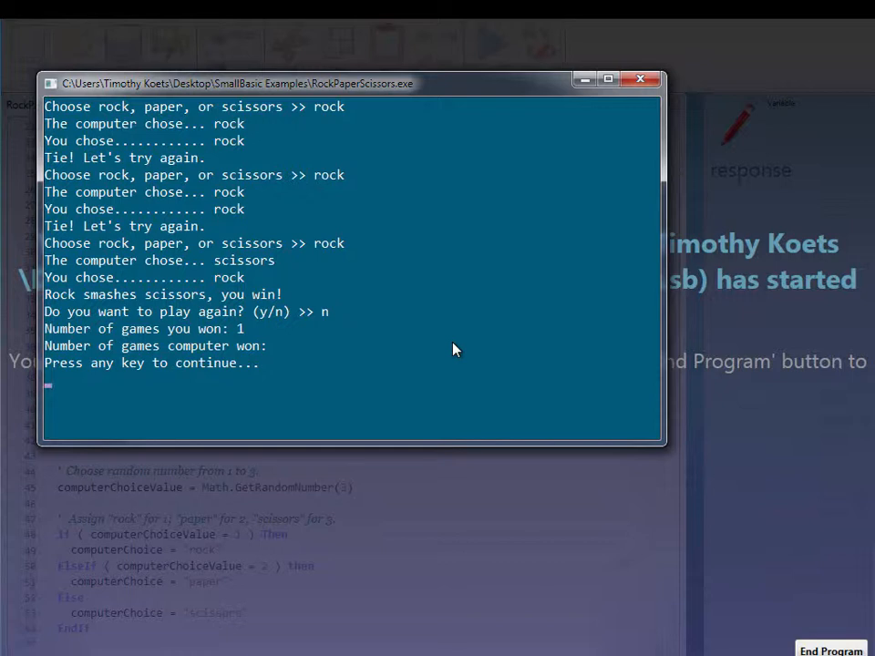
pyautogui.moveTo(235, 347)
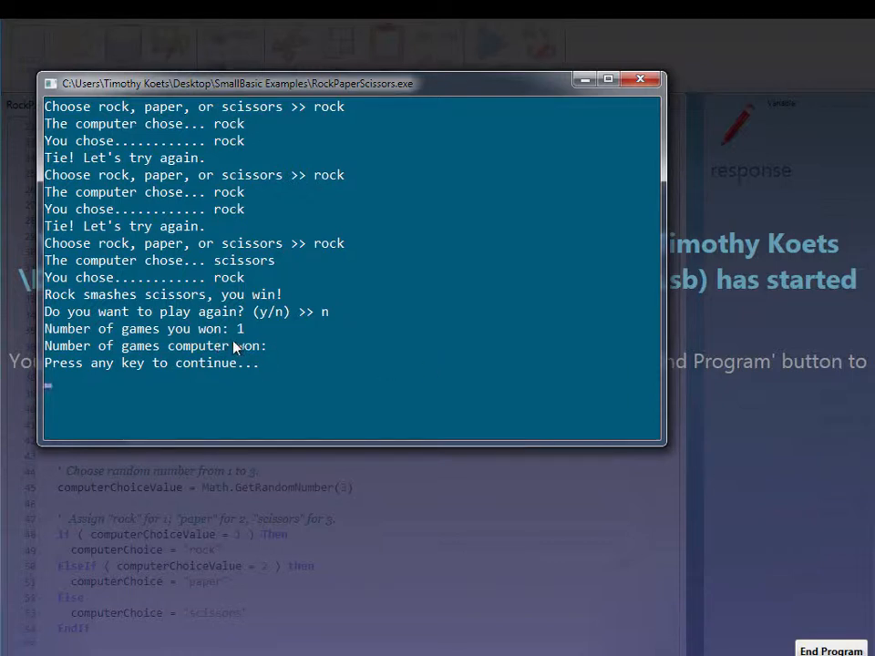
pyautogui.moveTo(285, 346)
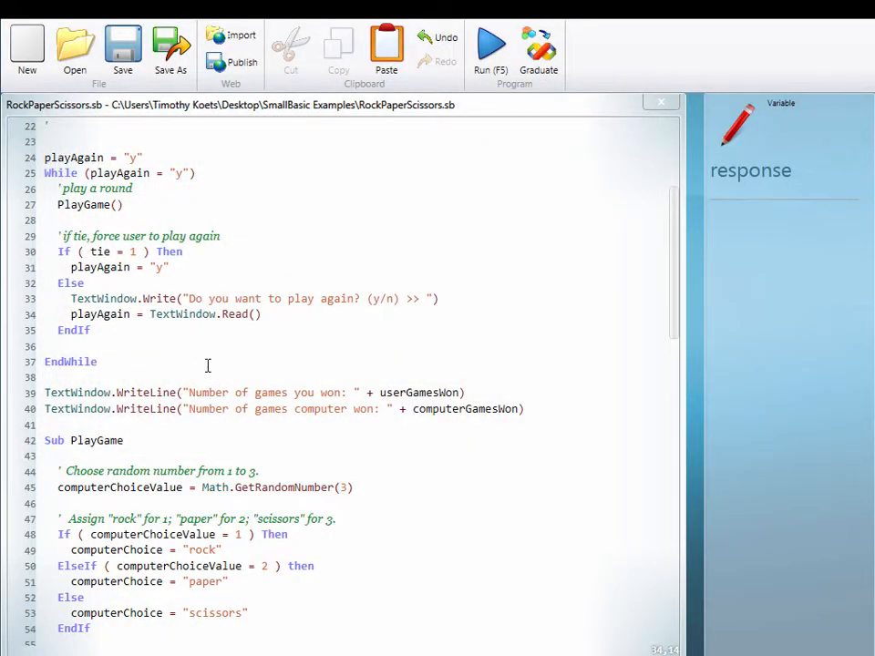
# - Set userGamesWon = 0 and computerGamesWon = 0 above the playAgain loop
pyautogui.scroll(3)
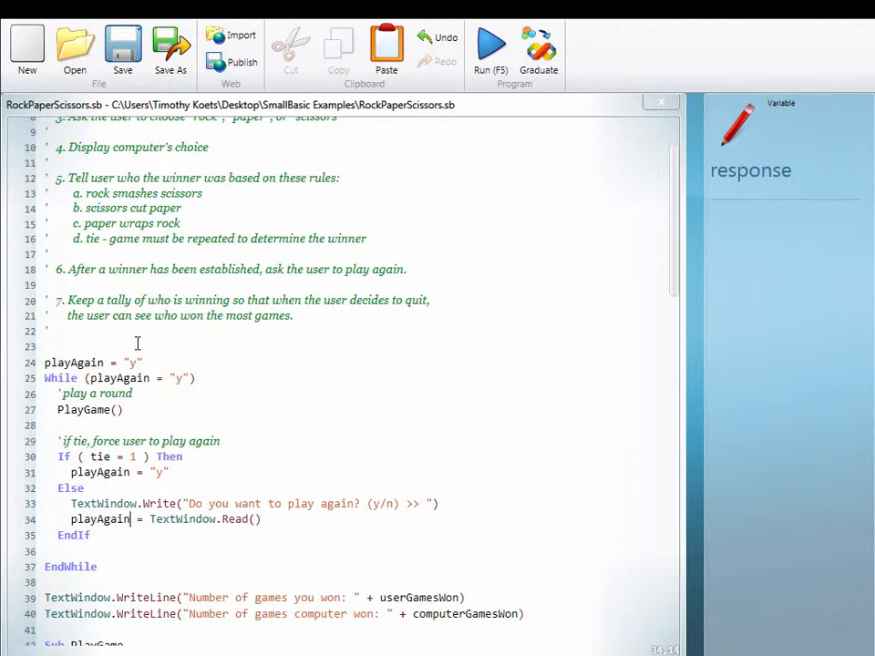
pyautogui.scroll(3)
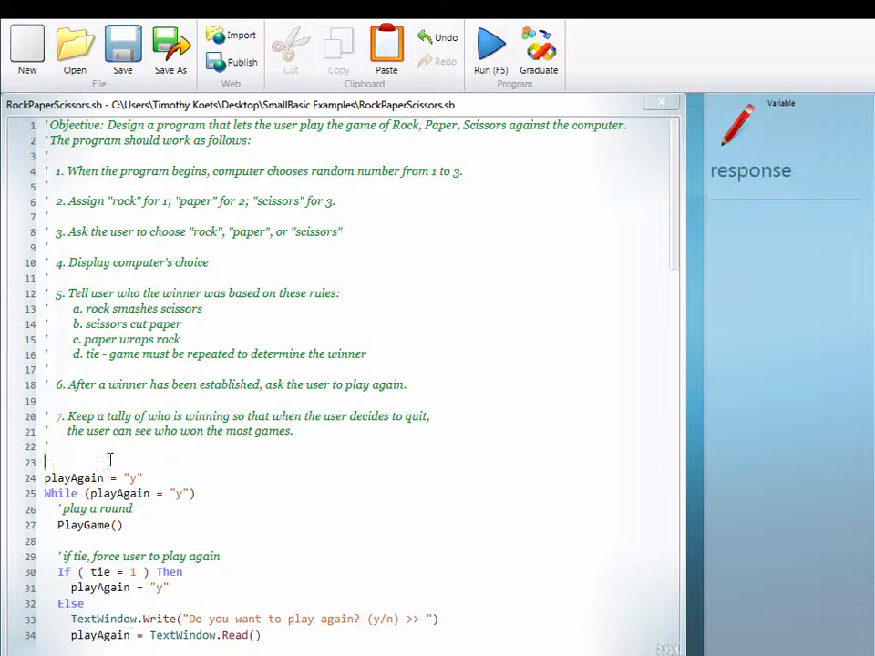
pyautogui.moveTo(666, 310)
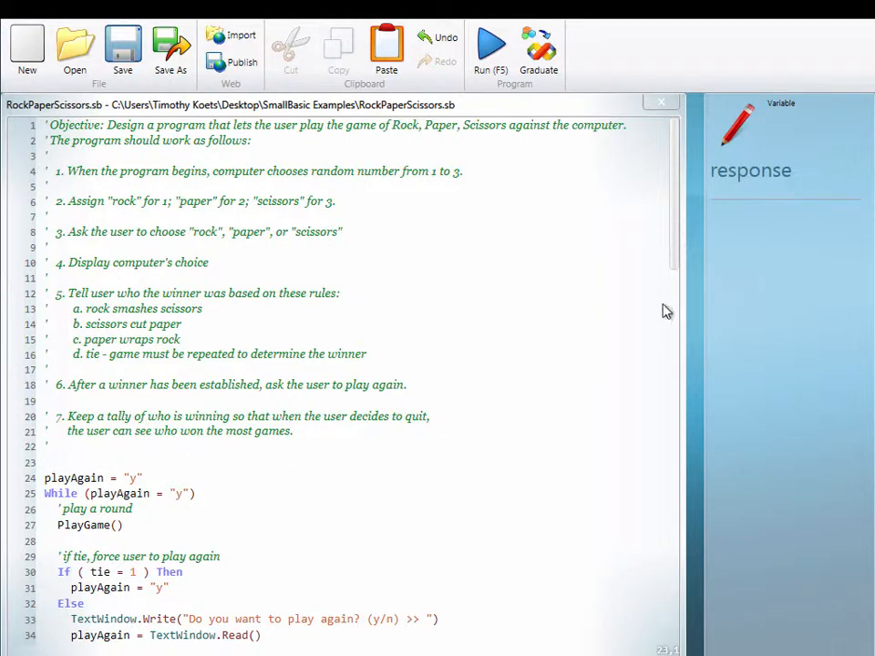
pyautogui.scroll(-3)
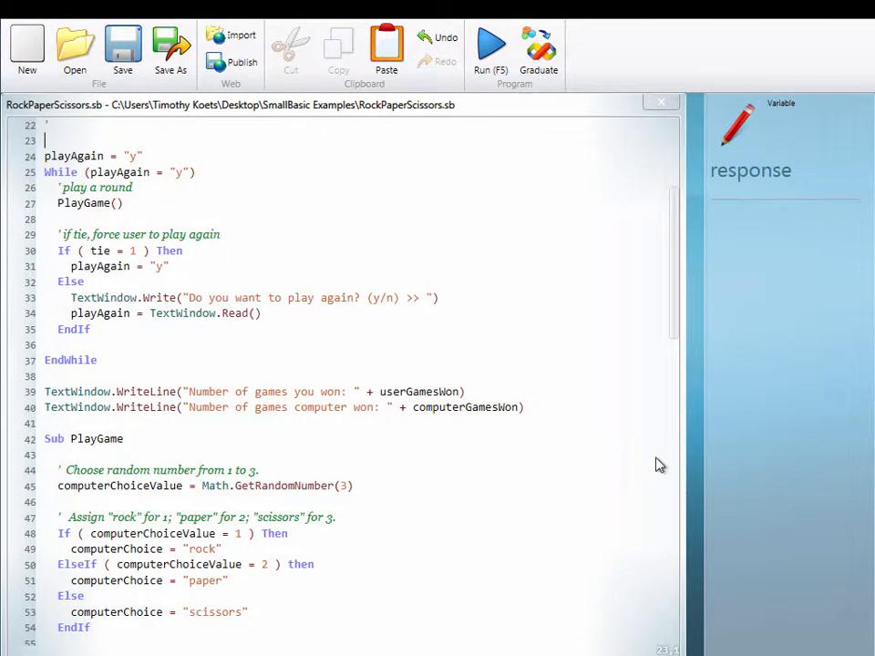
pyautogui.scroll(-3)
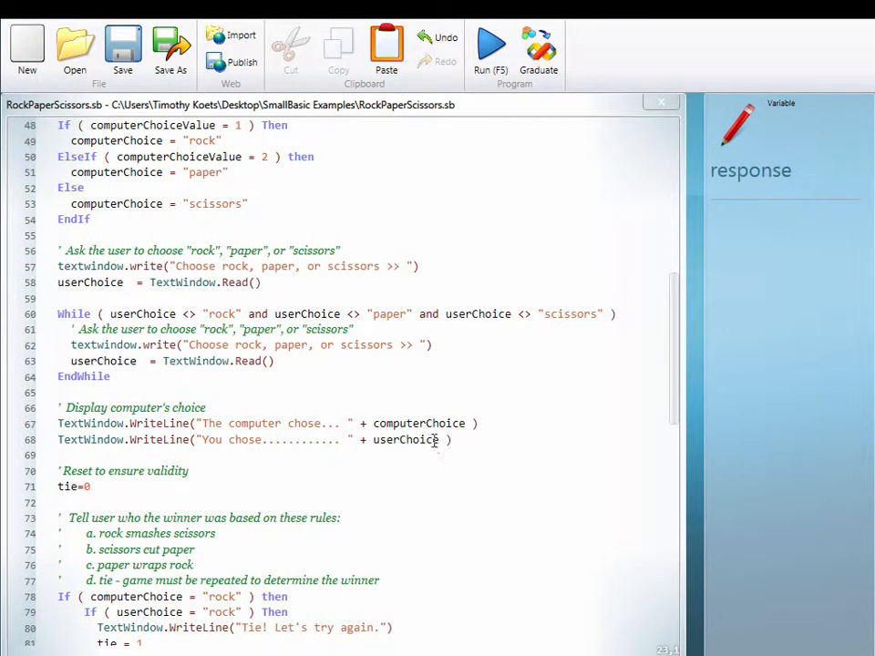
pyautogui.scroll(-3)
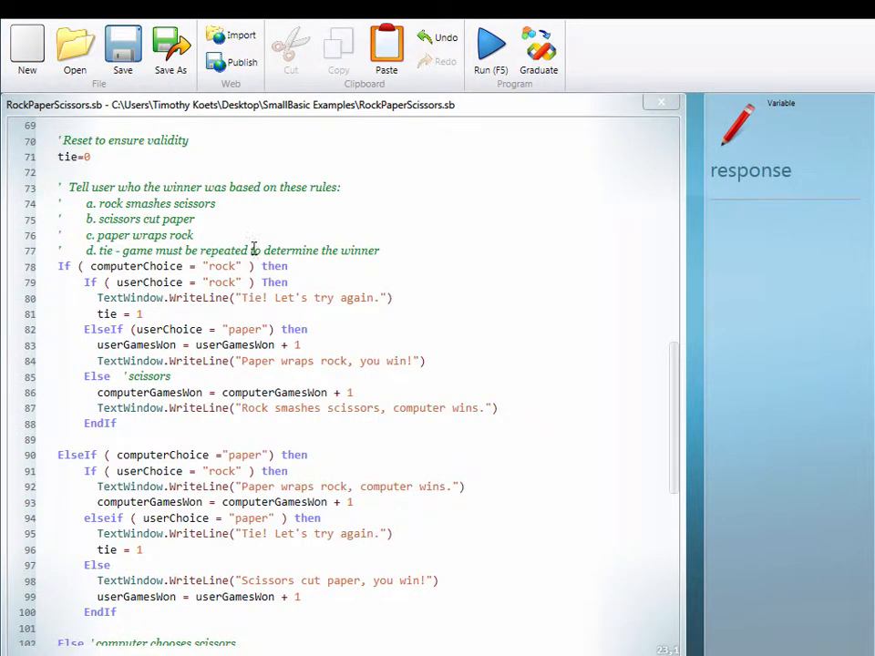
pyautogui.scroll(3)
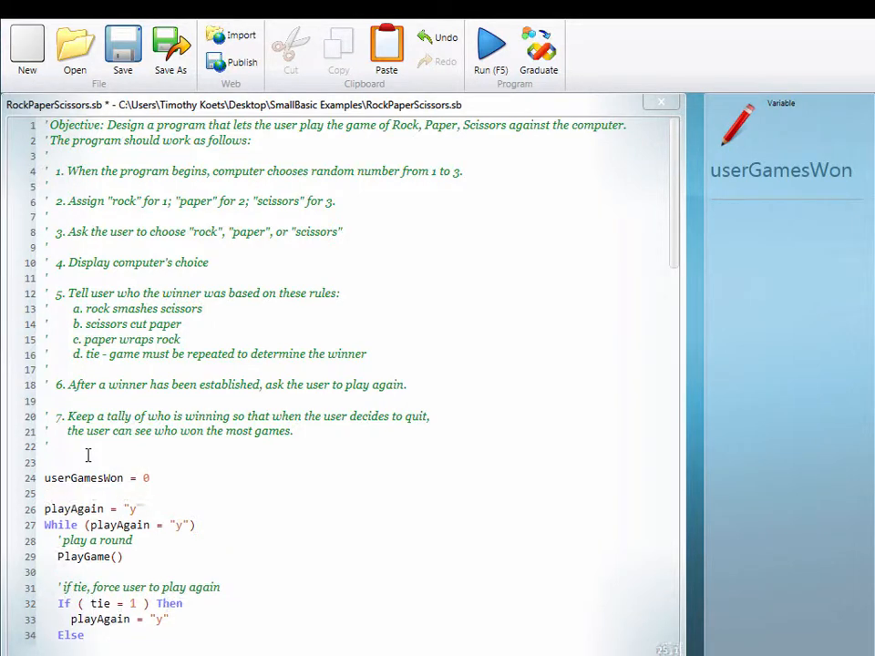
pyautogui.write('computerGamesWon')
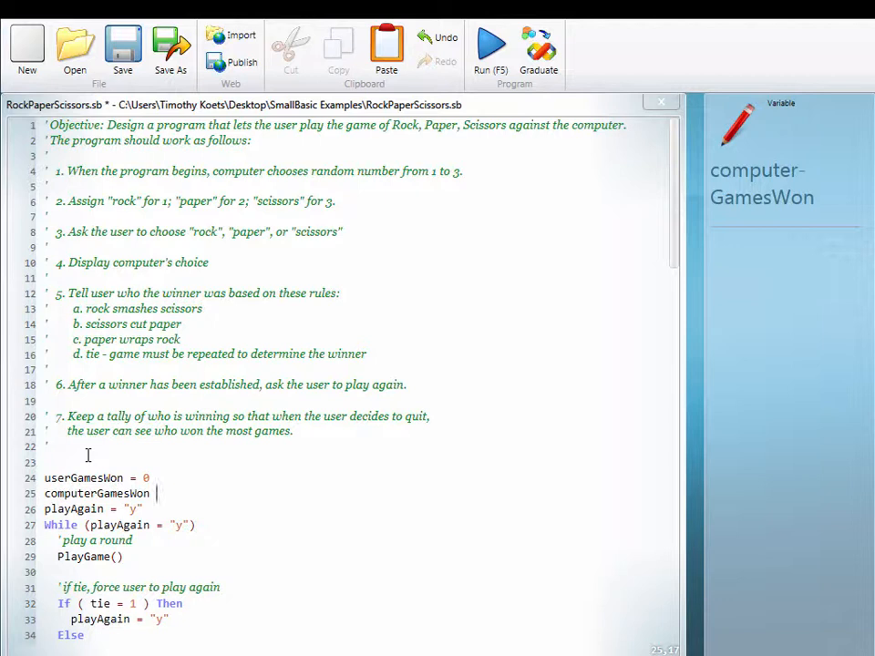
pyautogui.write('= 0')
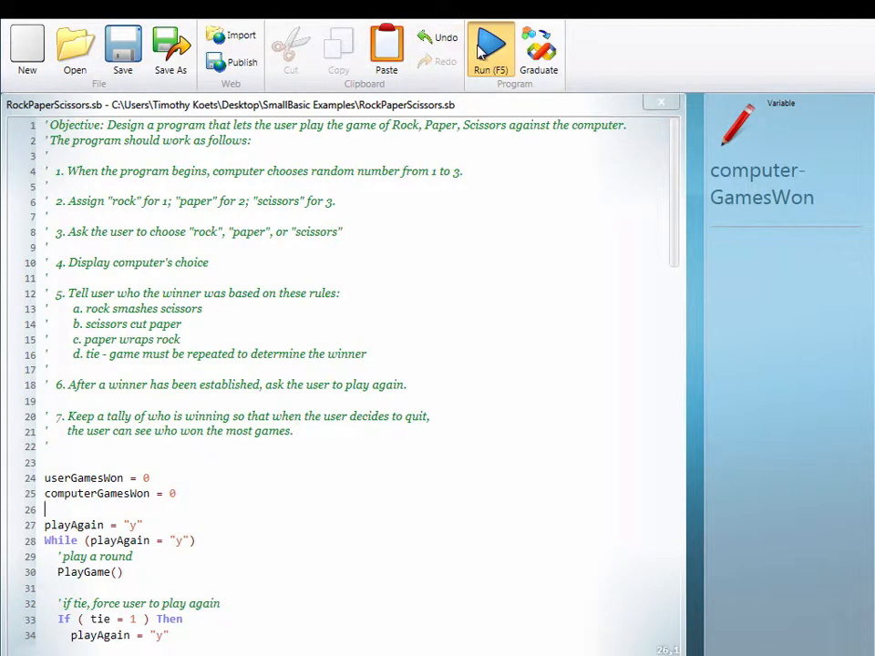
pyautogui.click(490, 51)
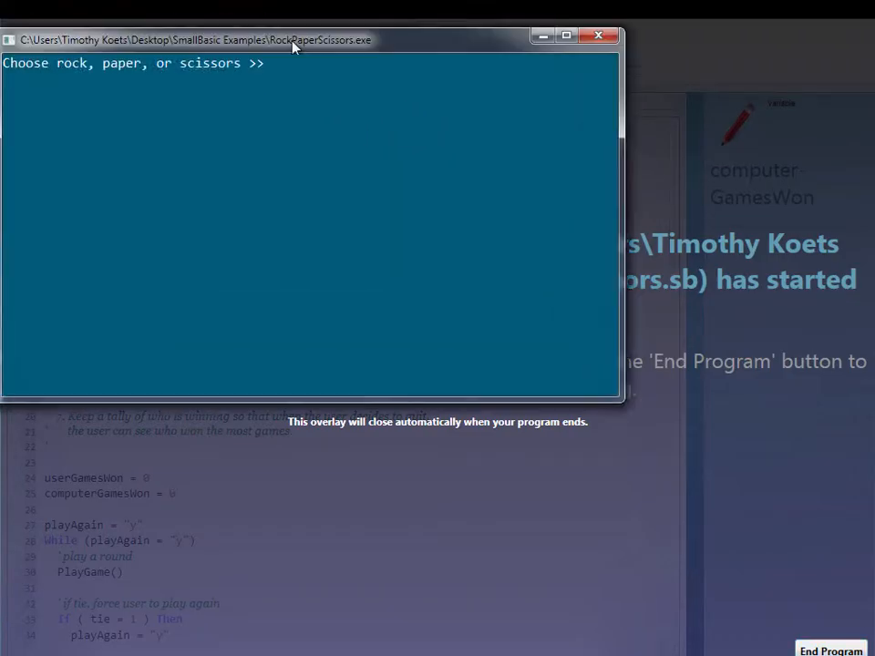
pyautogui.write('rock')
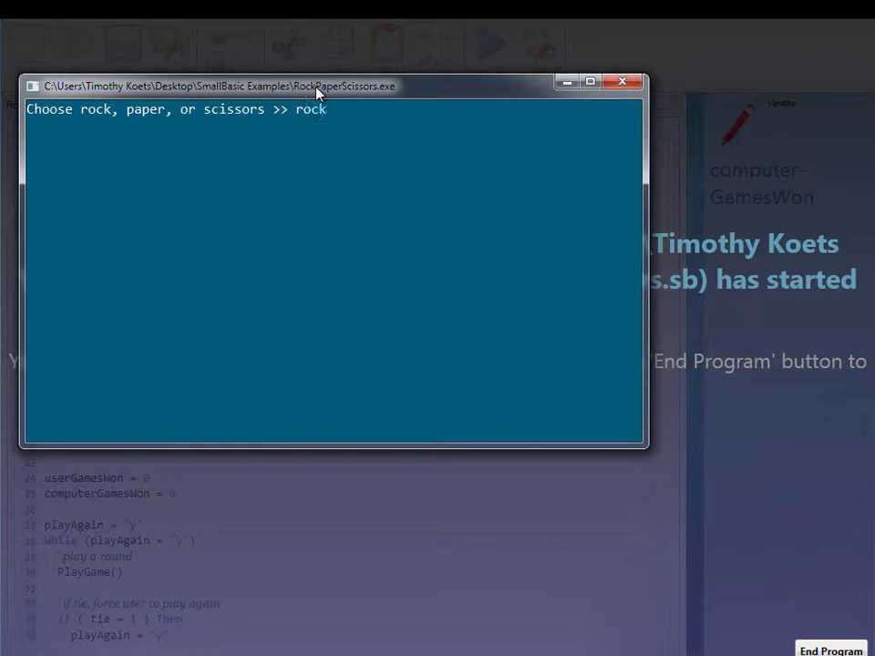
pyautogui.press('Return')
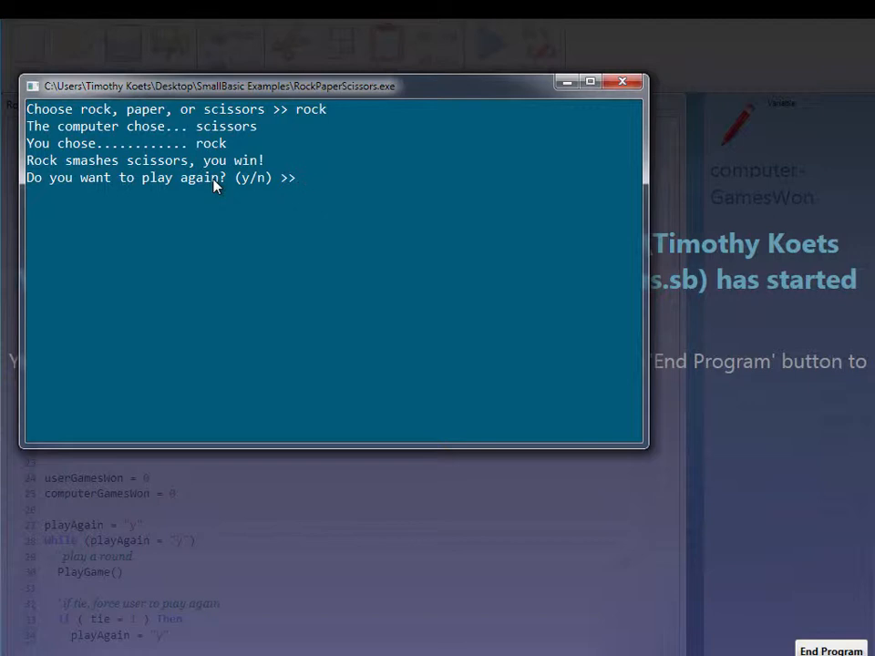
pyautogui.write('n')
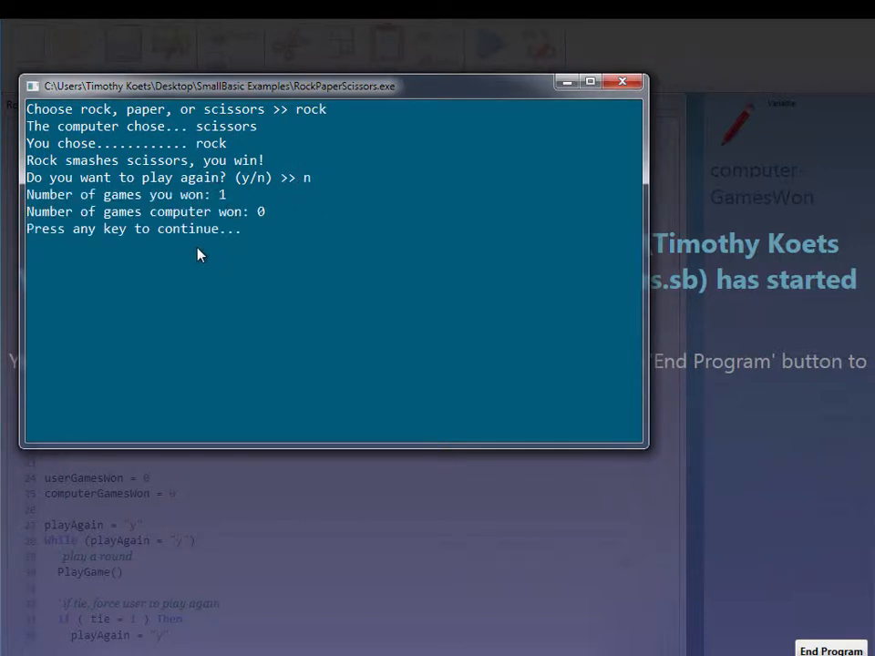
pyautogui.moveTo(226, 252)
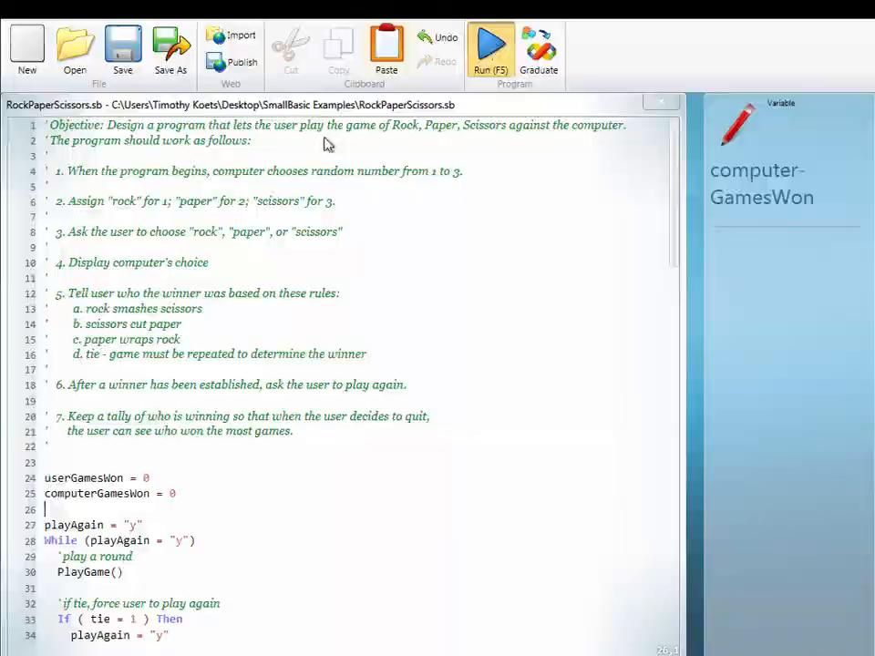
pyautogui.click(490, 46)
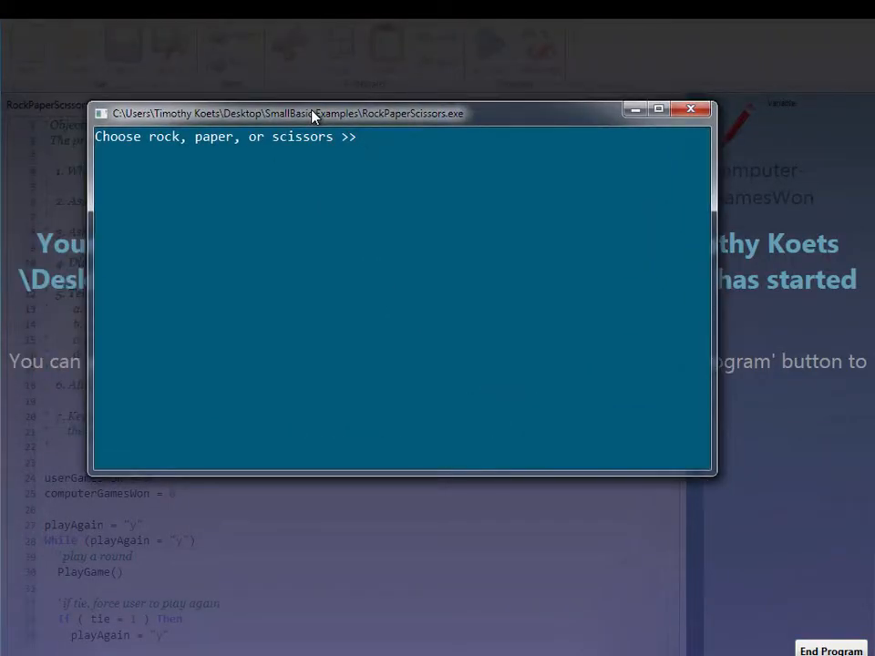
pyautogui.write('rock')
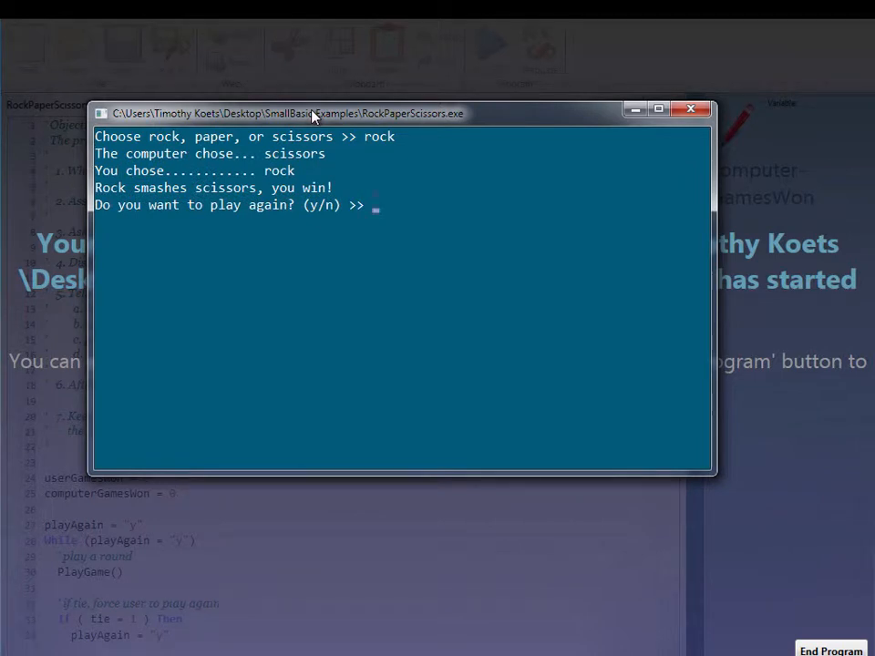
pyautogui.write('y')
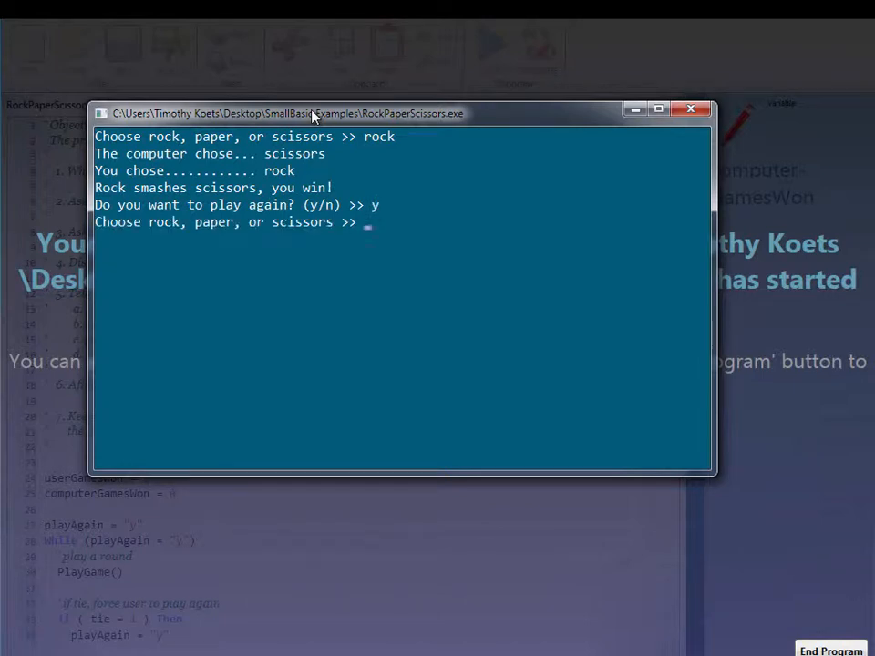
pyautogui.write('scissoe')
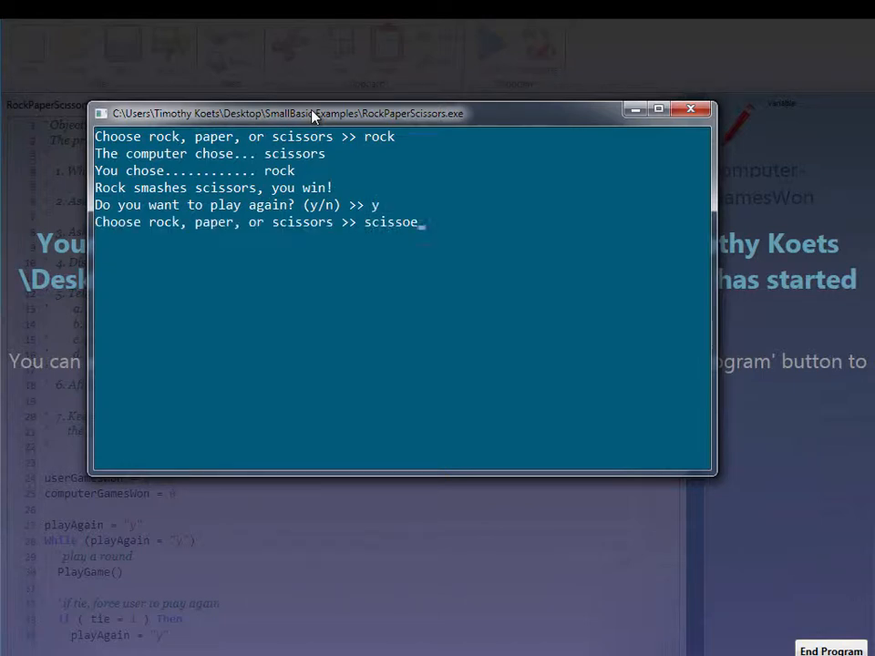
pyautogui.write('rs')
pyautogui.press('Return')
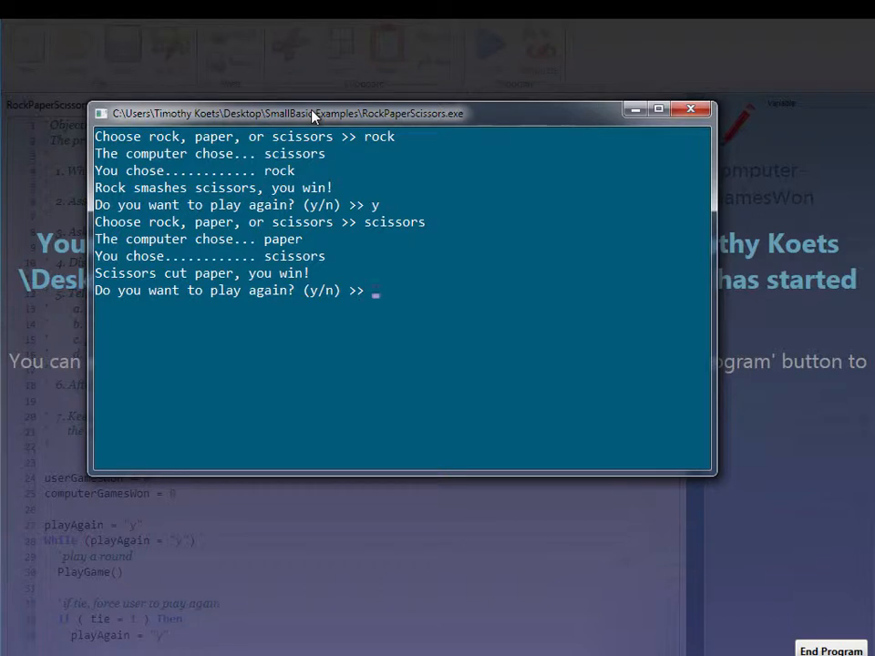
pyautogui.write('y')
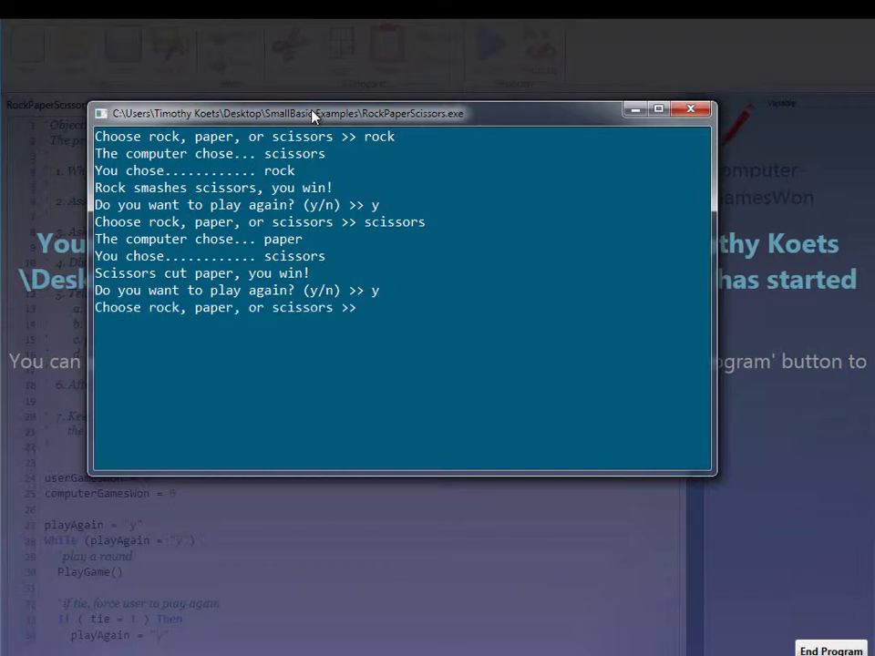
pyautogui.write('fshjadhjk')
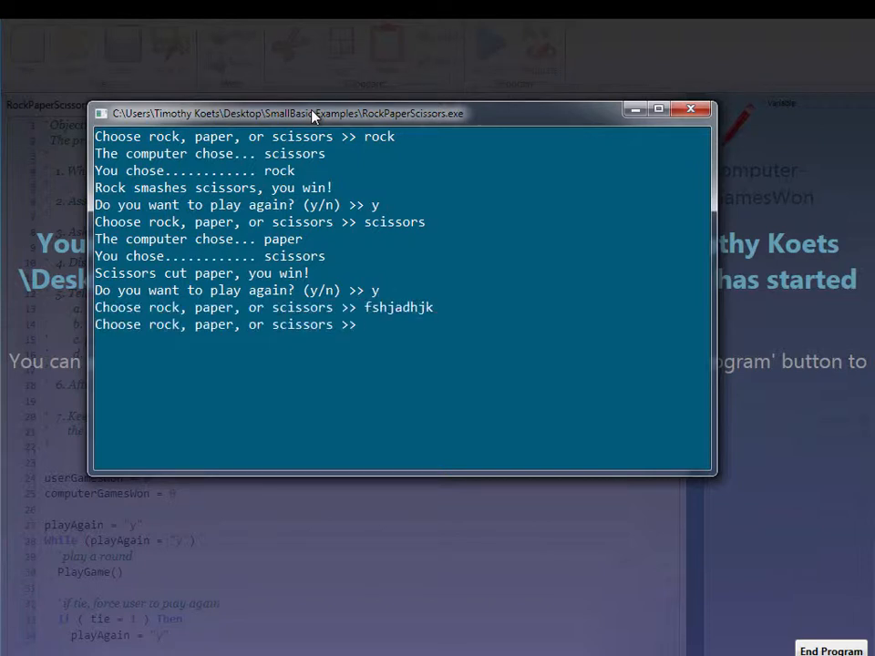
pyautogui.write('fdgjksdfjlg')
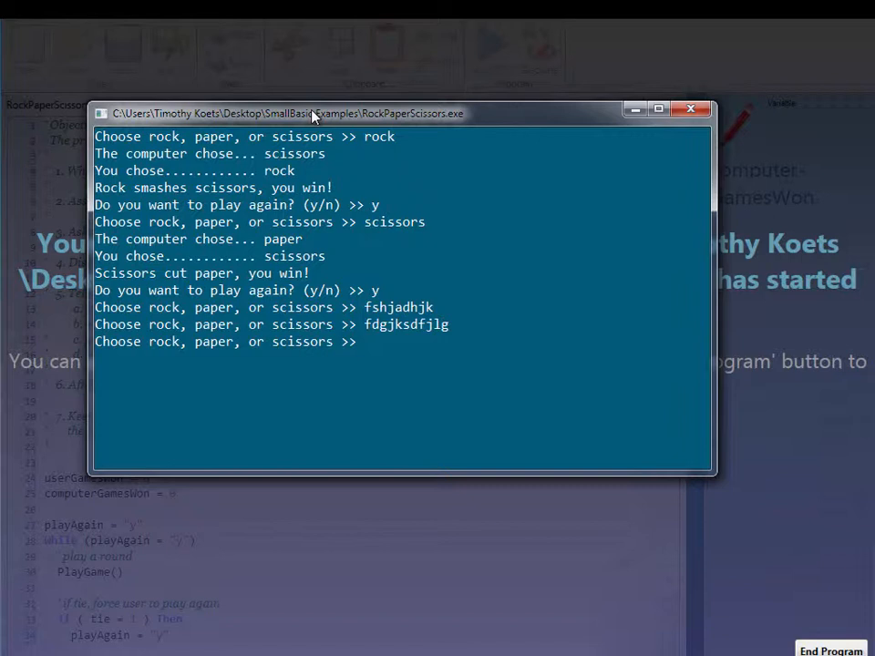
pyautogui.write('paper')
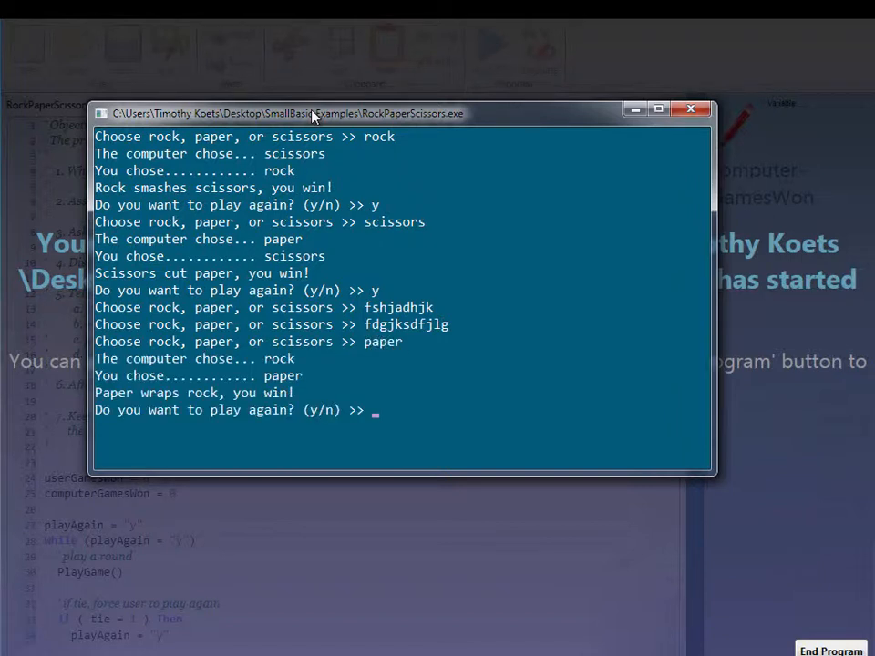
pyautogui.write('n')
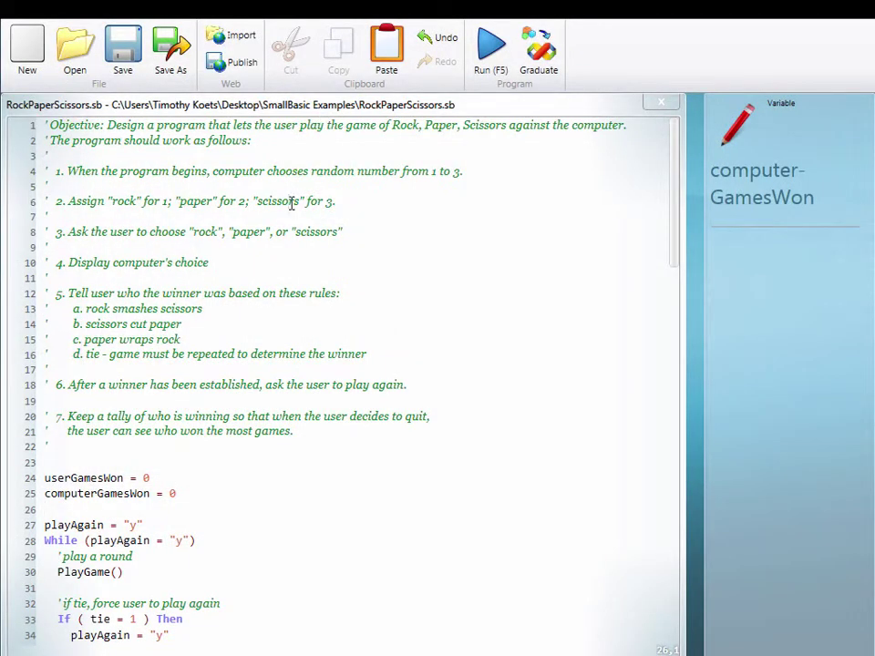
# - Change the re-prompt Write to 'Invalid entry. Try again.' and run the game to test it
pyautogui.scroll(-3)
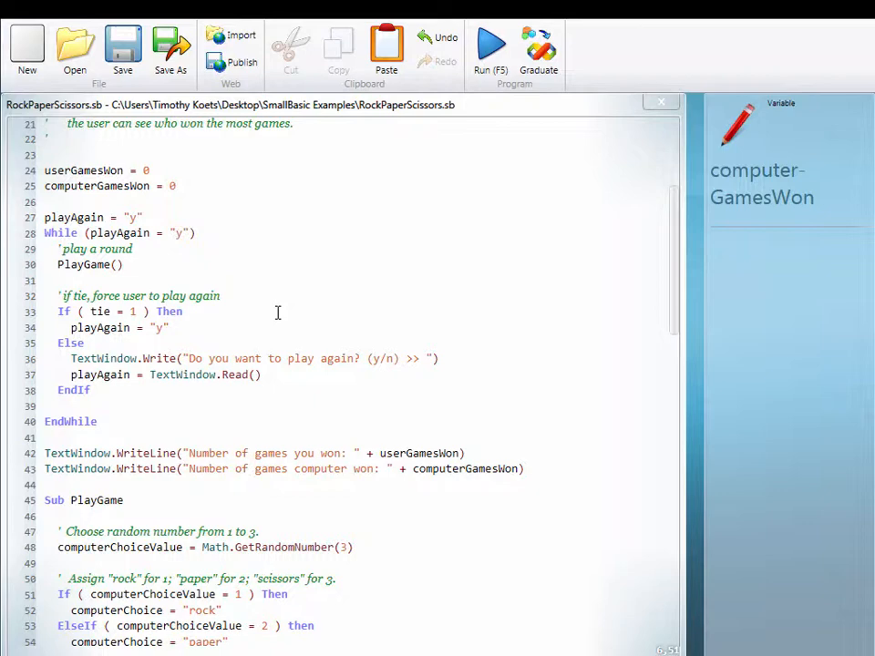
pyautogui.scroll(-3)
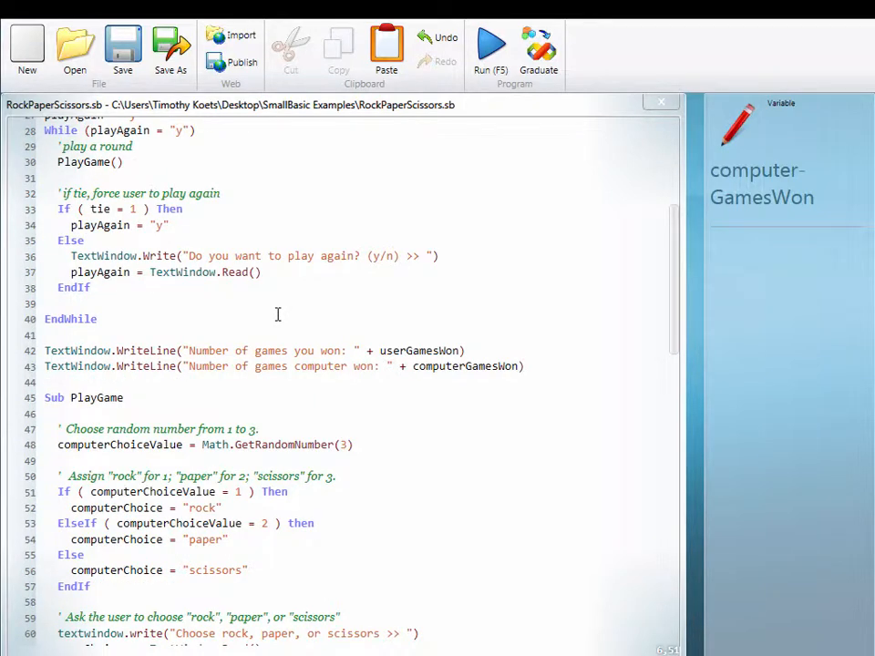
pyautogui.scroll(-3)
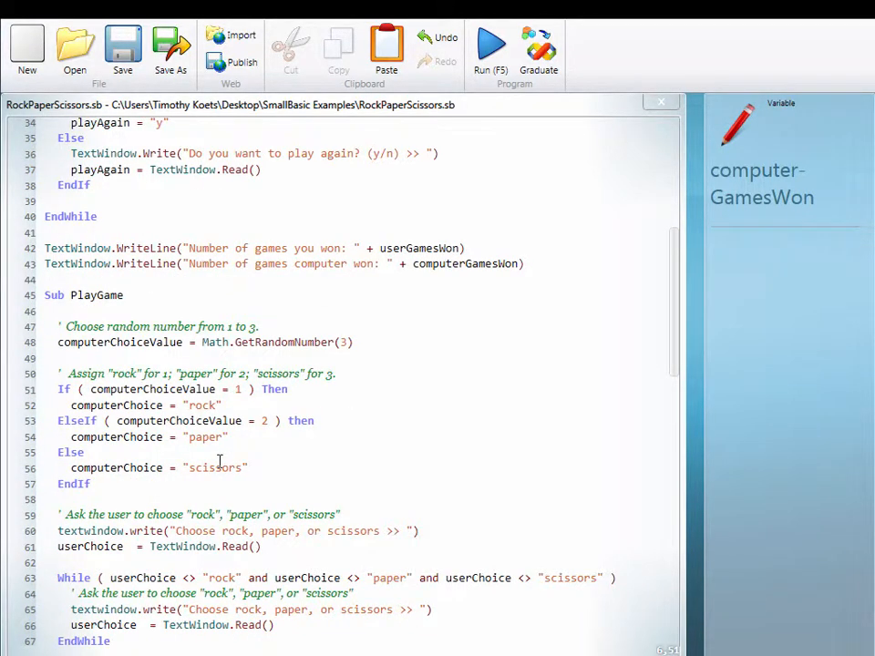
pyautogui.scroll(-3)
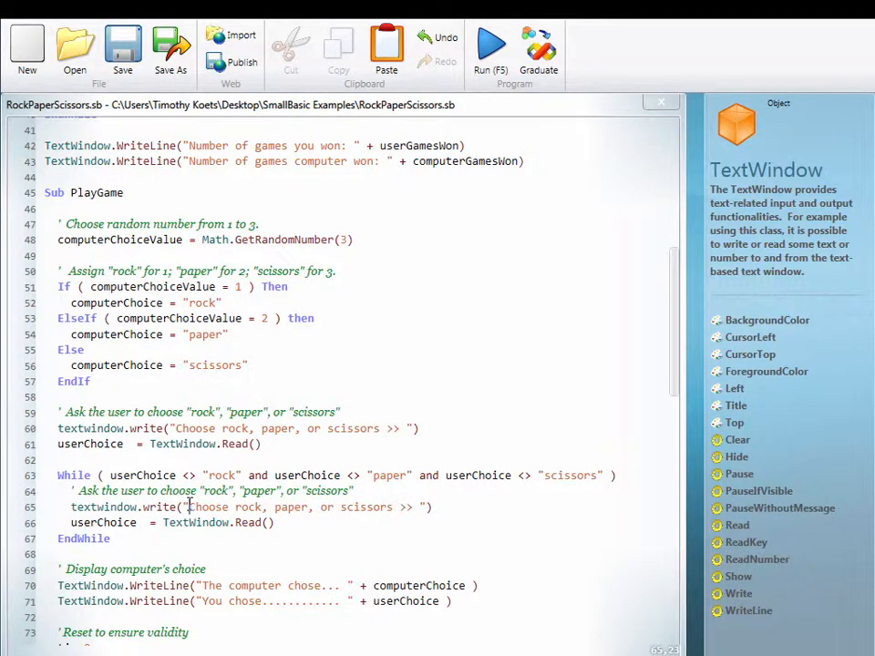
pyautogui.write('Invalid entry.')
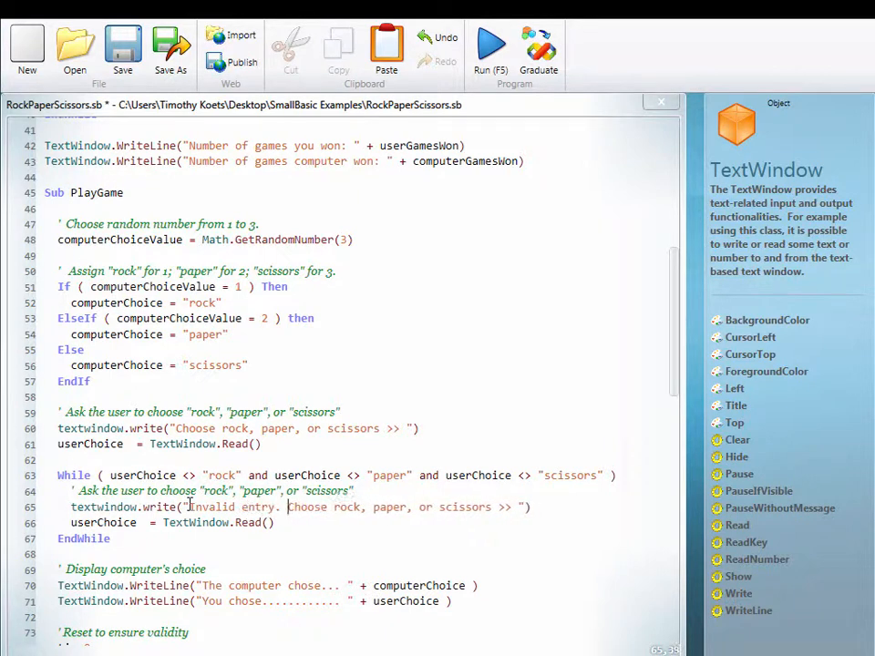
pyautogui.write('Try')
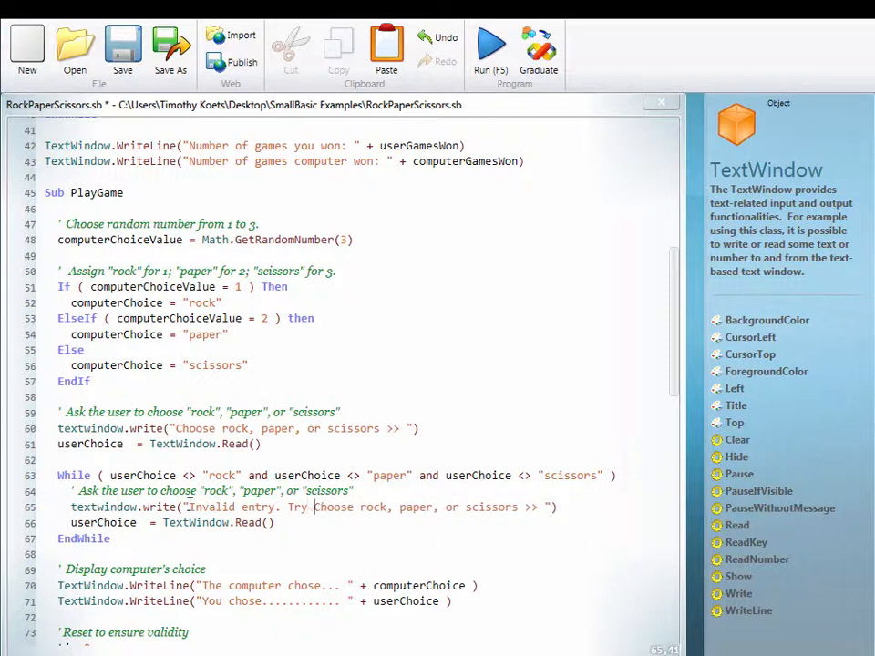
pyautogui.write('again.')
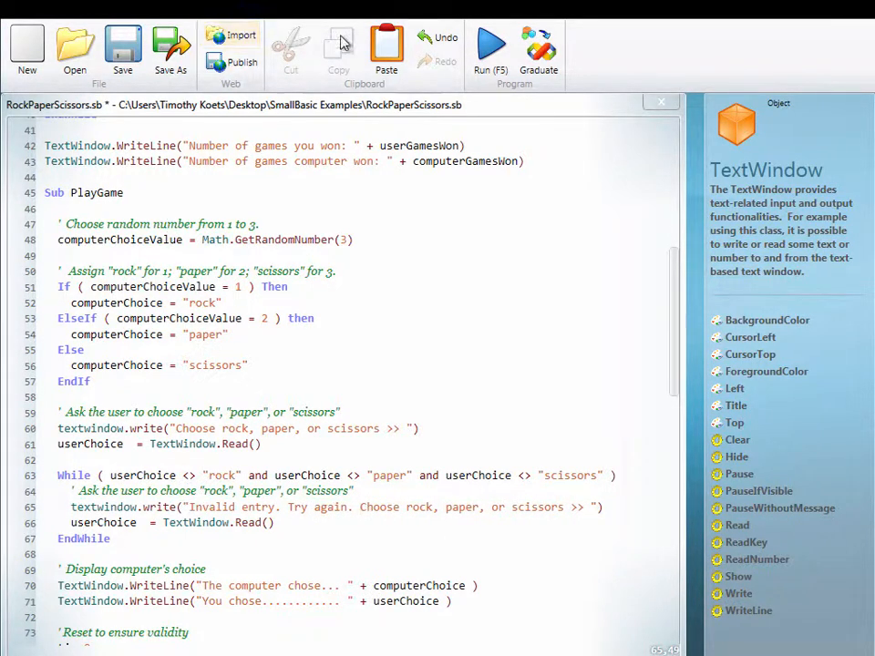
pyautogui.click(489, 43)
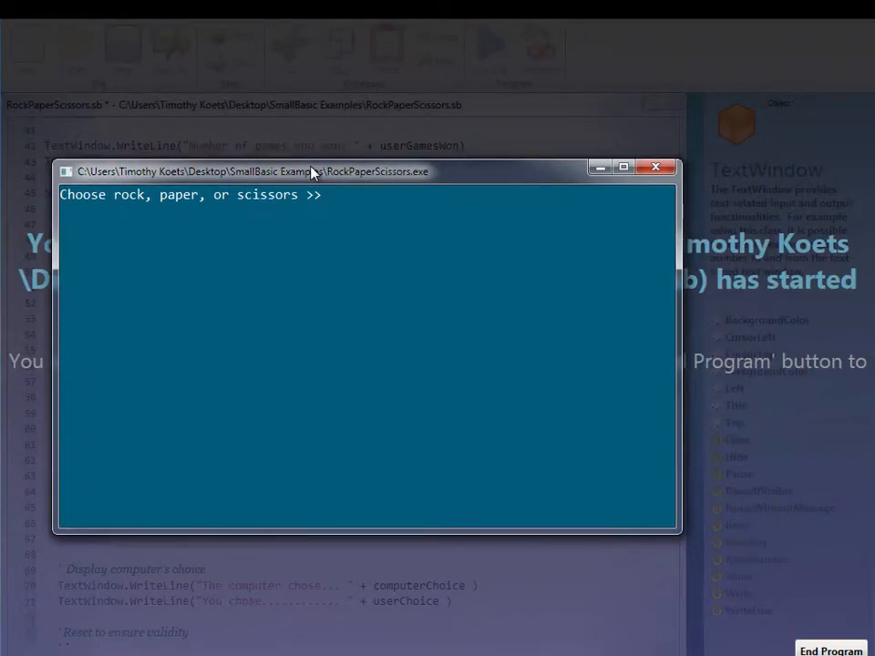
# - Enter misspelled choices like sciss and dsjkfal plus paper, confirming invalid entries are rejected
pyautogui.press('Return')
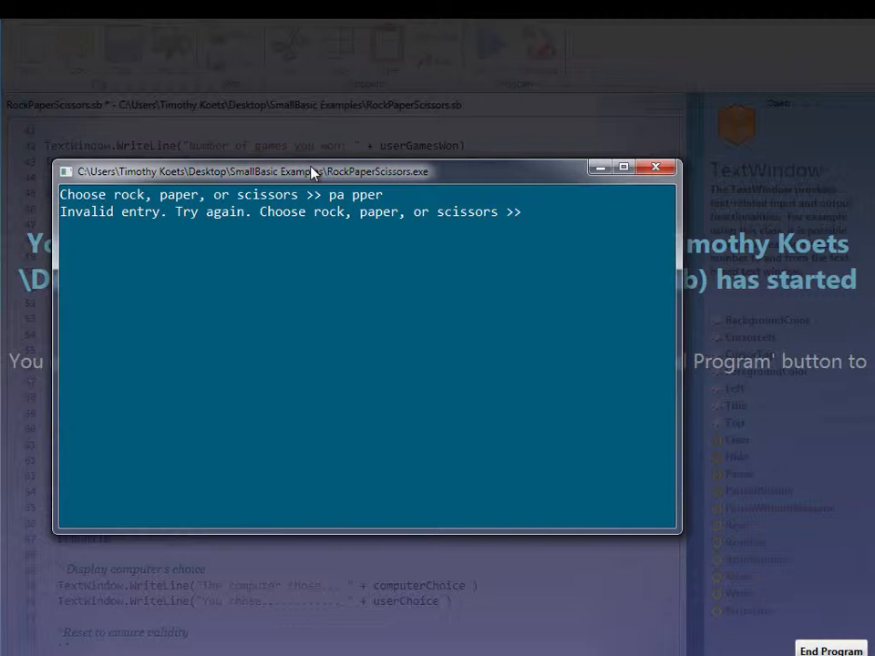
pyautogui.write('paper')
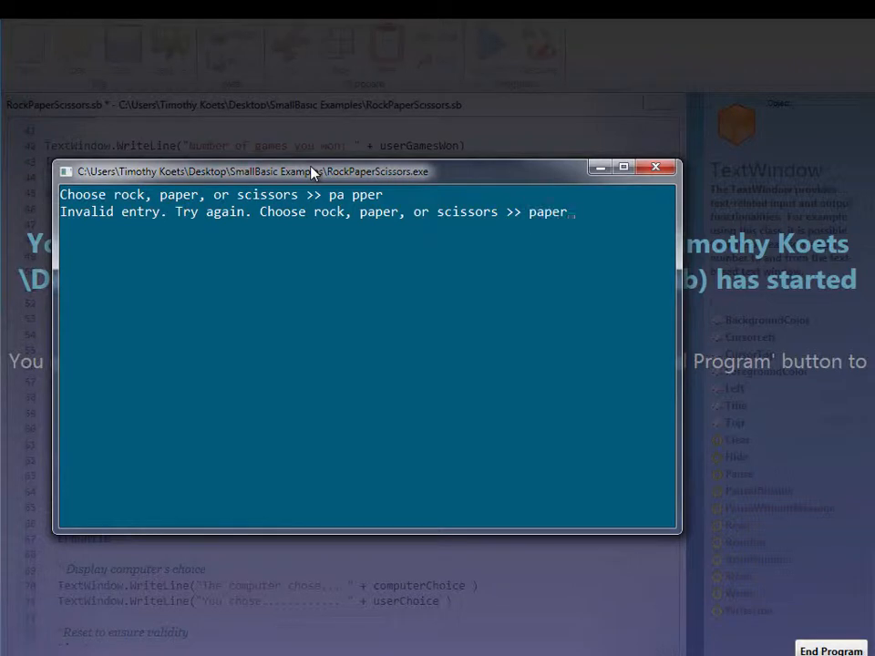
pyautogui.press('Return')
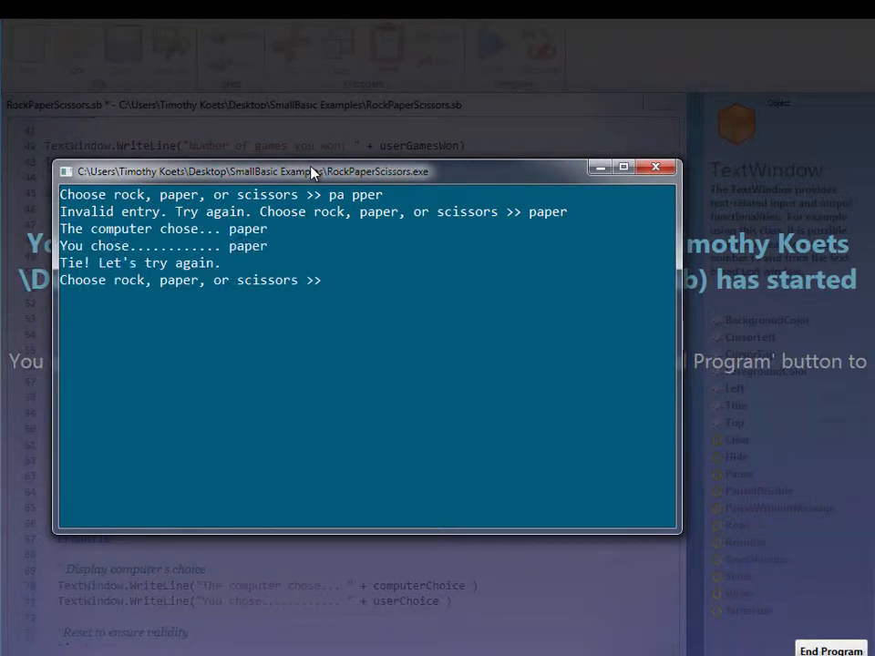
pyautogui.write('scissors')
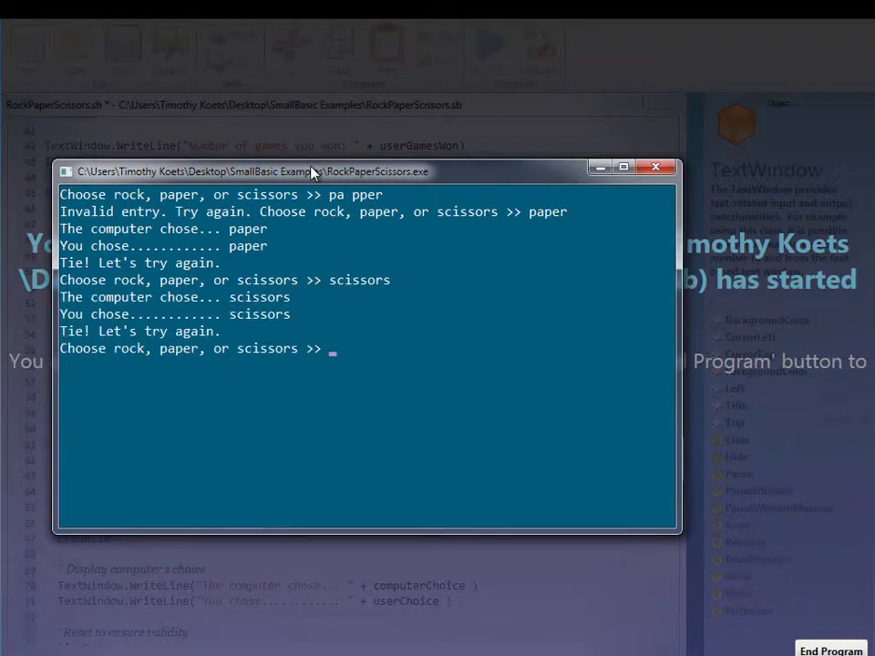
pyautogui.write('dsjkfal')
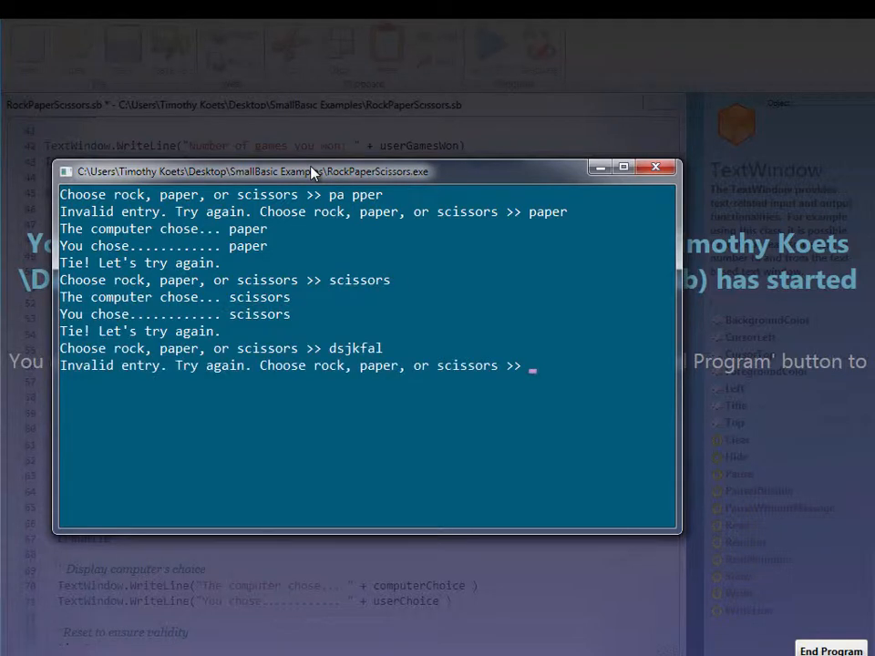
# - Play rock until a paper win is reported, then answer n to decline replay
pyautogui.write('rock')
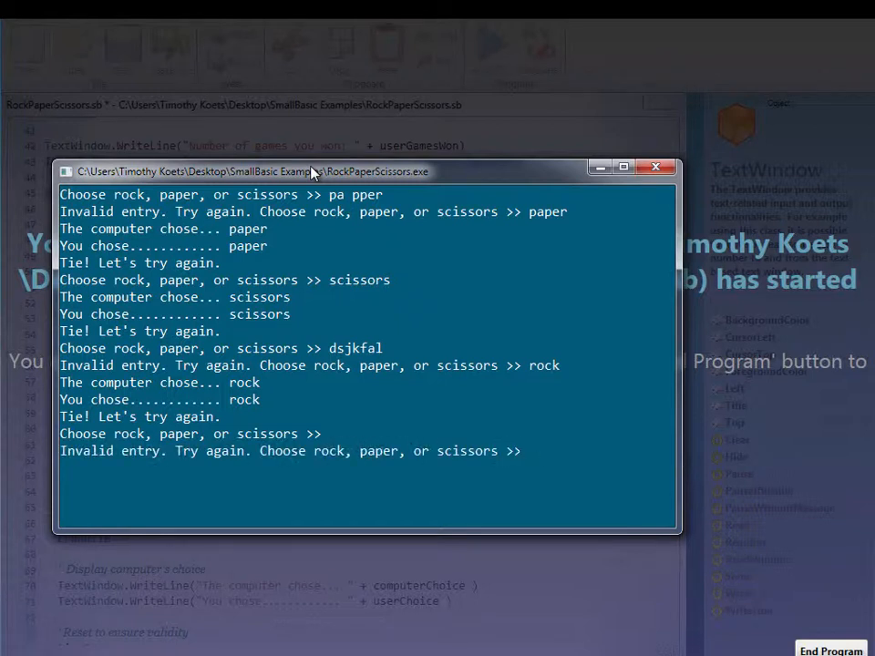
pyautogui.write('rock')
pyautogui.write('paper')
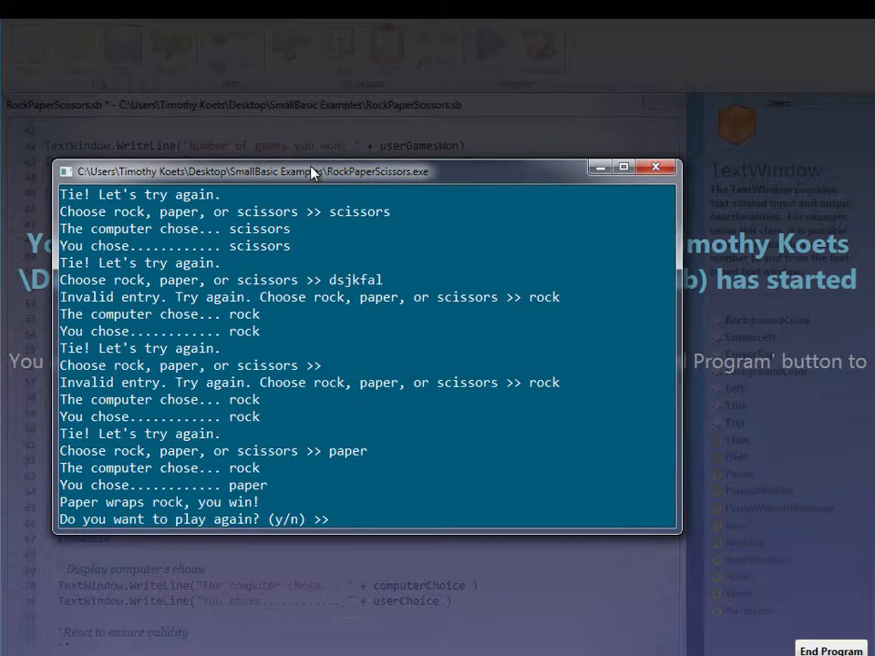
pyautogui.write('n')
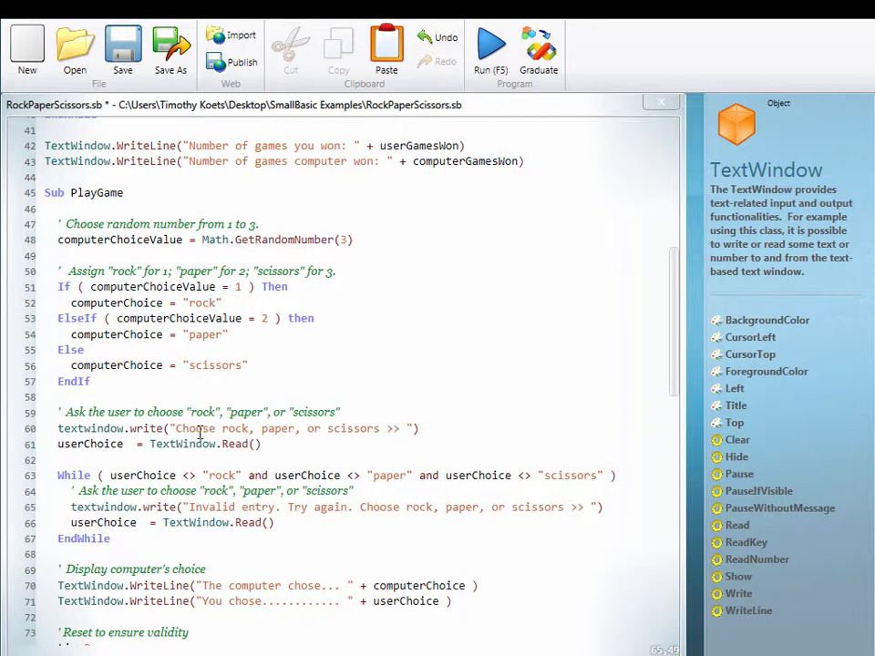
# - Reword the prompt to 'Type R for rock, P for paper, or S for scissors >>'
pyautogui.doubleClick(193, 429)
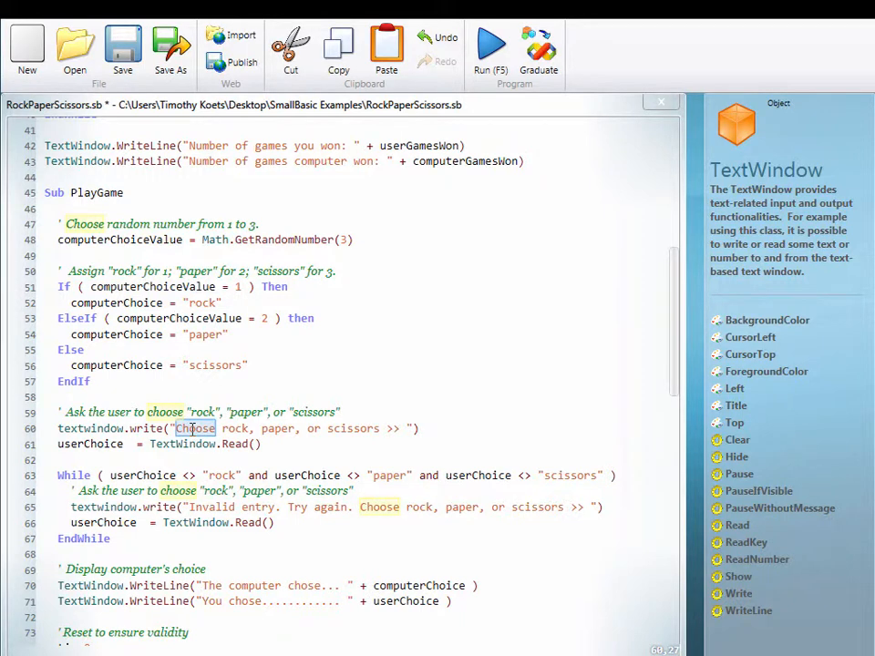
pyautogui.write('Type R for')
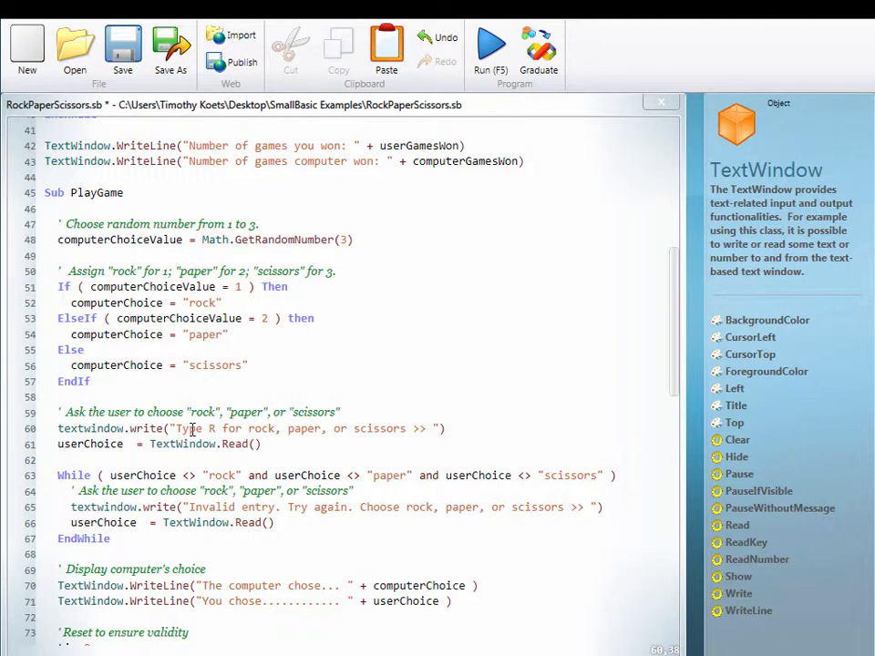
pyautogui.write('P for paper,')
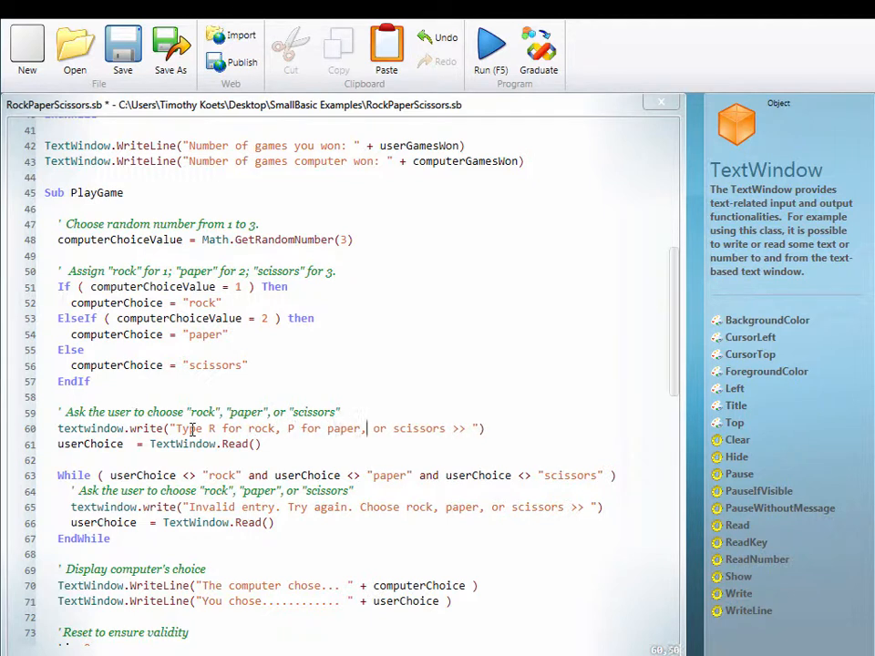
pyautogui.write('S for')
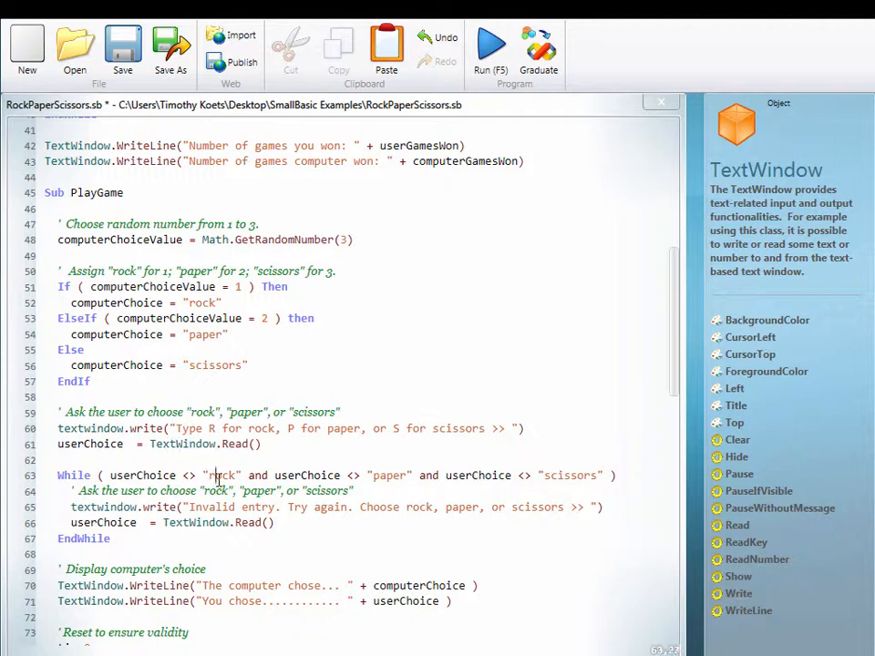
# - Change the While conditions to compare against "R", "P" and "S"
pyautogui.write('R')
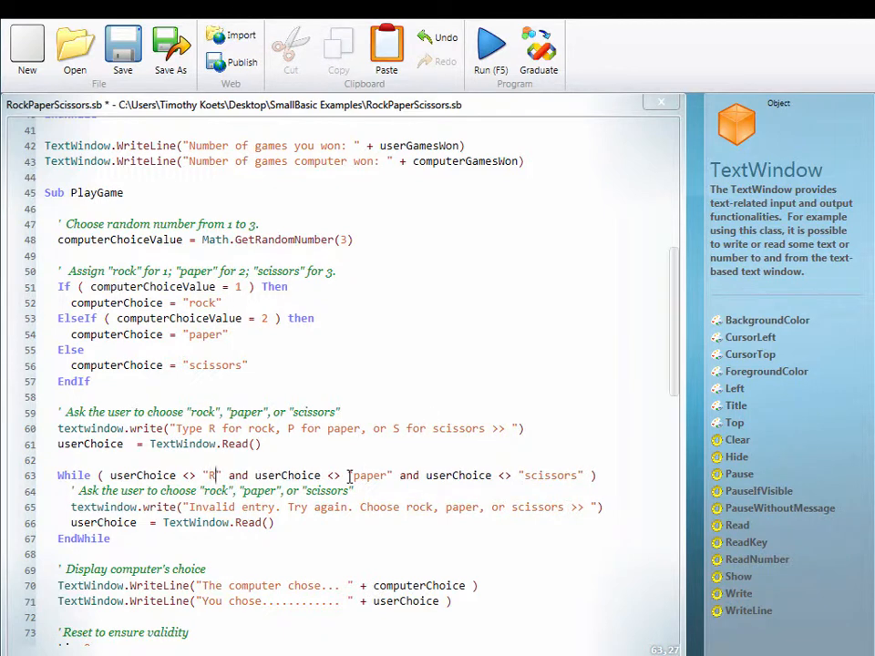
pyautogui.doubleClick(368, 474)
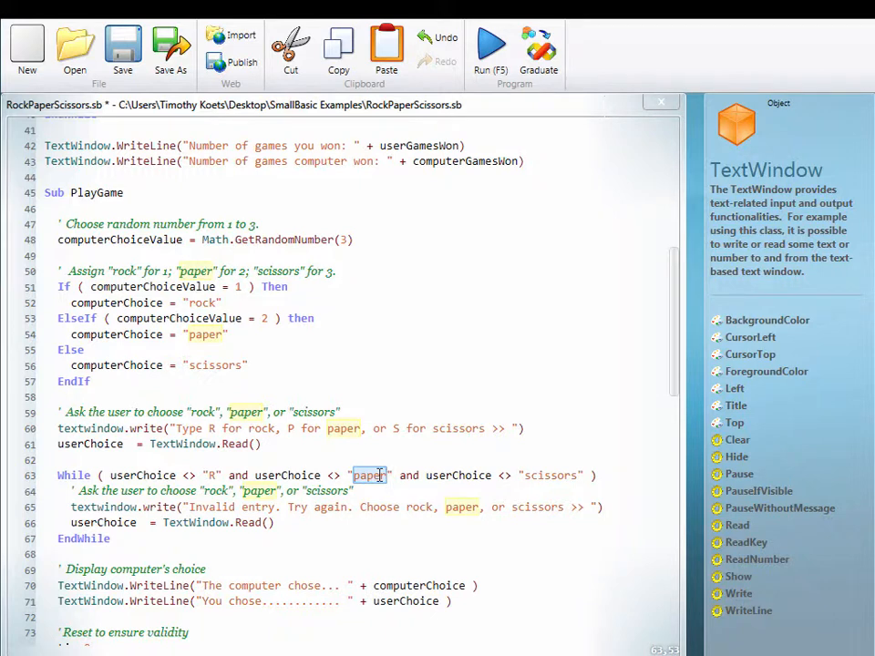
pyautogui.doubleClick(525, 474)
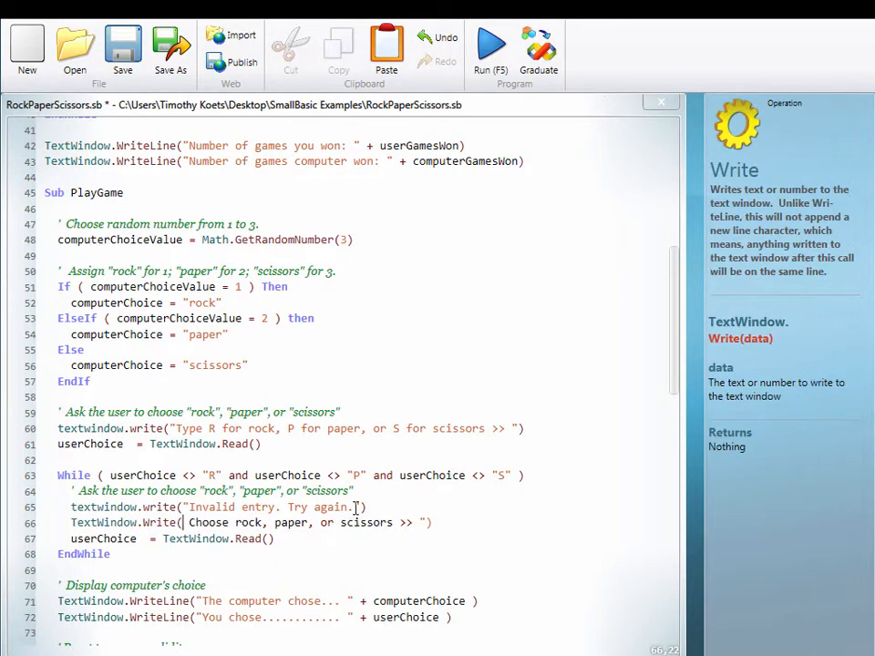
# - Make the invalid-entry re-prompt use the letter-based prompt text on its own Write line
pyautogui.write('Type R for rock, P for paper, or S for scissors >>')
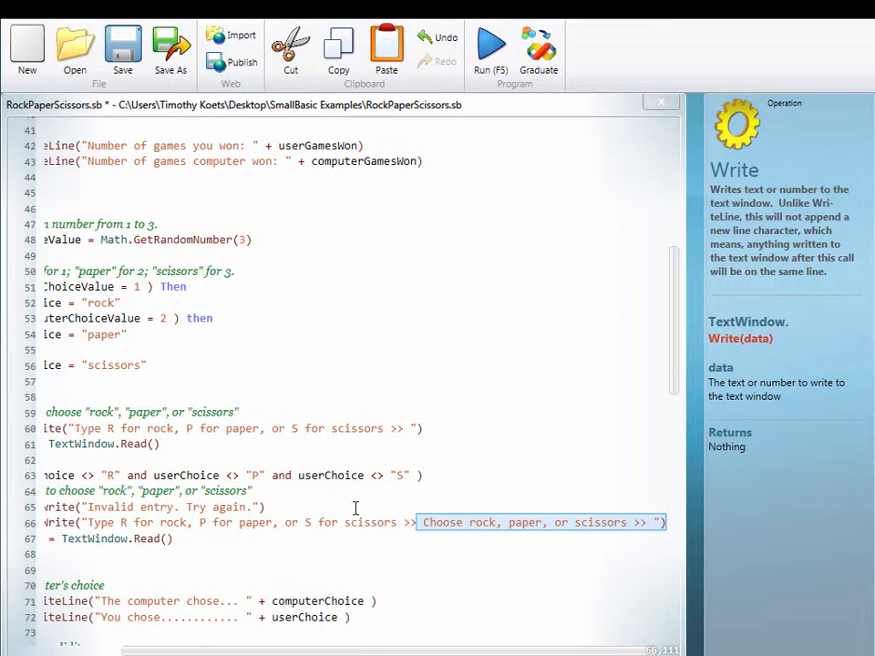
pyautogui.click(356, 507)
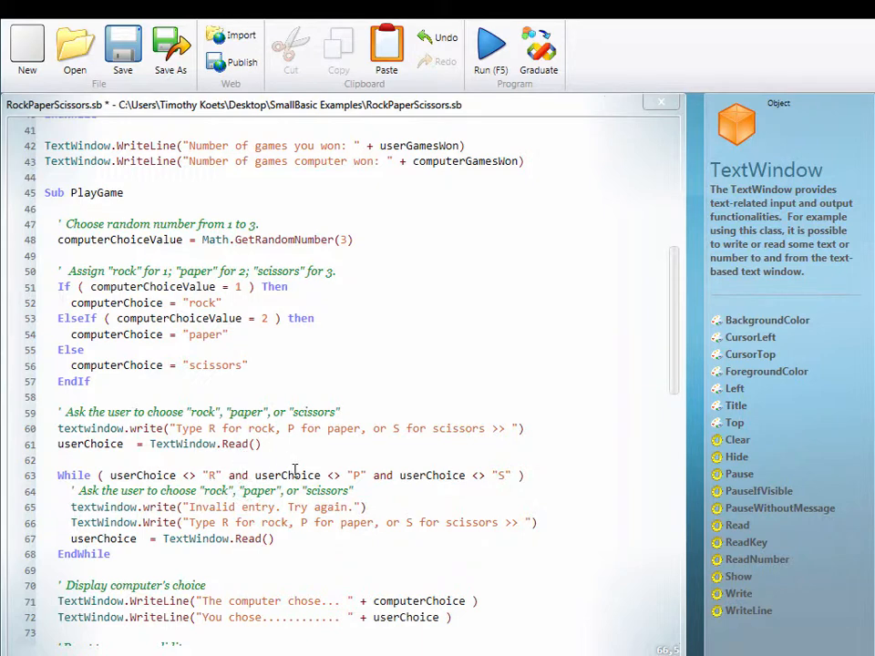
pyautogui.scroll(-3)
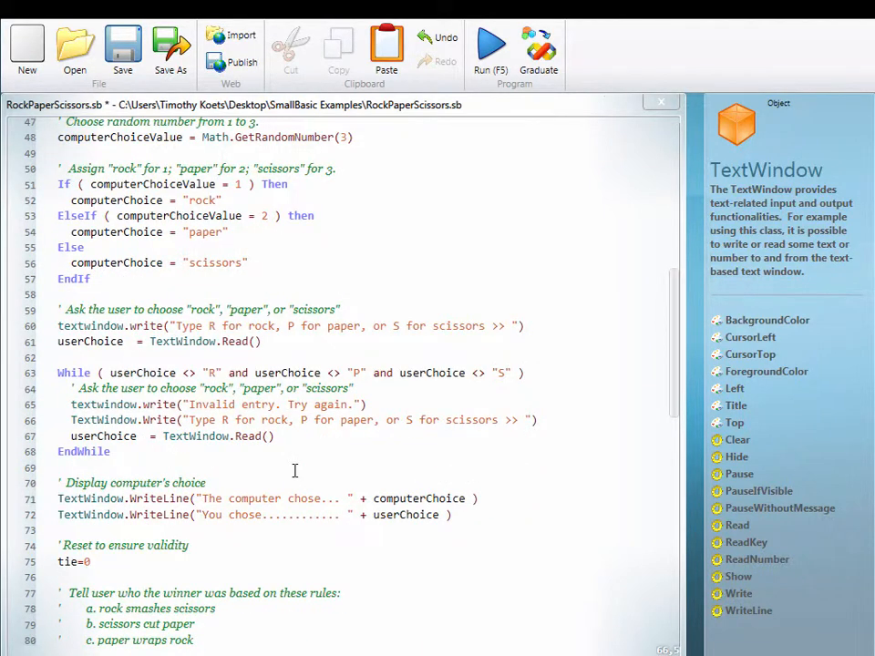
pyautogui.scroll(-3)
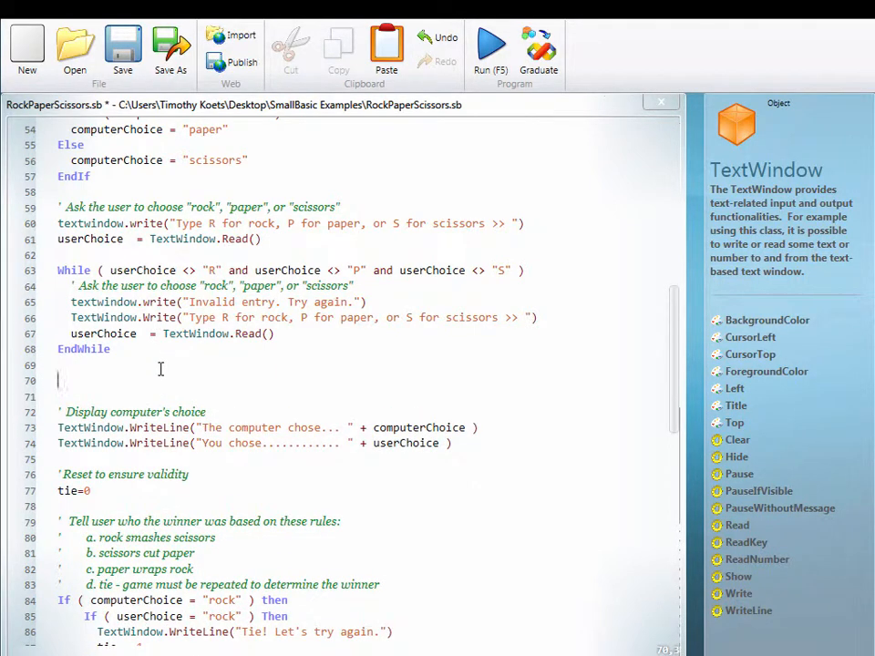
# - After EndWhile, write If userChoice = "R" Then userChoice = "rock"
pyautogui.write('If')
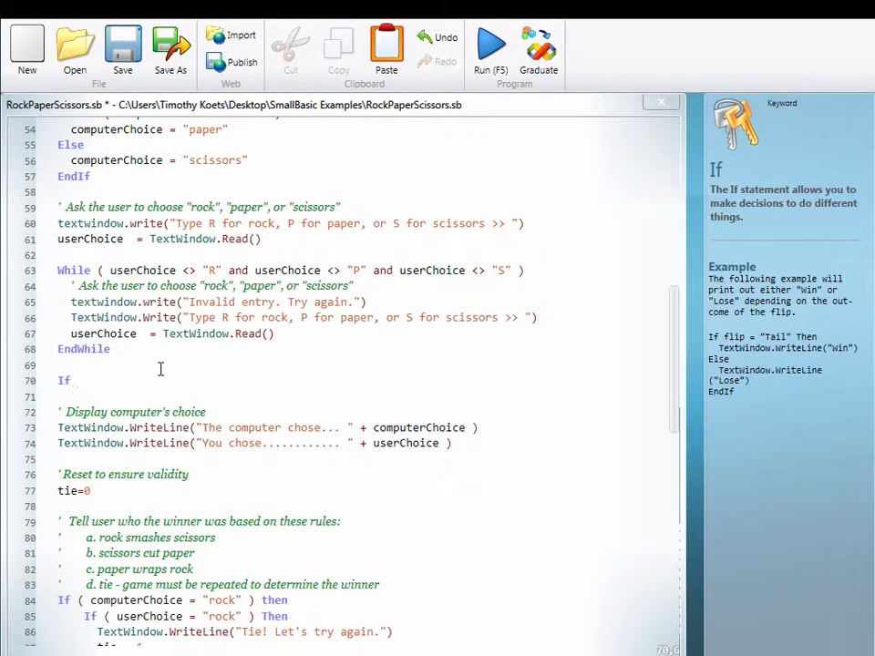
pyautogui.write('userChoice =')
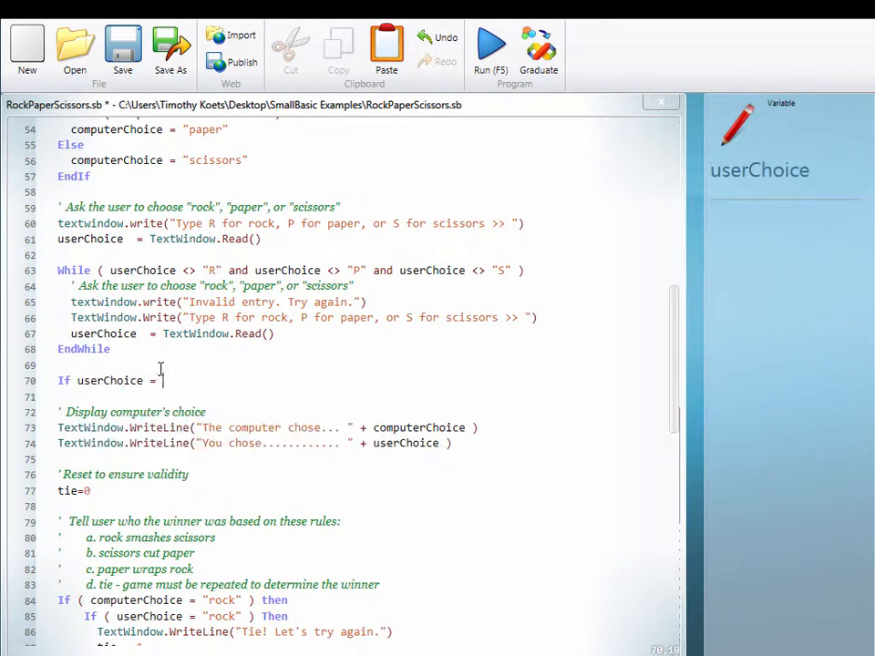
pyautogui.write('"R"')
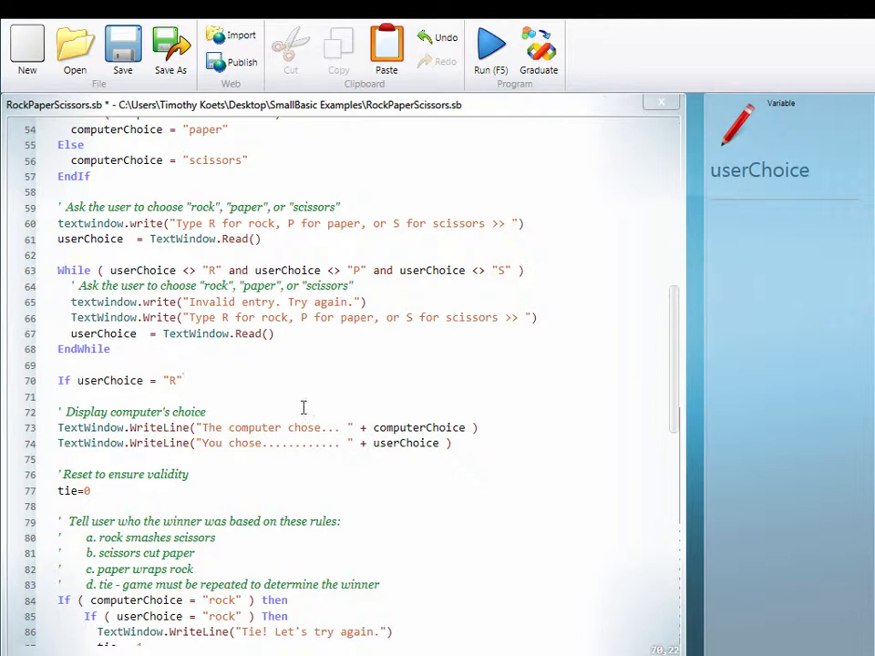
pyautogui.scroll(-3)
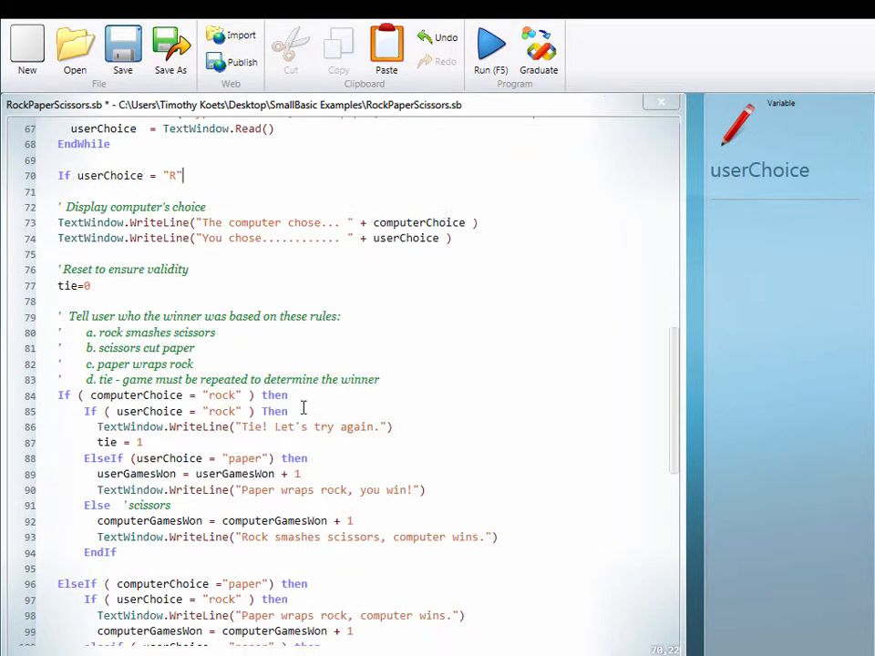
pyautogui.scroll(3)
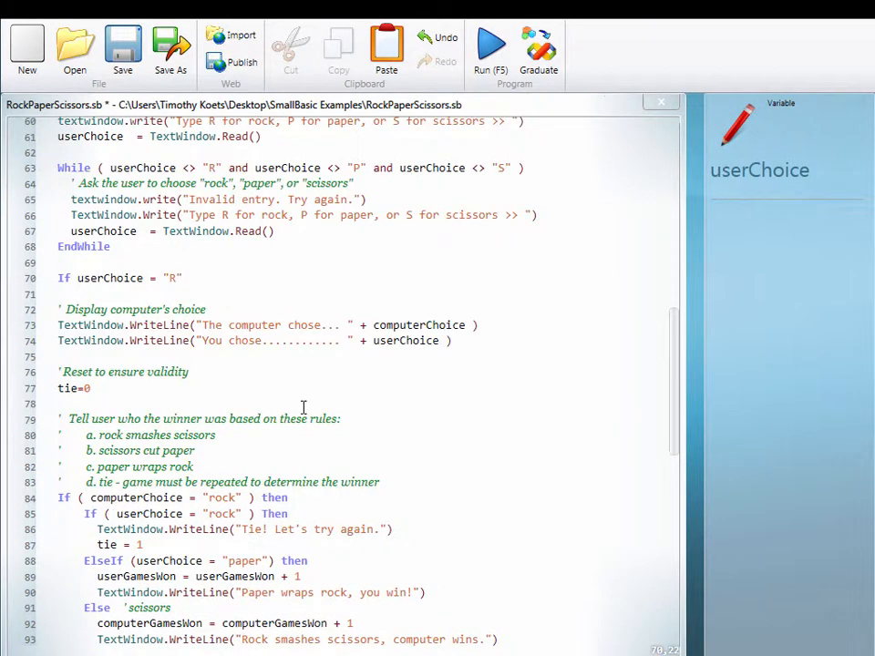
pyautogui.click(186, 277)
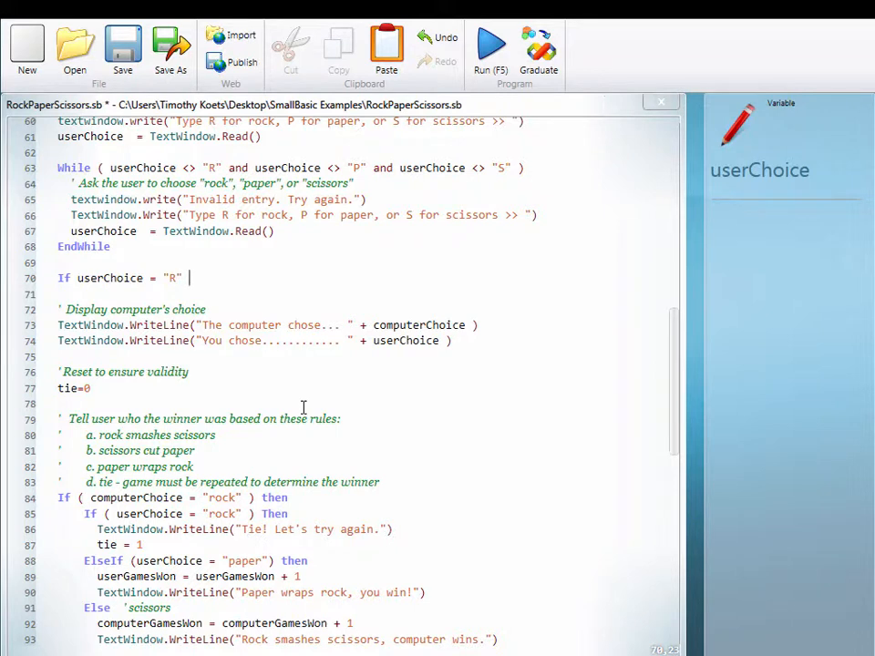
pyautogui.write('Then userChoice = "')
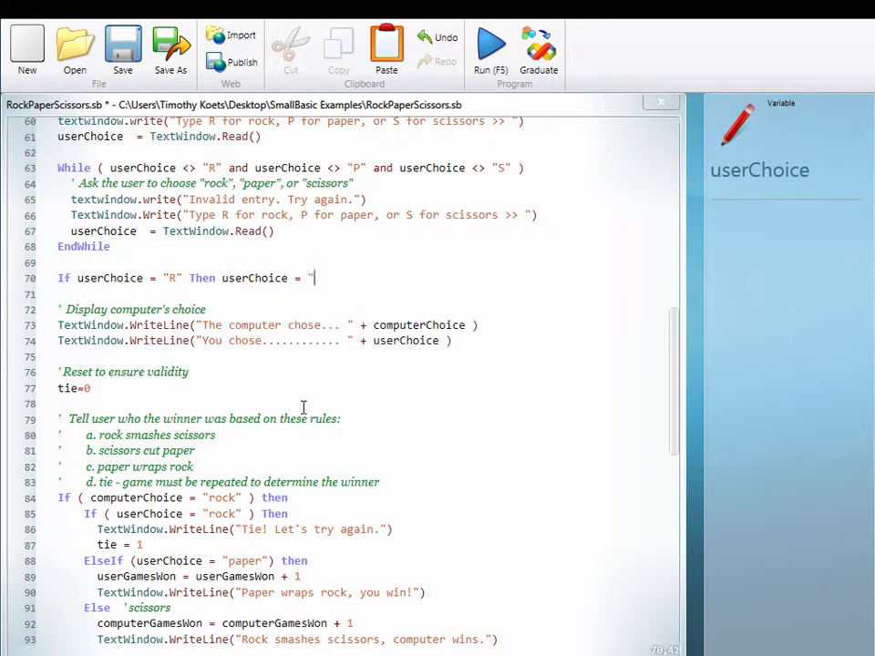
pyautogui.write('rock"')
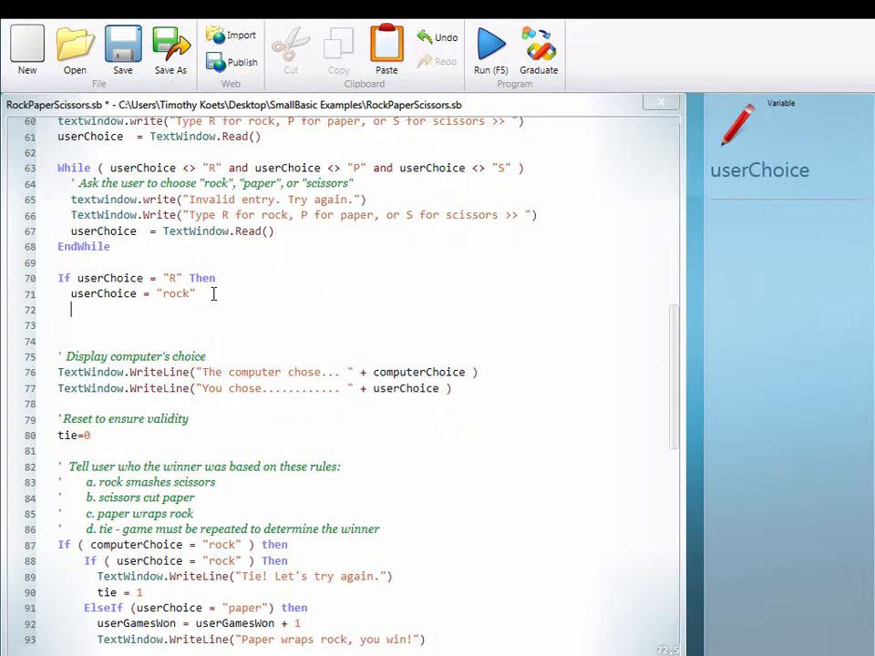
# - Add ElseIf "P" setting paper, Else setting scissors, and EndIf to close the block
pyautogui.write('eIf userChoice')
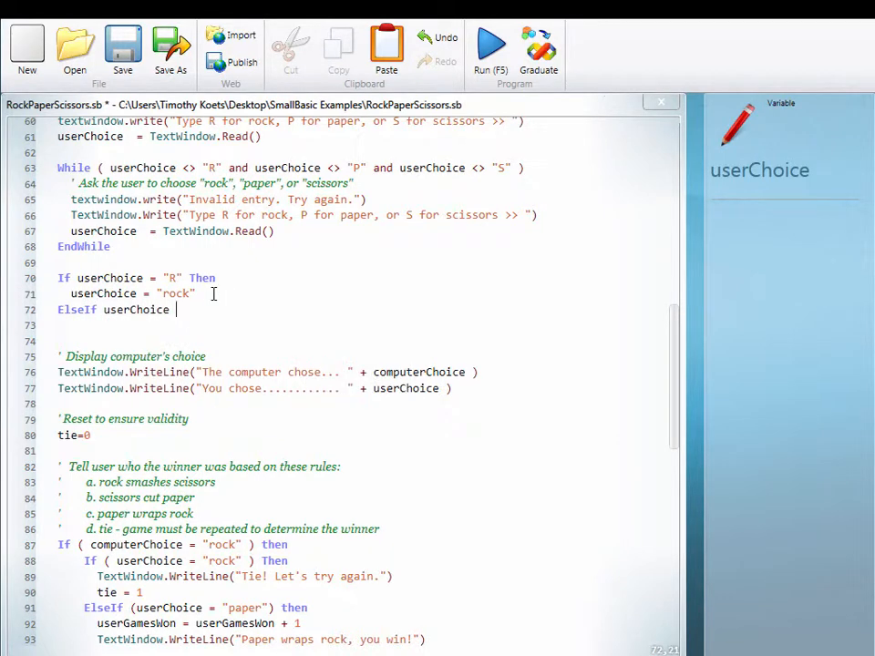
pyautogui.write('= "P')
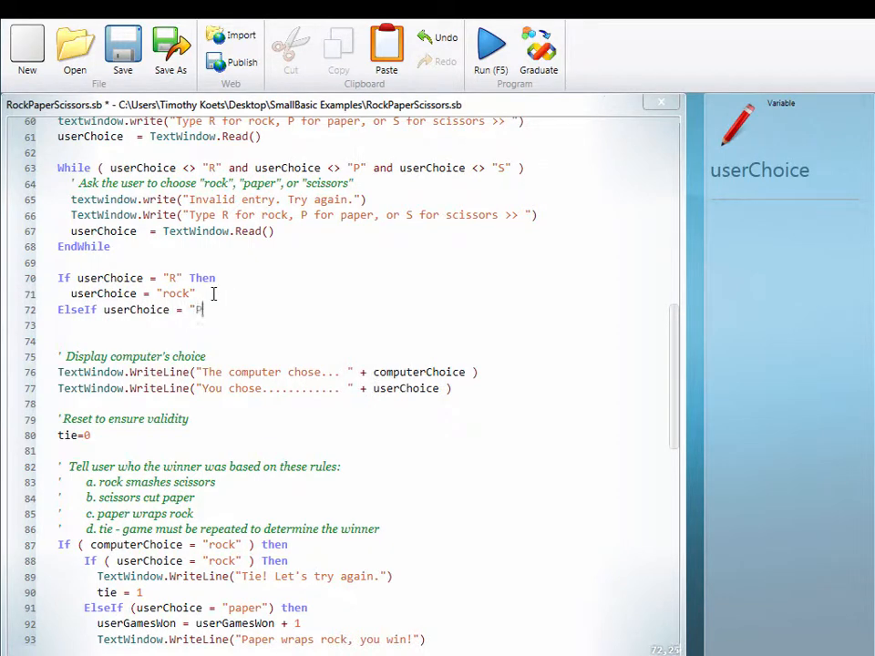
pyautogui.write('then')
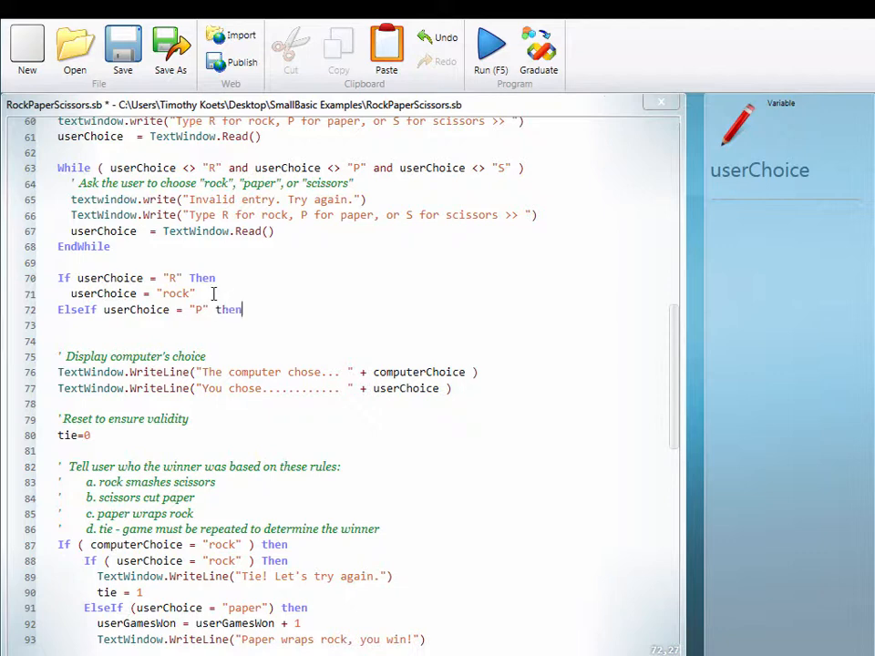
pyautogui.write('userChcoice =')
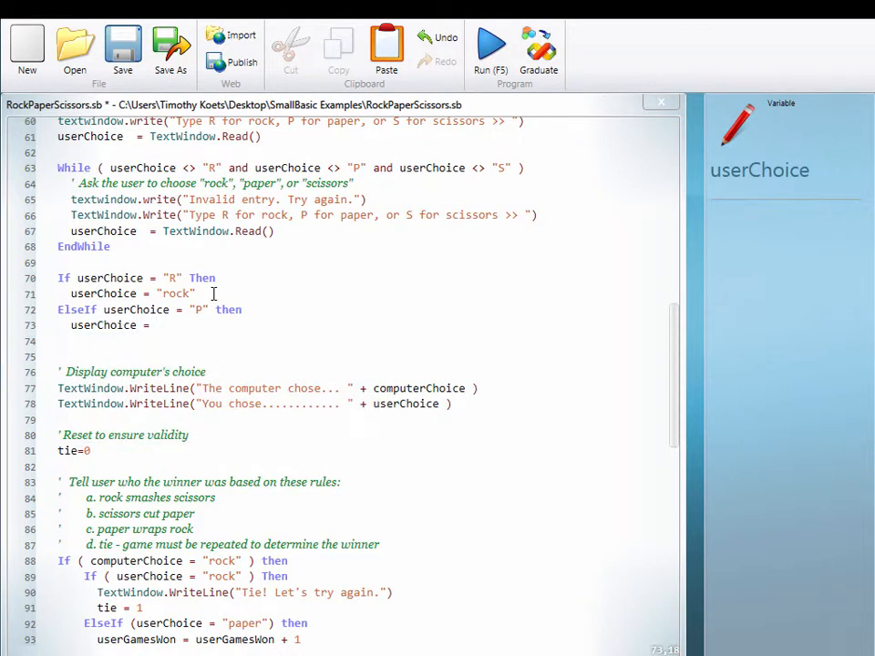
pyautogui.write('"paper"')
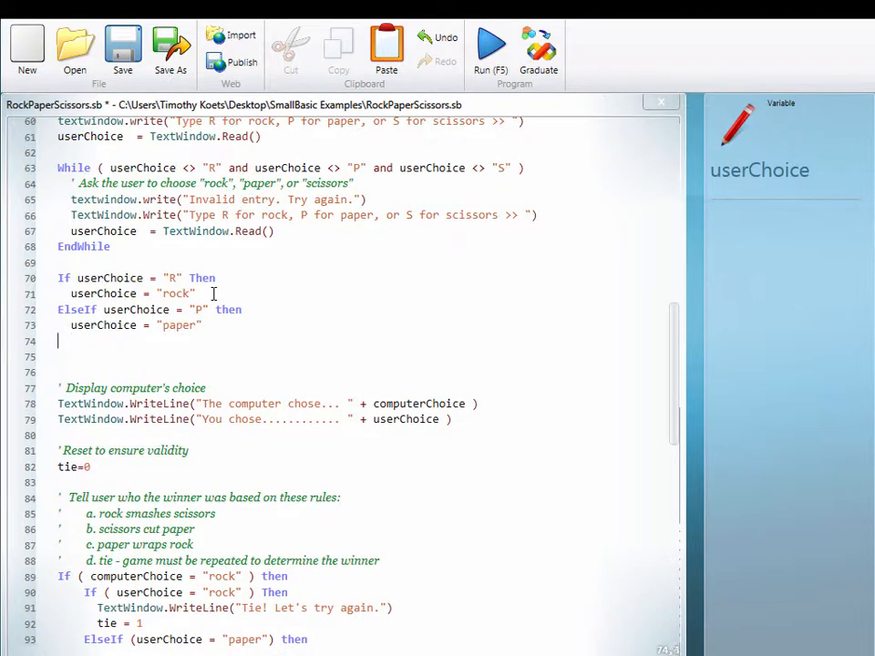
pyautogui.write('Else')
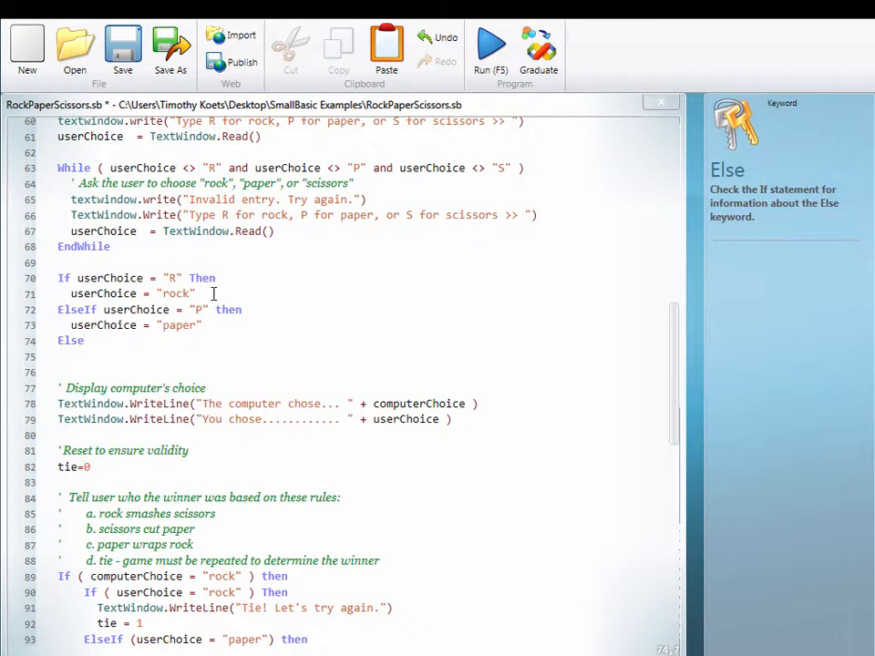
pyautogui.write('userChoice = "scisscors')
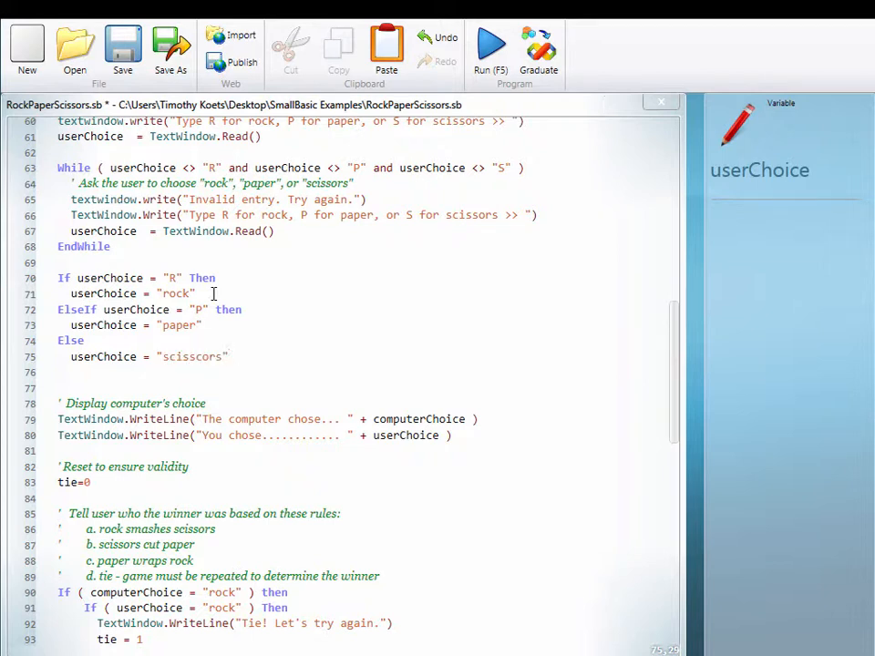
pyautogui.write('endif')
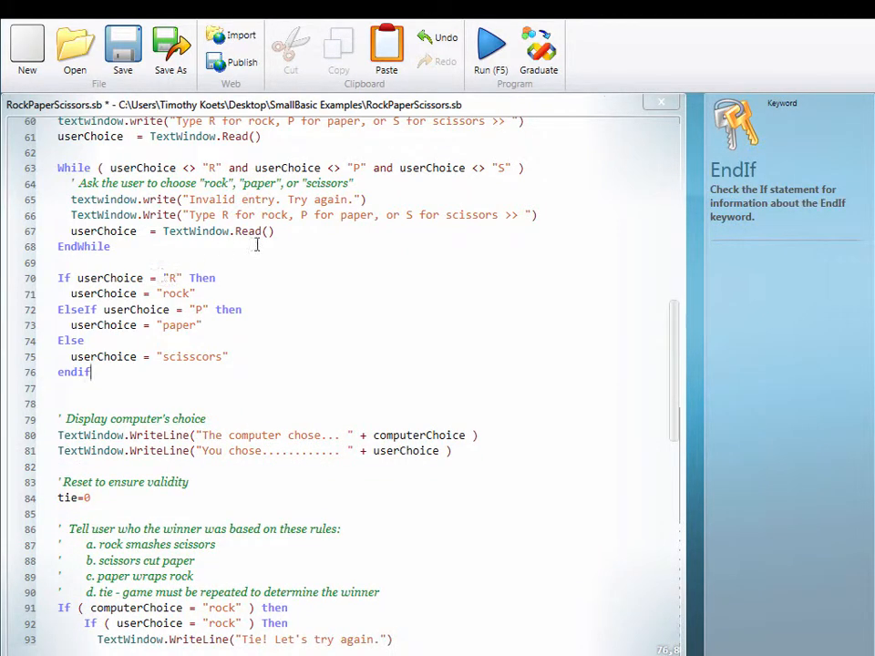
pyautogui.scroll(3)
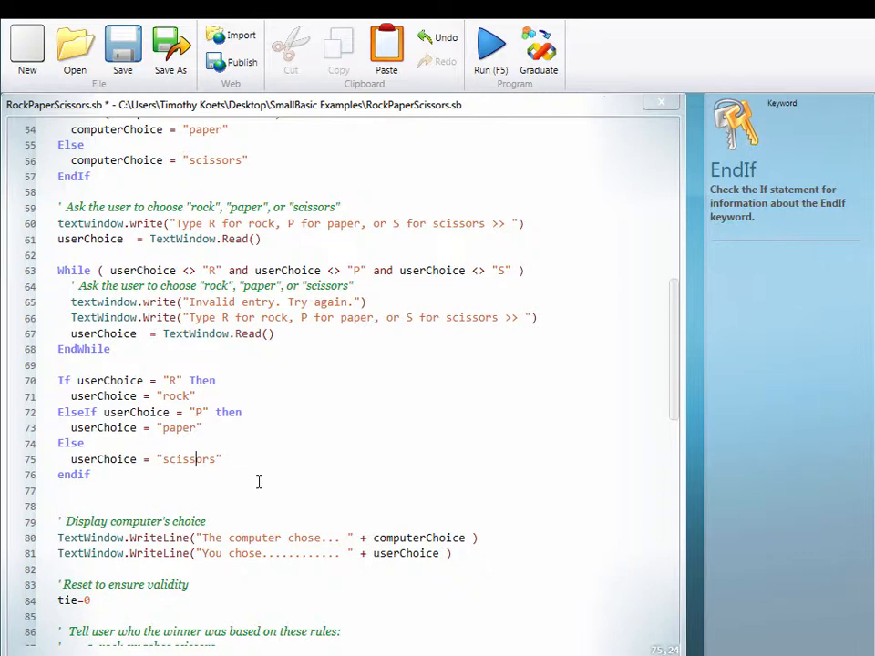
pyautogui.scroll(-3)
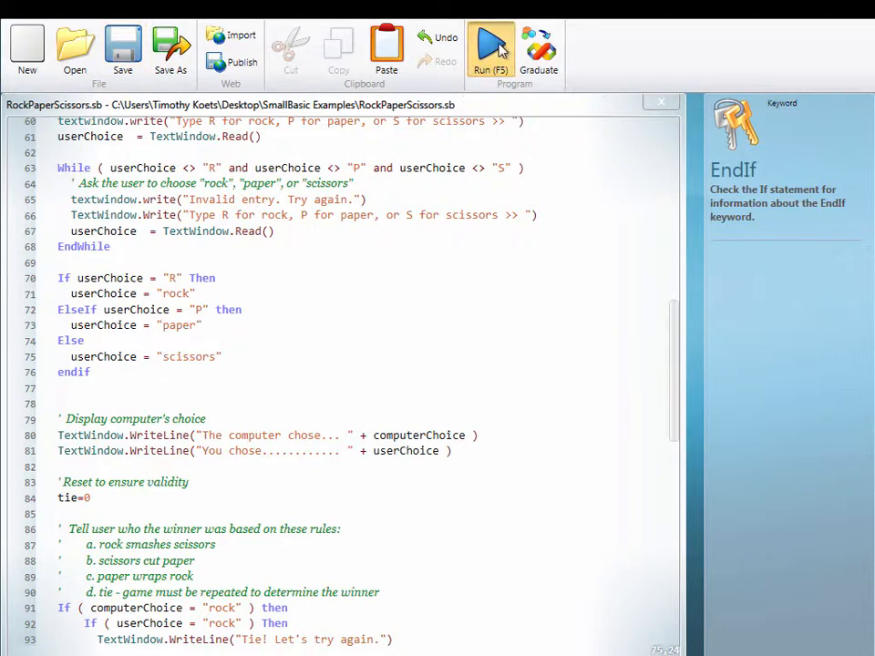
pyautogui.click(490, 51)
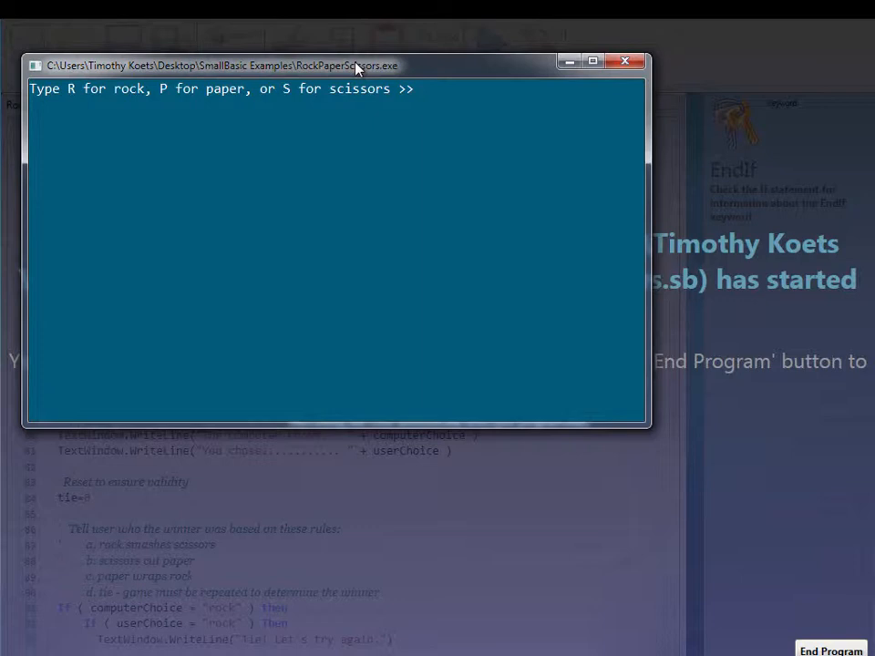
pyautogui.write('R')
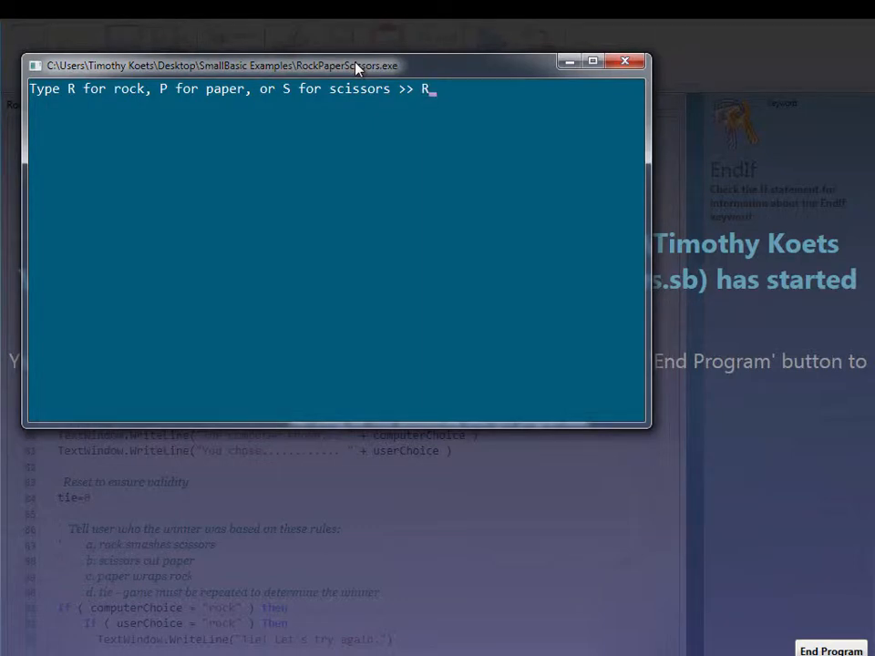
pyautogui.press('Return')
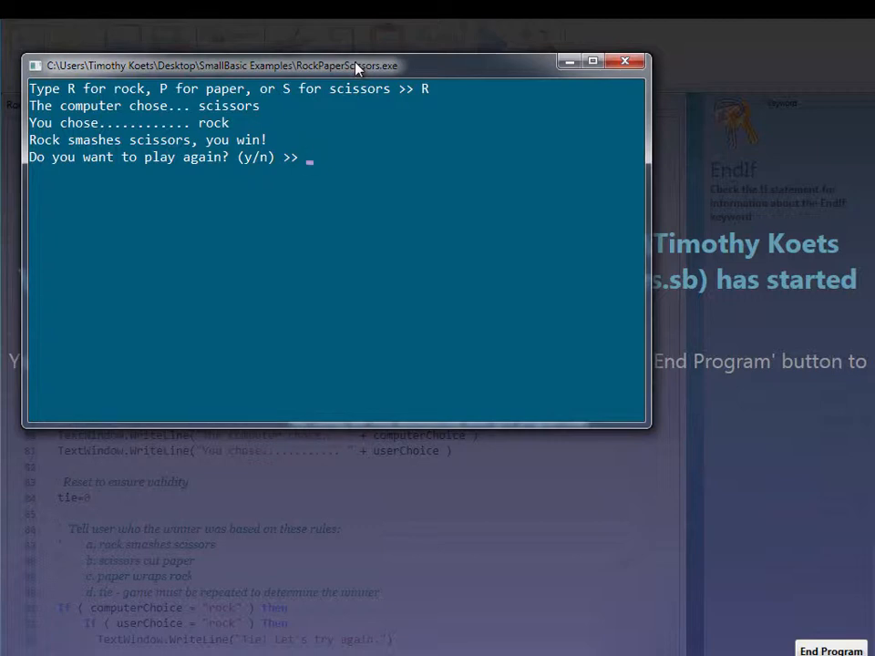
pyautogui.write('S for scissors >> S')
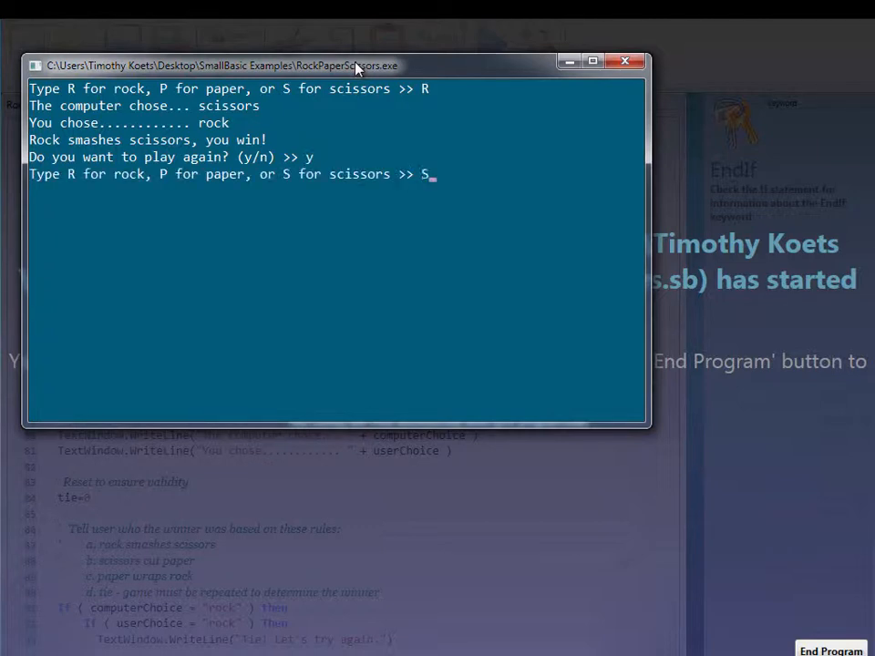
pyautogui.press('Return')
pyautogui.write('s')
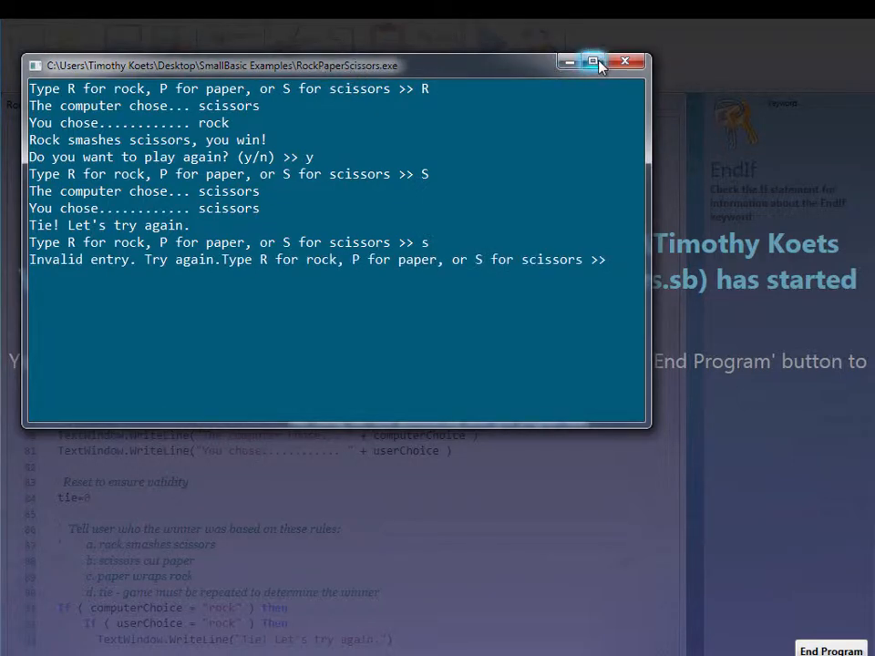
pyautogui.click(623, 62)
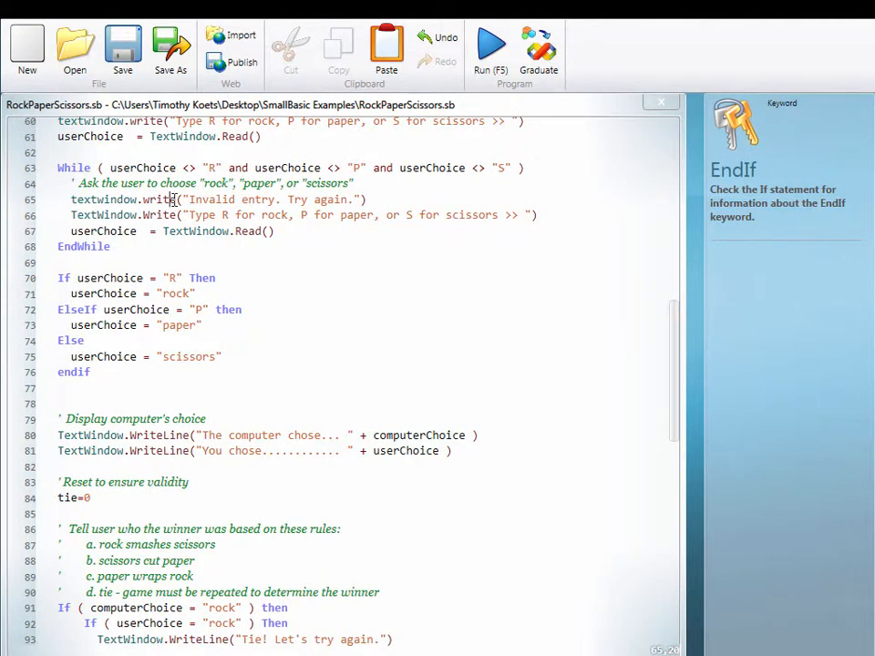
# - Lowercase the r, p, s comparisons in the While and If lines and start a userChoice = line after Read()
pyautogui.click(173, 198)
pyautogui.write('eLin')
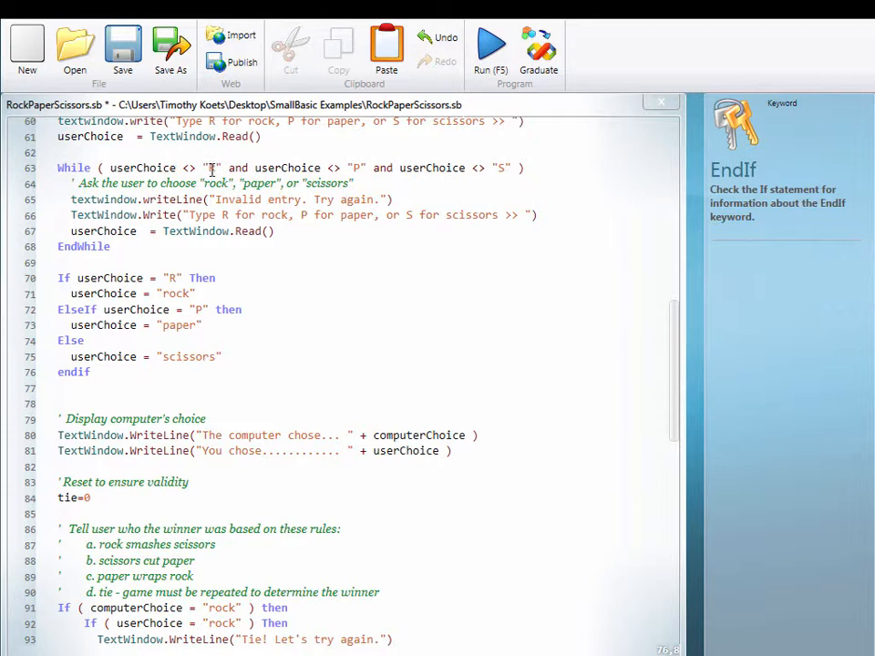
pyautogui.click(223, 168)
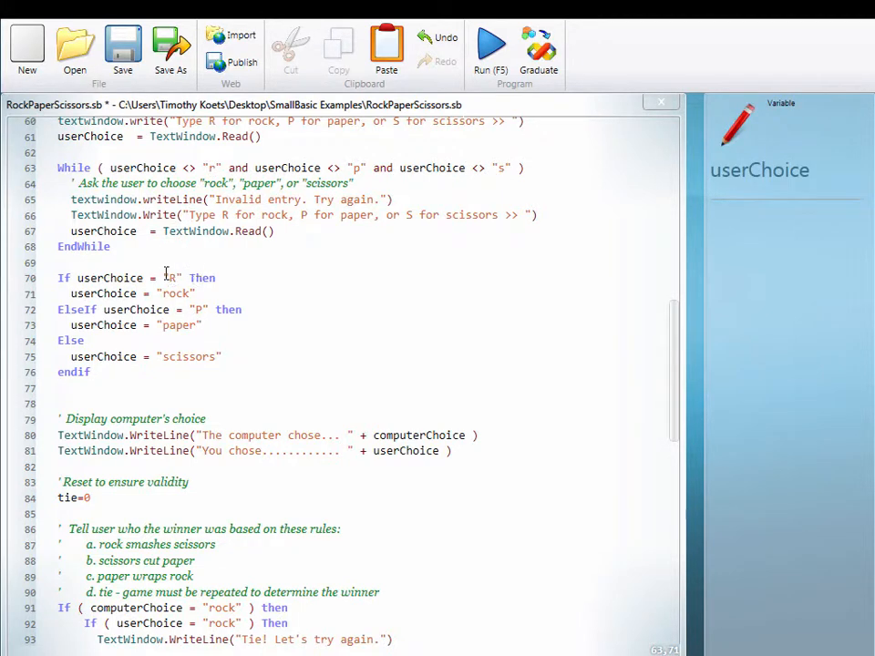
pyautogui.click(175, 277)
pyautogui.write('r')
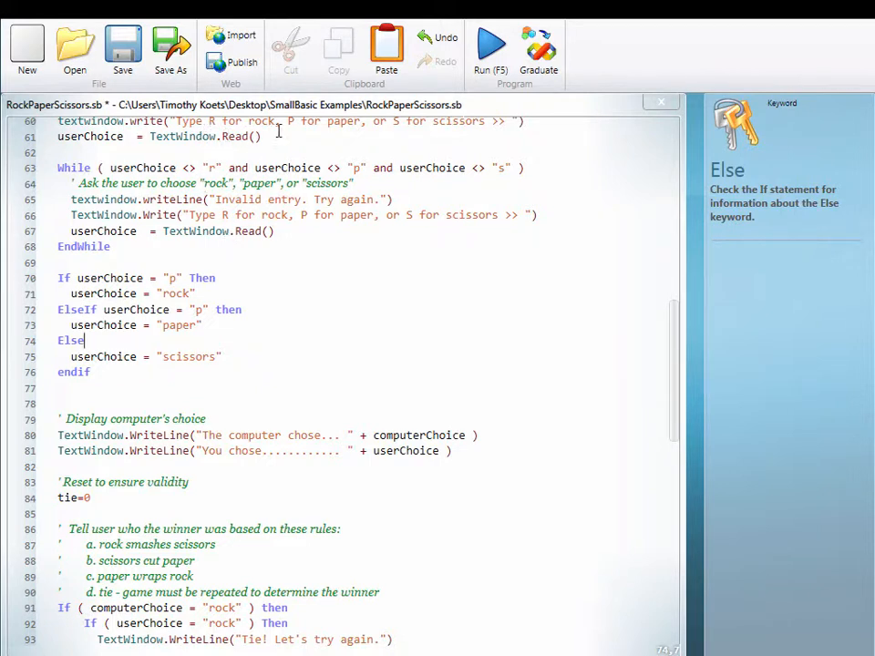
pyautogui.moveTo(347, 229)
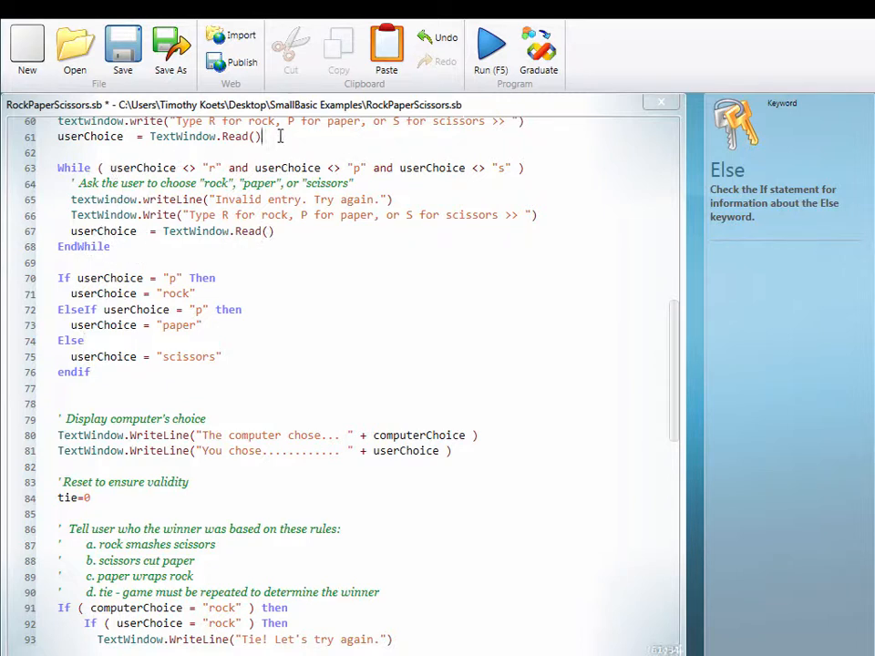
pyautogui.write('.t')
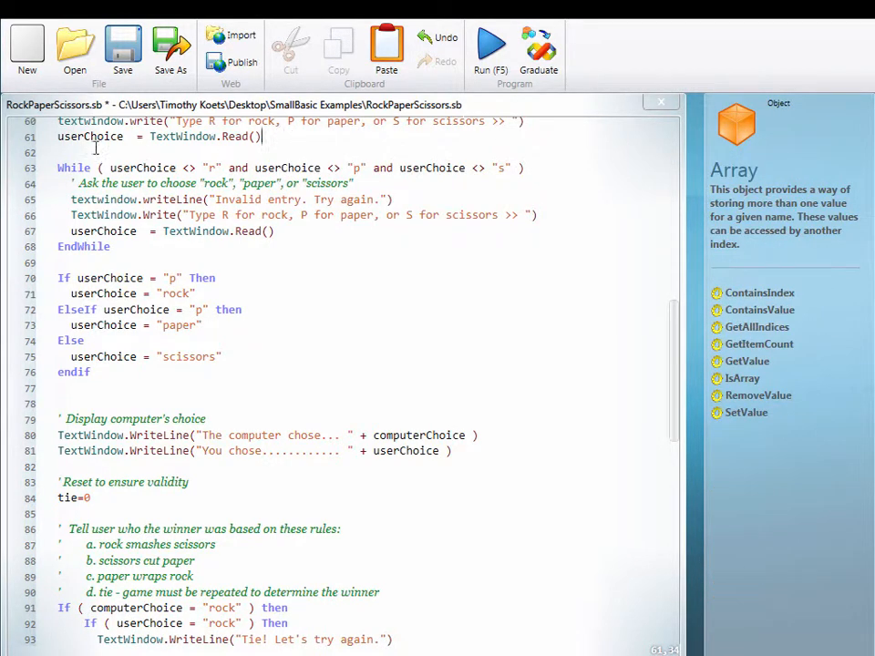
pyautogui.click(62, 153)
pyautogui.write('userChoice =')
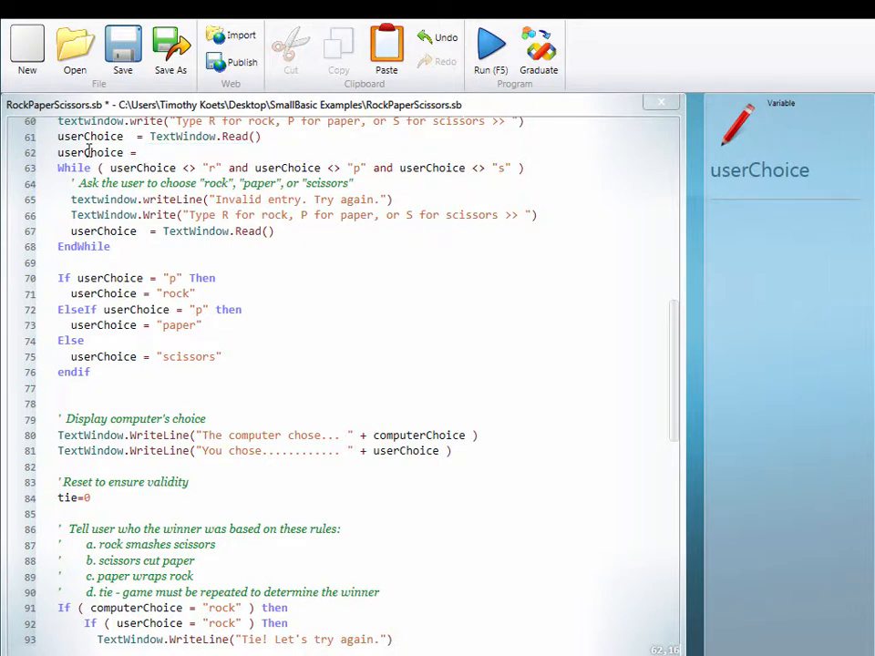
# - Add userChoice = Text.ConvertToLowerCase(userChoice) after the TextWindow.Read() inside the While loop
pyautogui.write('Text')
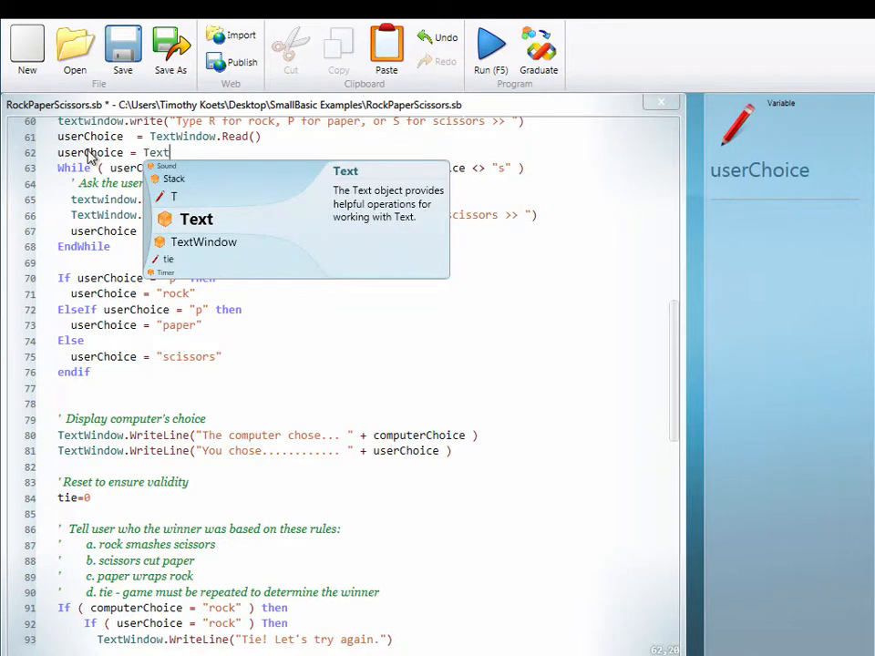
pyautogui.write('.m')
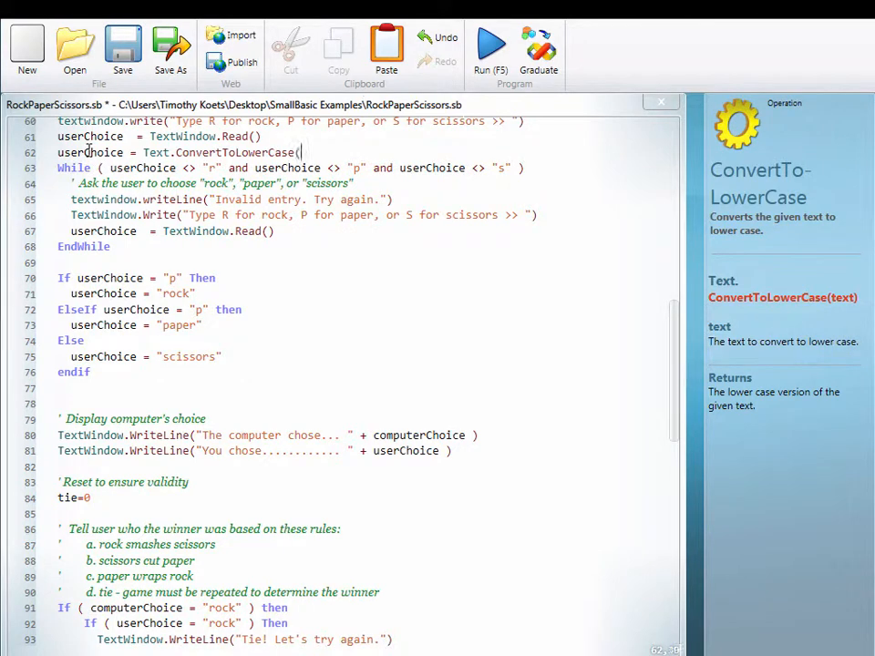
pyautogui.write('userChoice)')
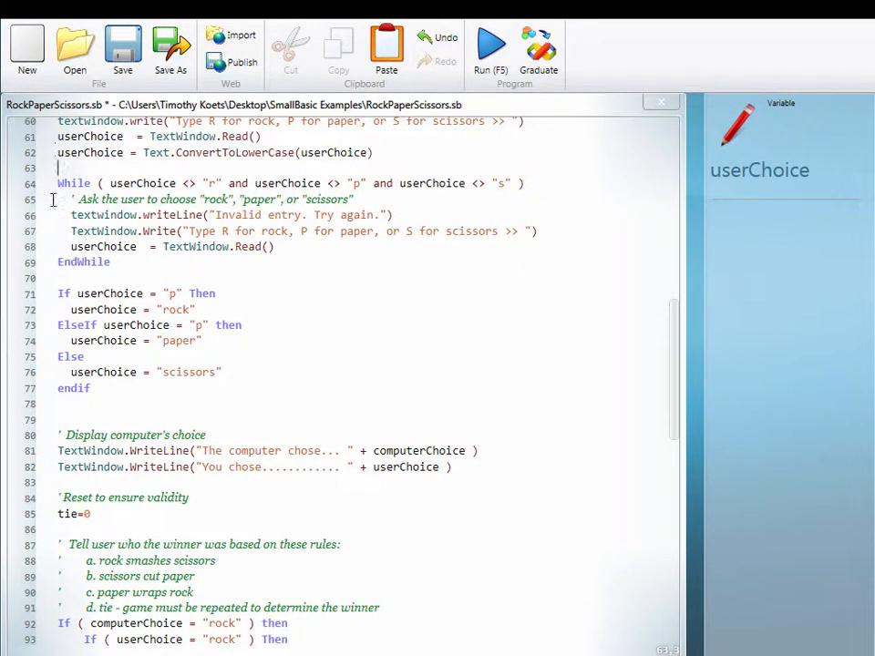
pyautogui.scroll(3)
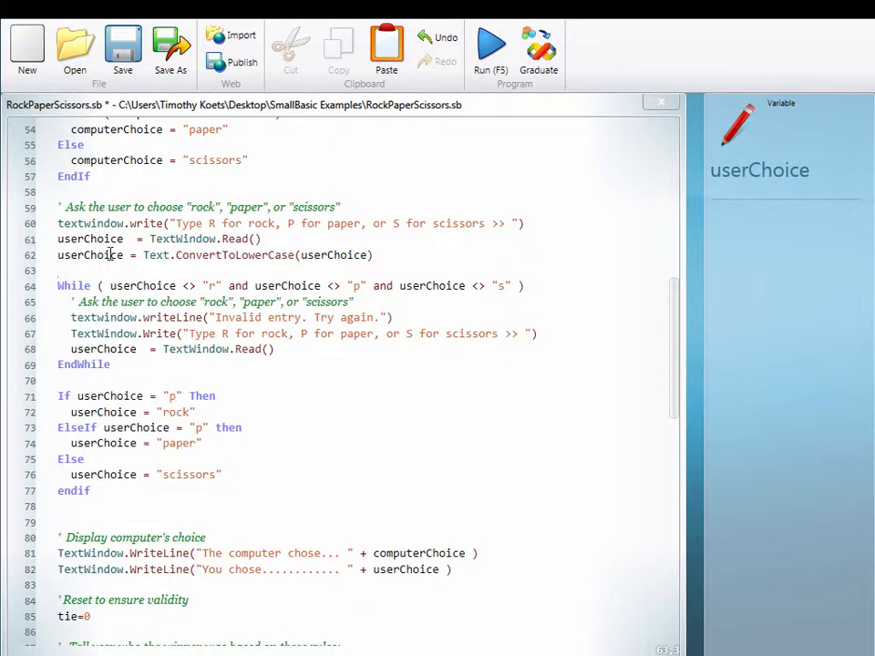
pyautogui.doubleClick(92, 255)
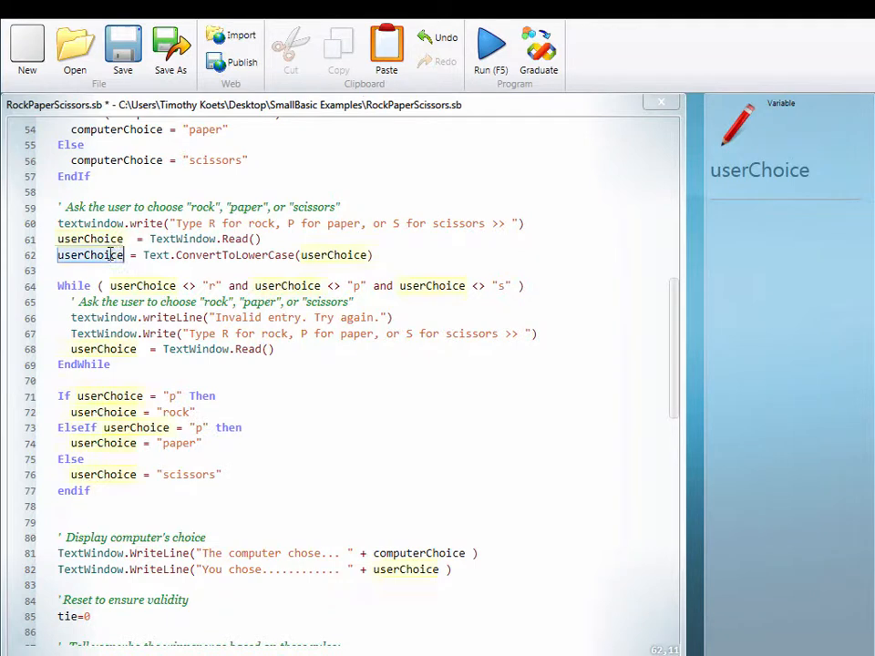
pyautogui.click(373, 255)
pyautogui.write('userChoice = Text.ConvertToLowerCase(userChoice)')
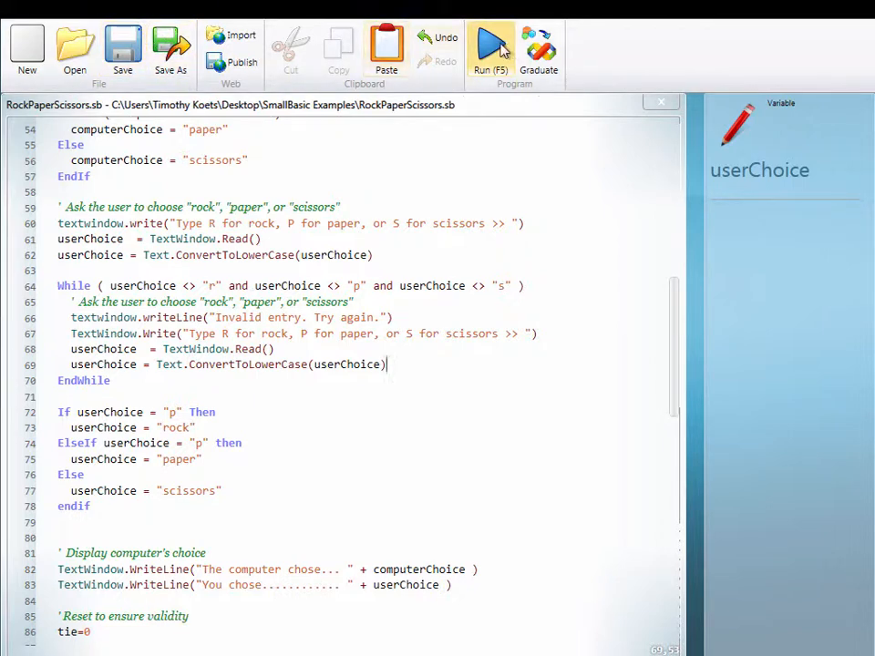
pyautogui.click(492, 45)
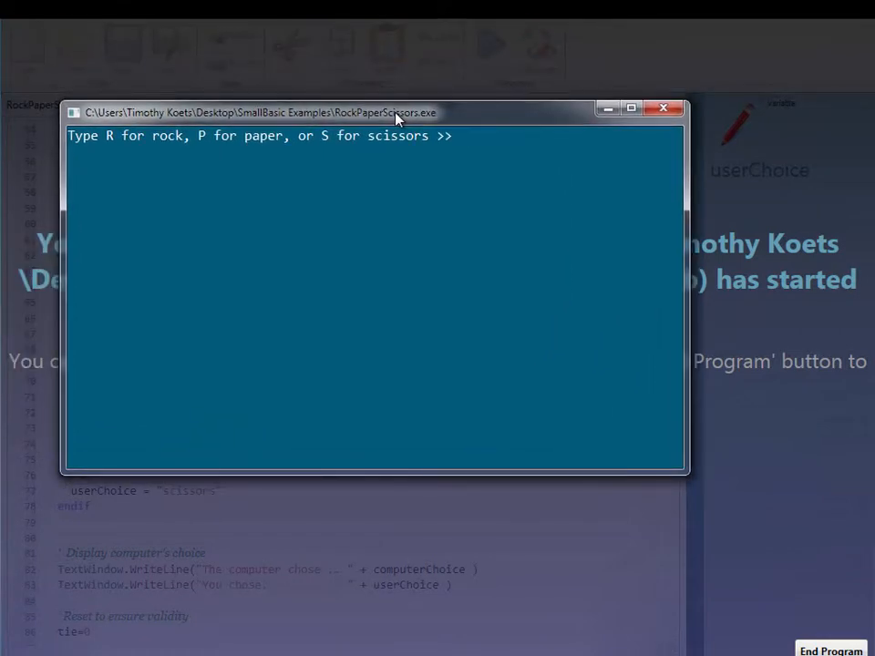
pyautogui.write('p')
pyautogui.write('s')
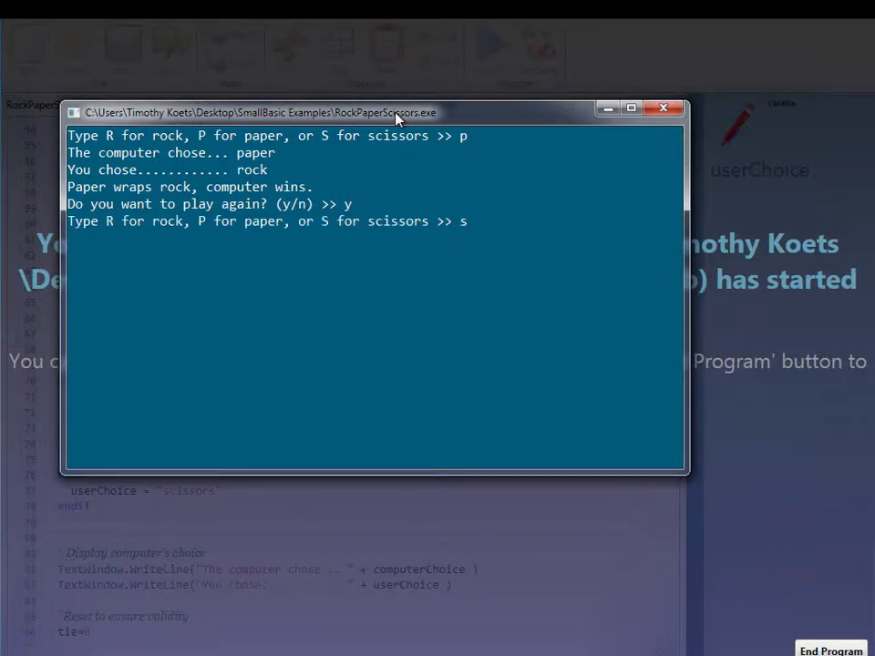
pyautogui.press('Return')
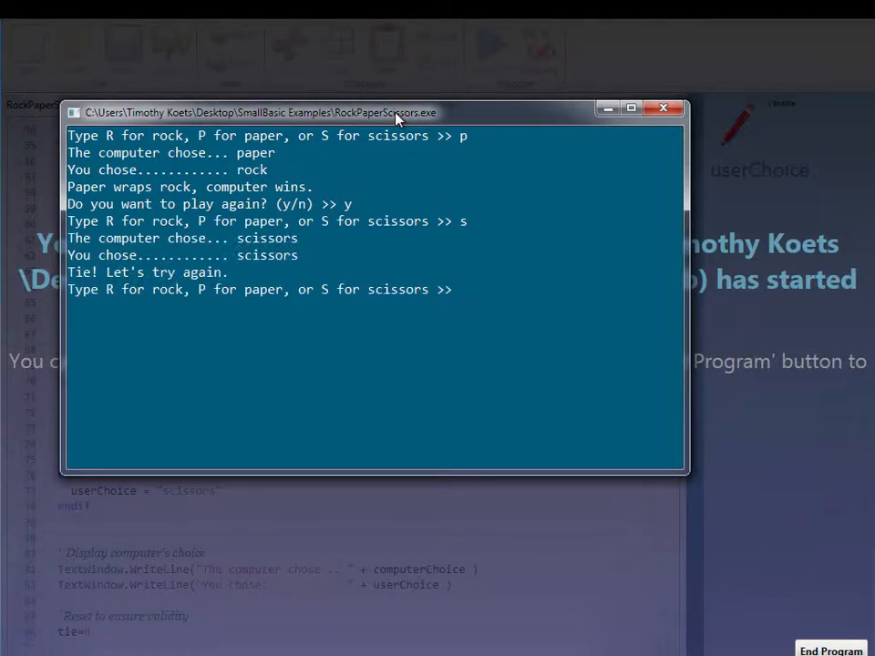
pyautogui.write('r')
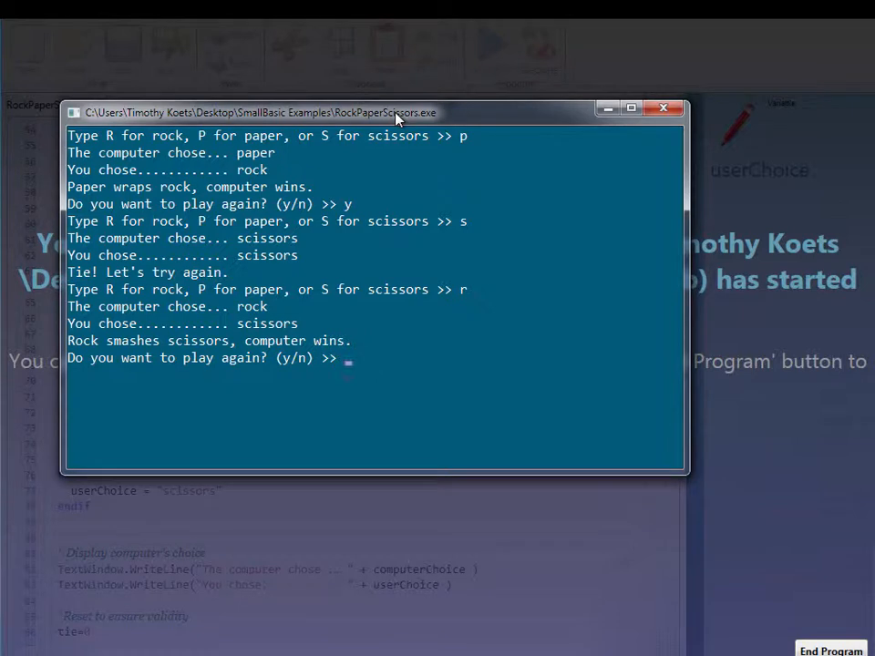
pyautogui.write('y')
pyautogui.write('s')
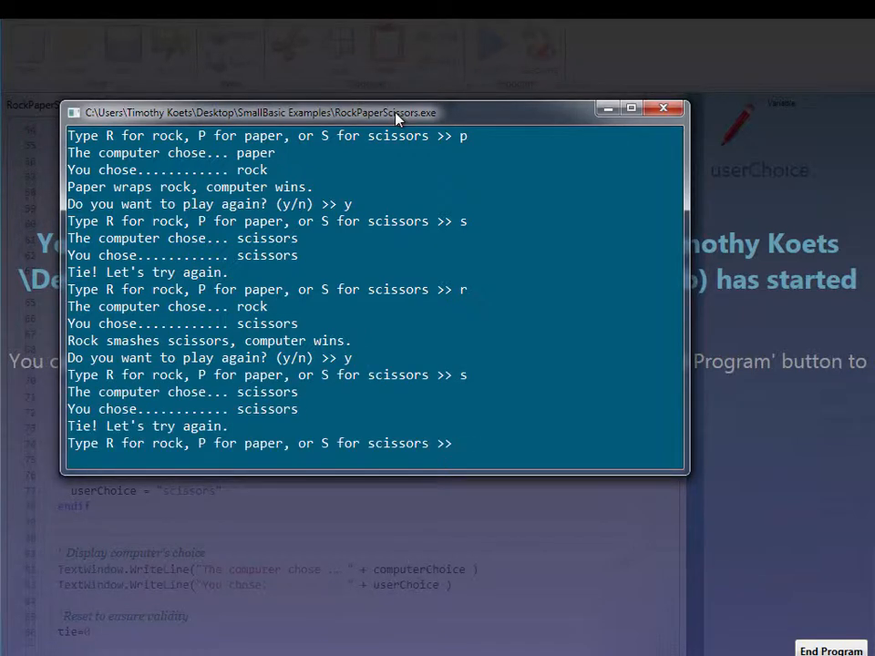
pyautogui.write('p')
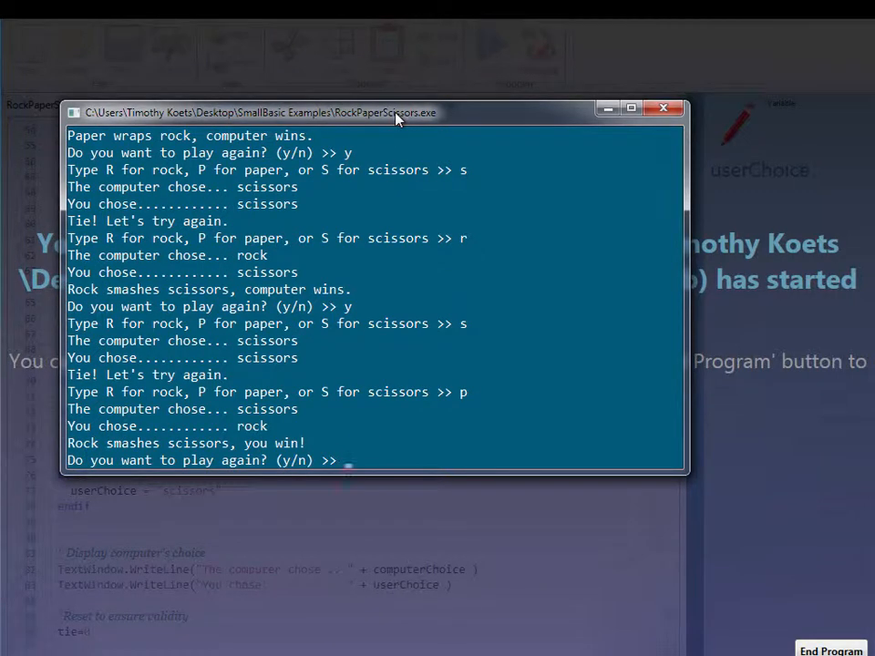
pyautogui.write('n')
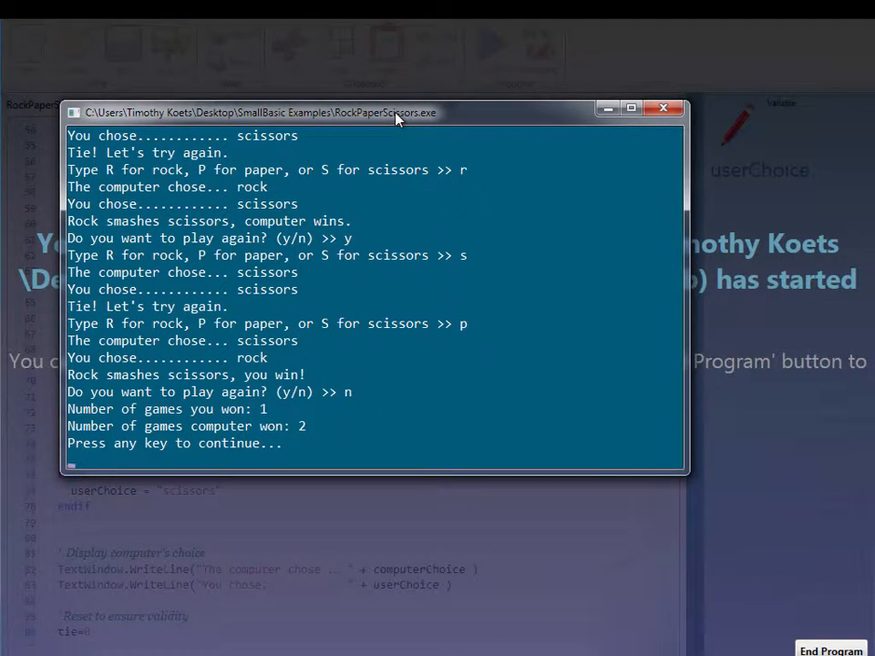
pyautogui.moveTo(417, 336)
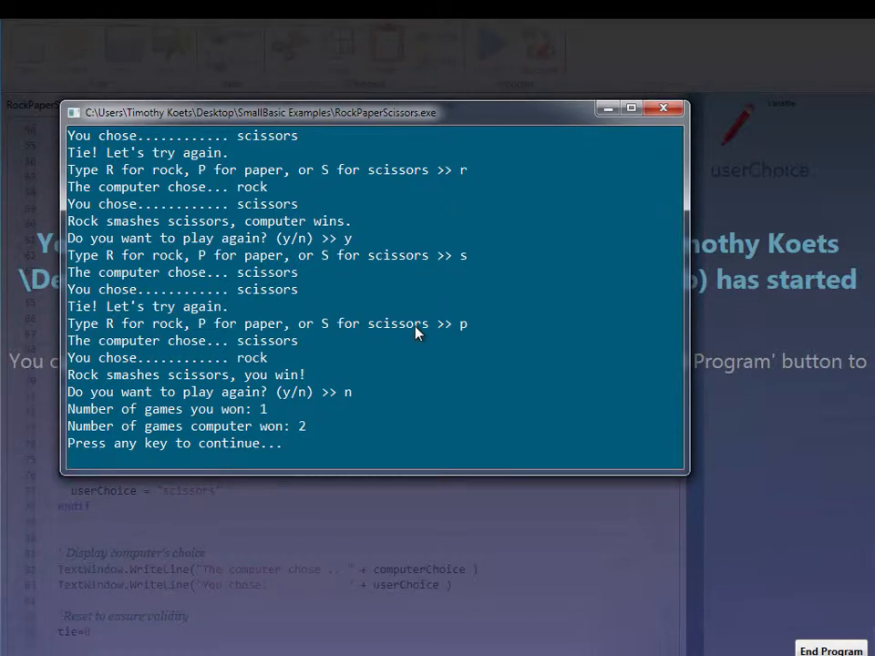
pyautogui.moveTo(253, 308)
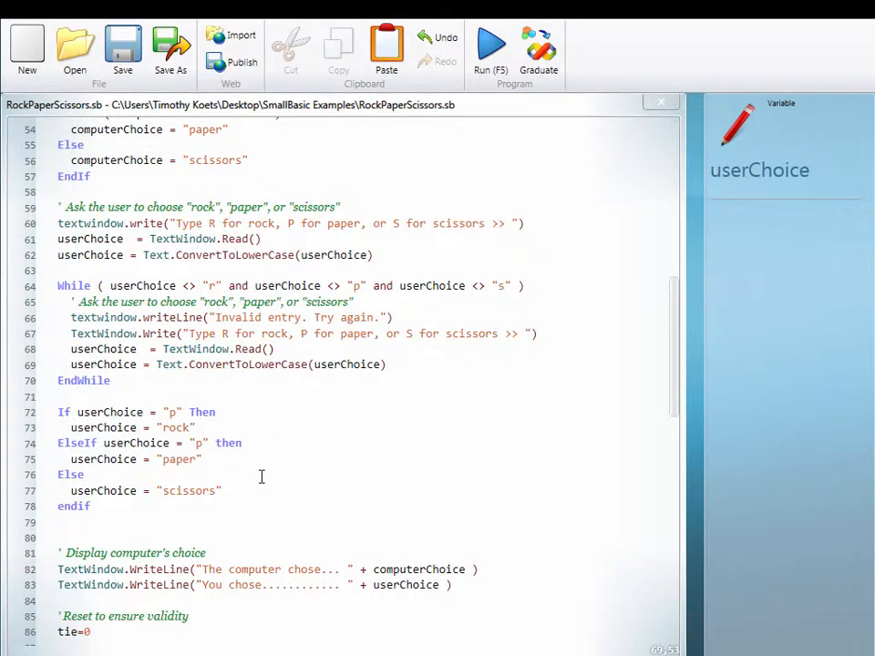
pyautogui.moveTo(568, 361)
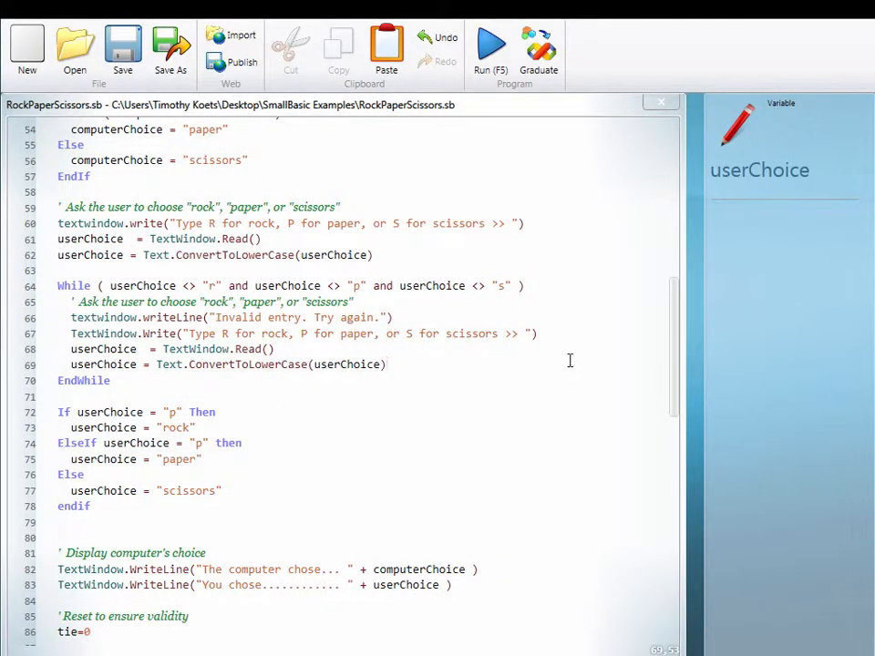
pyautogui.scroll(3)
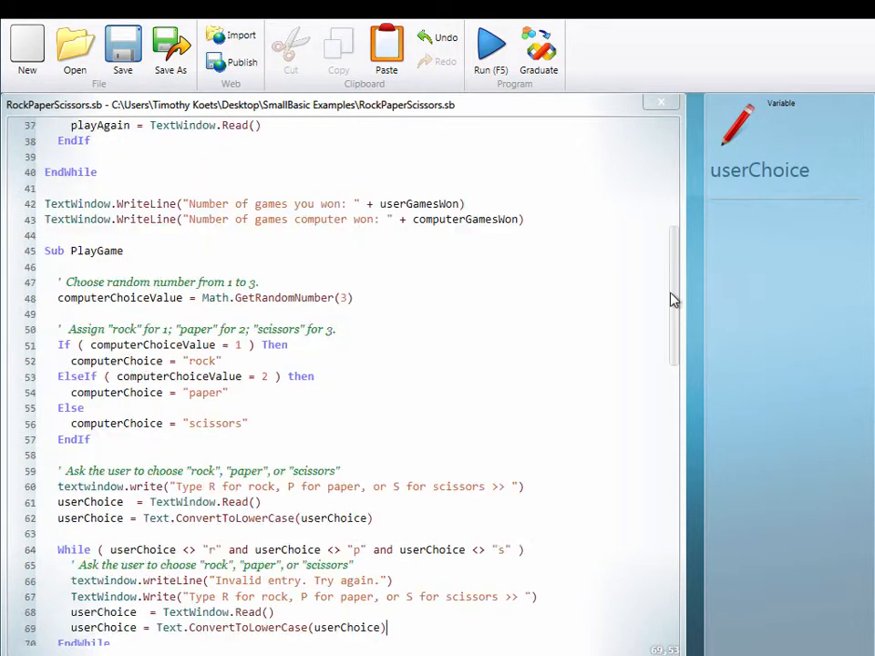
# - Add TextWindow.WriteLine("") after the play-again read, dismiss the error, and run the game
pyautogui.scroll(3)
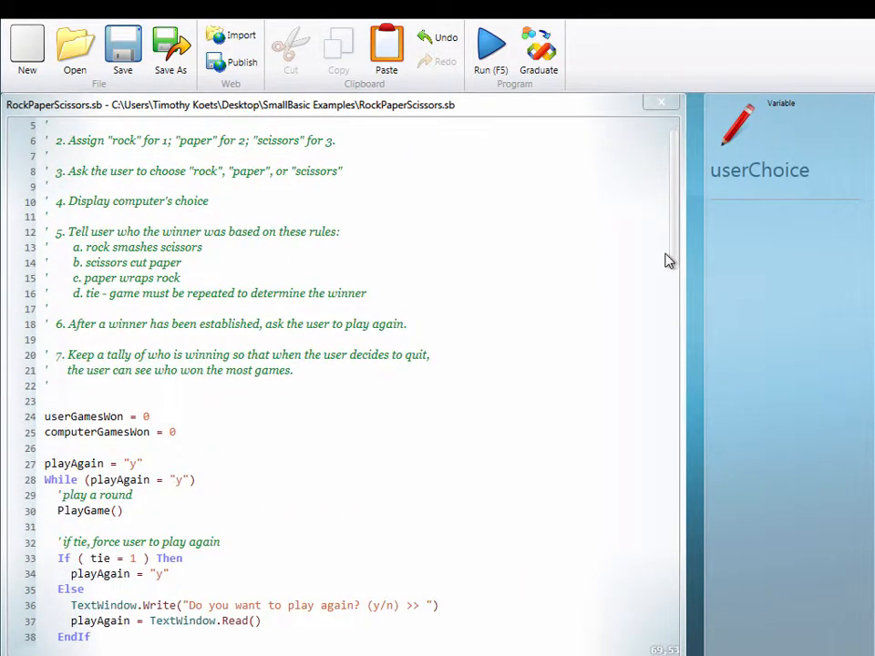
pyautogui.scroll(-3)
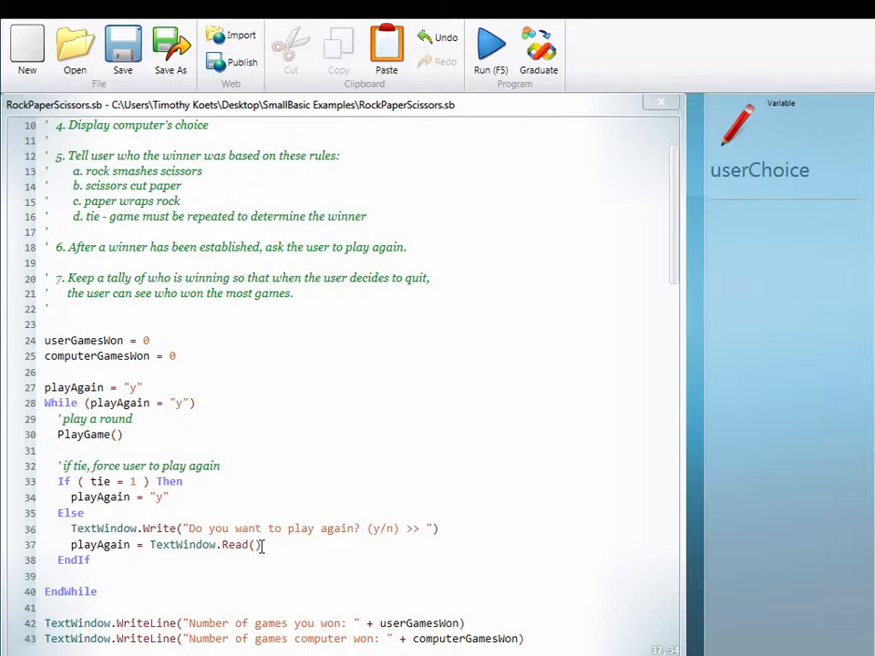
pyautogui.write('textwindow.WriteLine(')
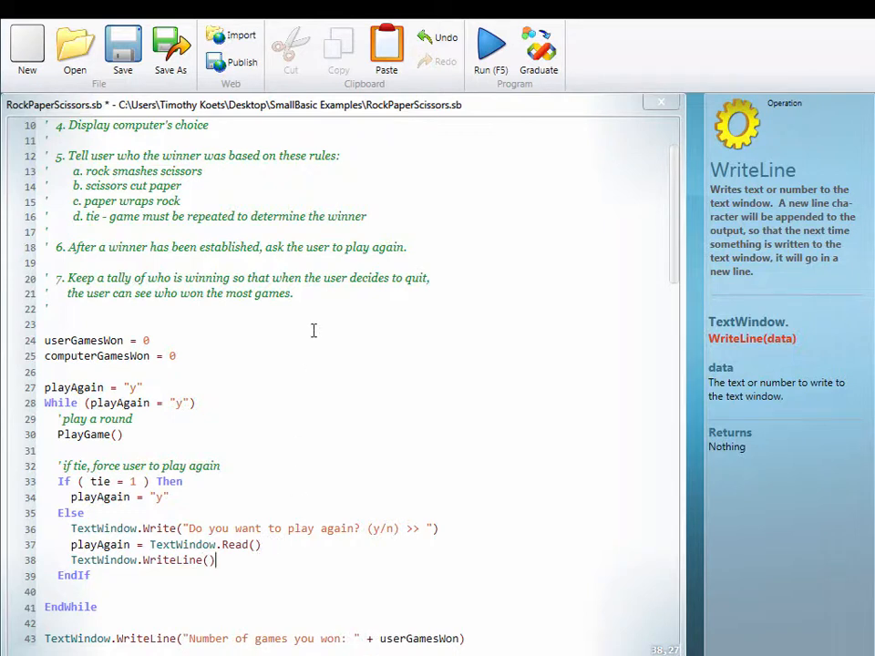
pyautogui.click(490, 51)
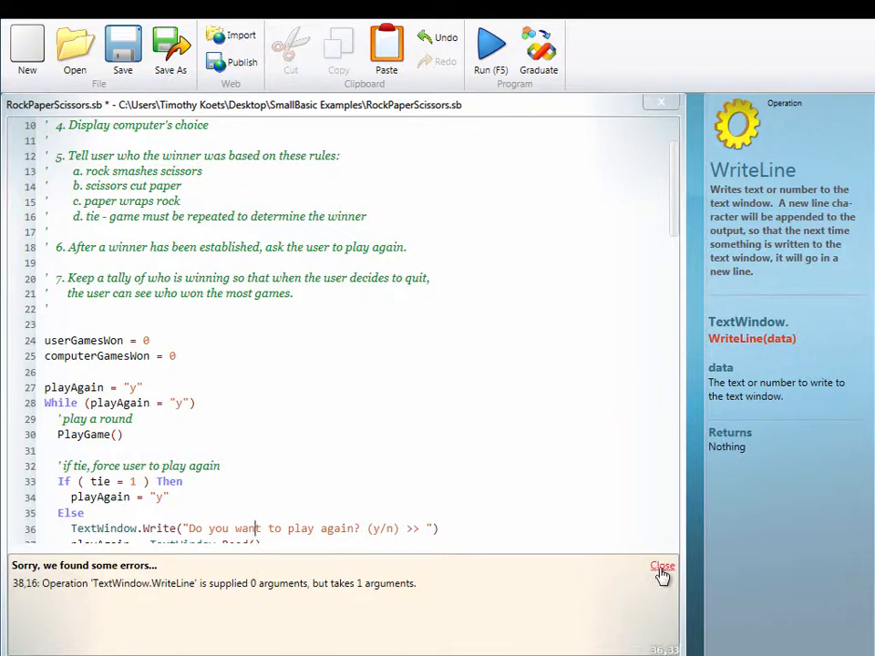
pyautogui.click(662, 565)
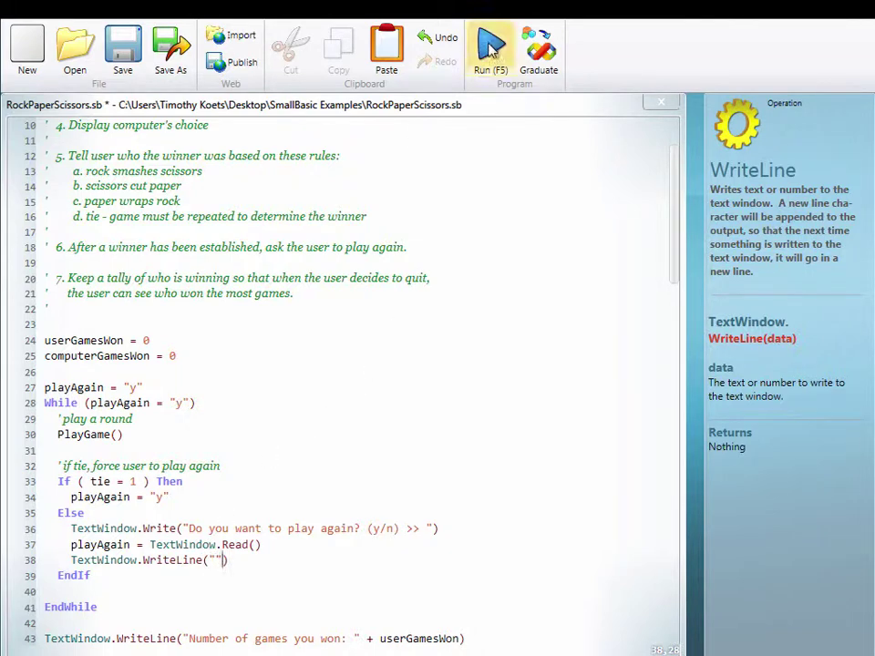
pyautogui.click(488, 51)
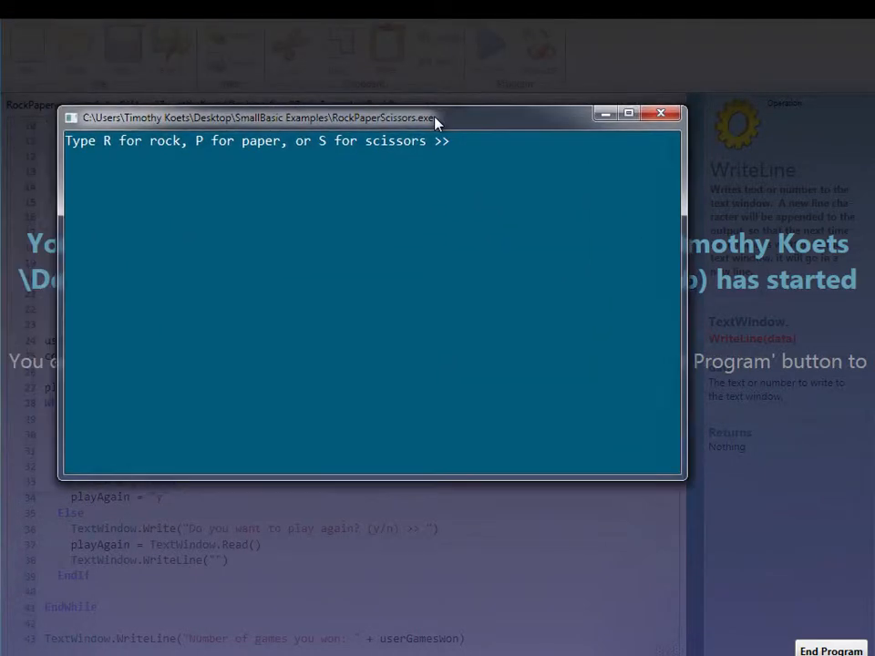
# - Play three rounds entering r, p and s with y between them to see blank-line spacing
pyautogui.write('r')
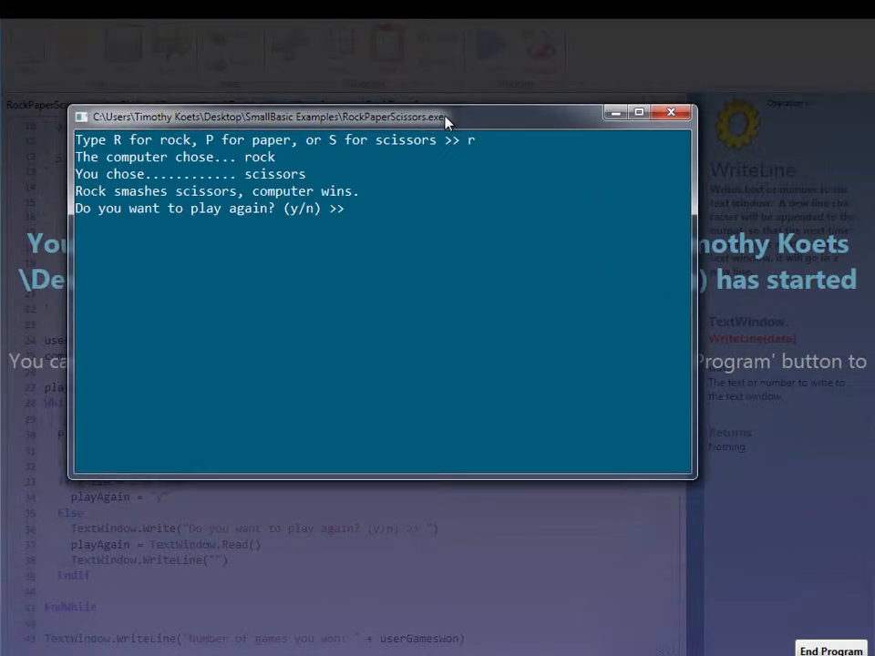
pyautogui.write('y')
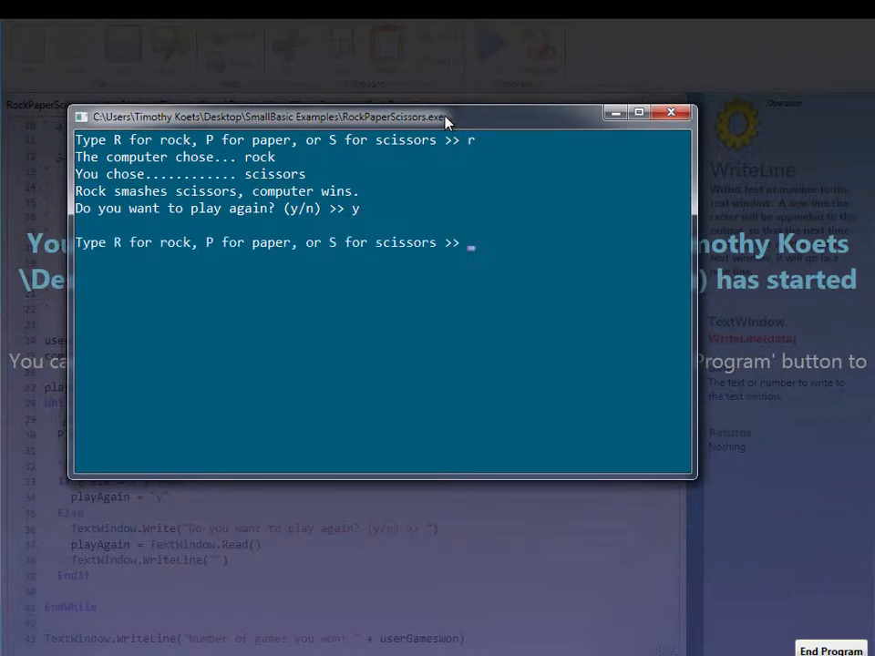
pyautogui.write('p')
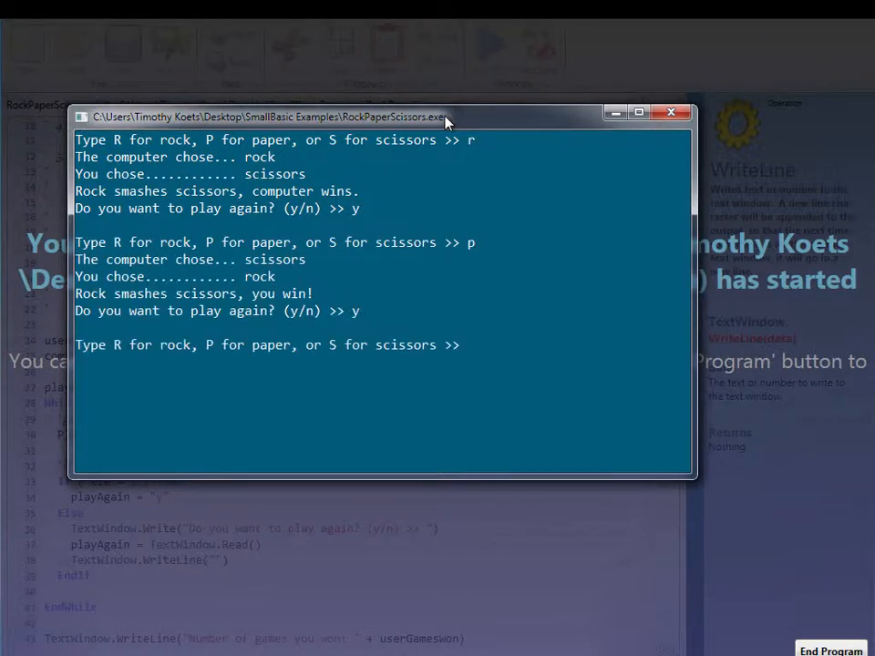
pyautogui.write('s')
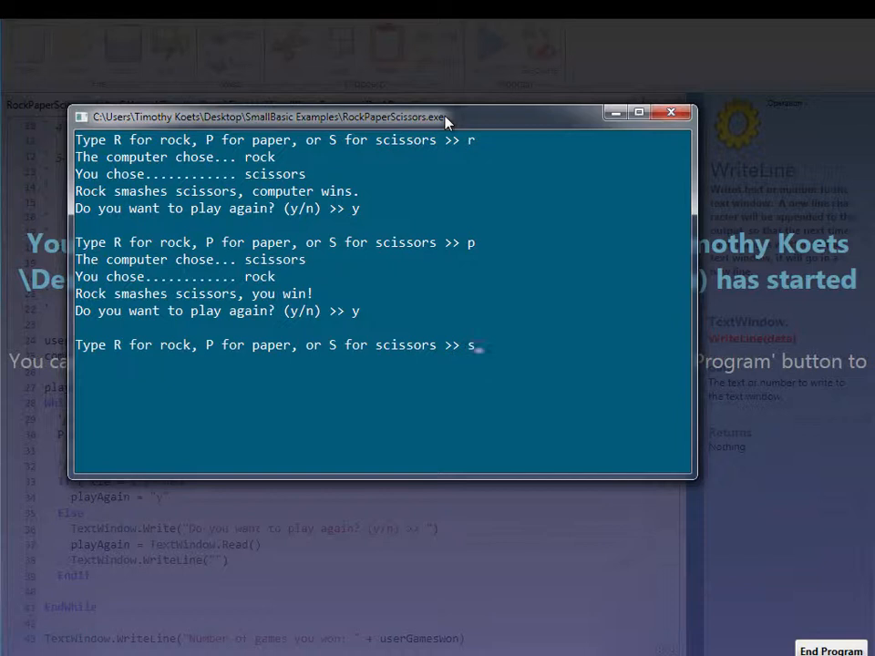
pyautogui.write('s')
pyautogui.write('n')
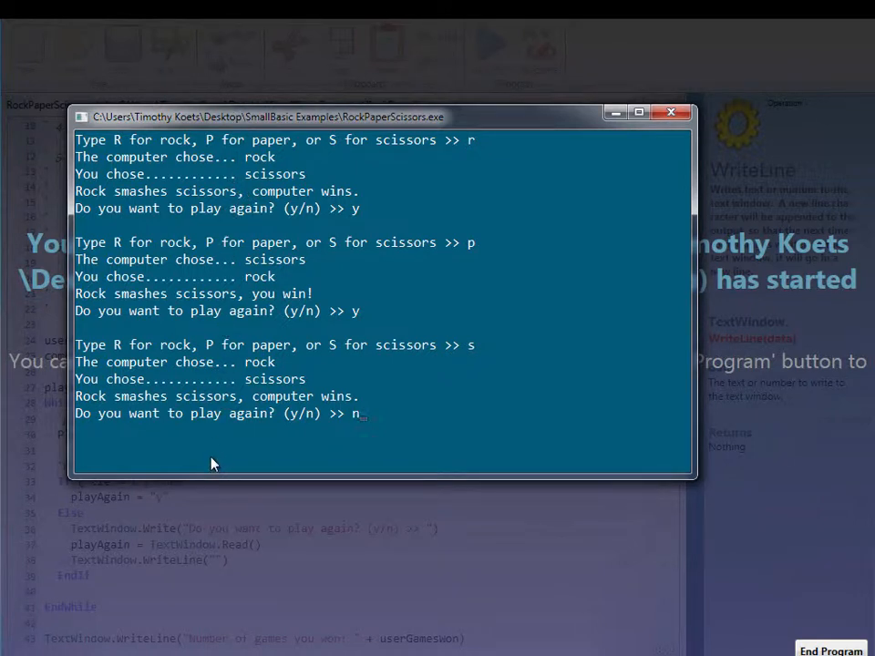
pyautogui.moveTo(295, 197)
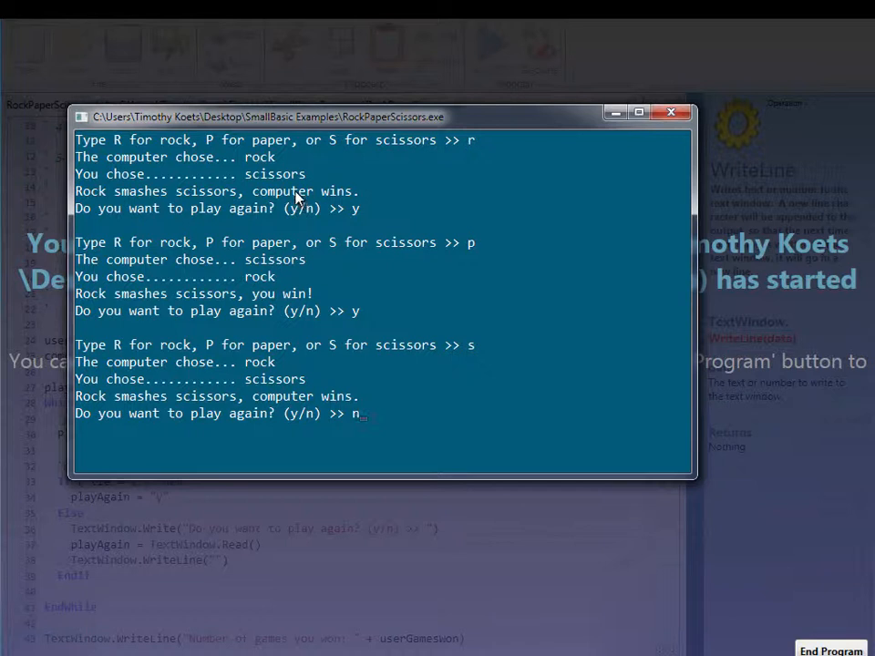
pyautogui.moveTo(301, 464)
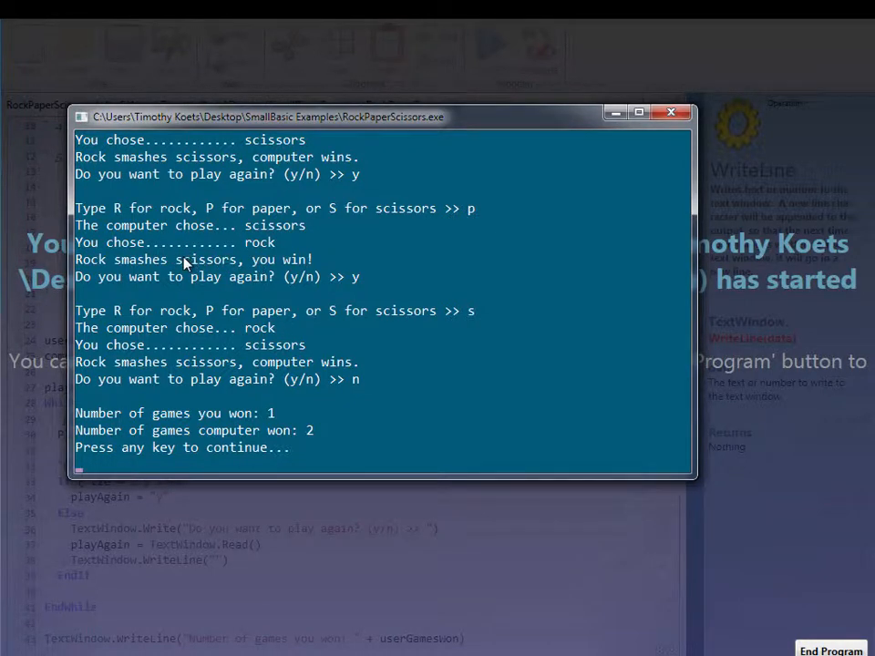
pyautogui.moveTo(145, 259)
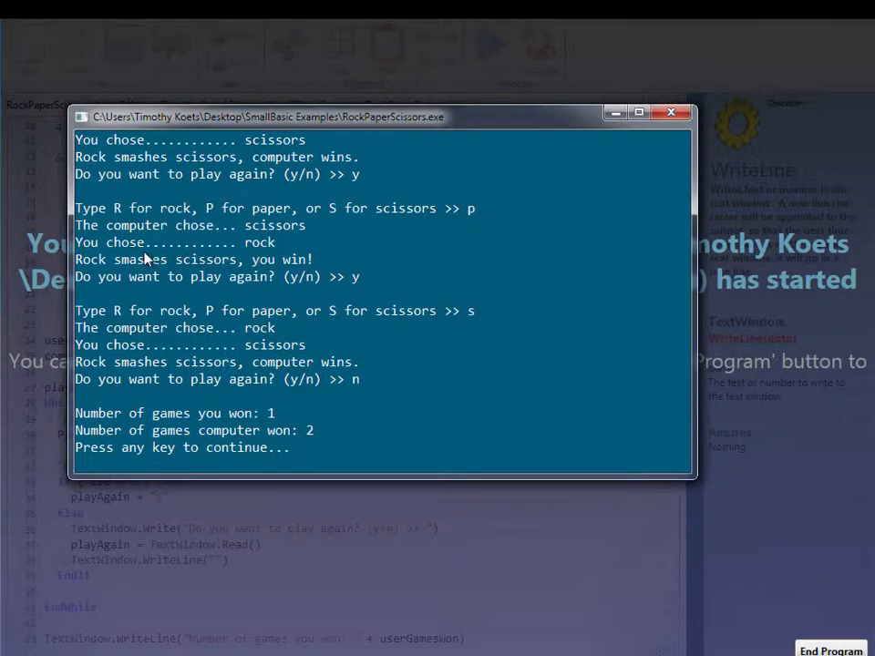
pyautogui.moveTo(240, 314)
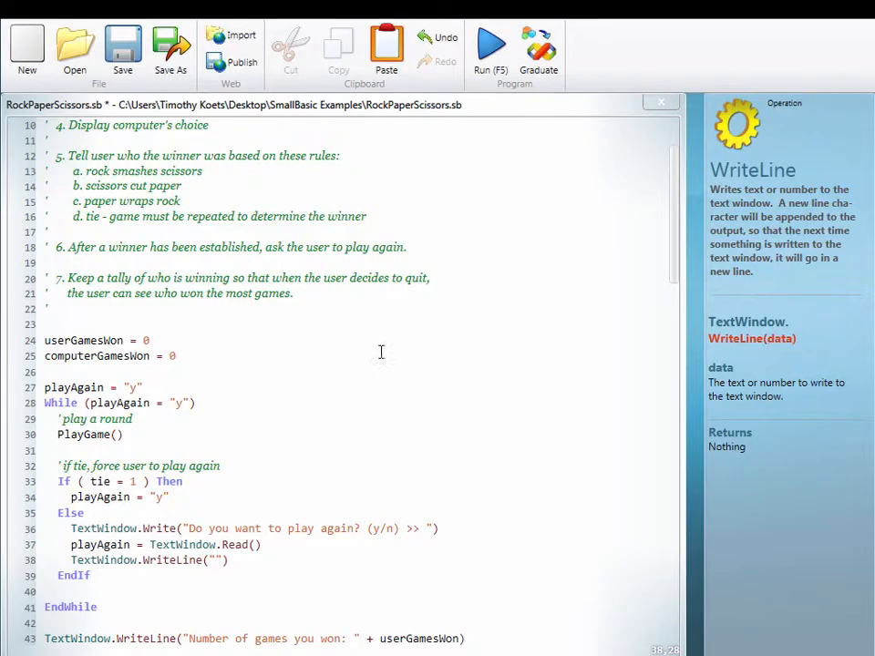
pyautogui.scroll(3)
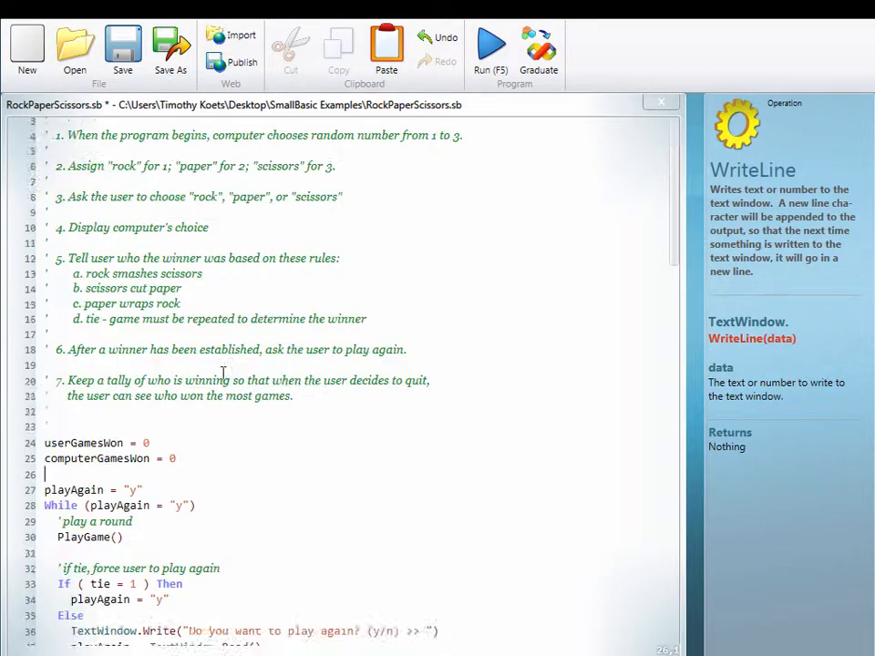
pyautogui.scroll(3)
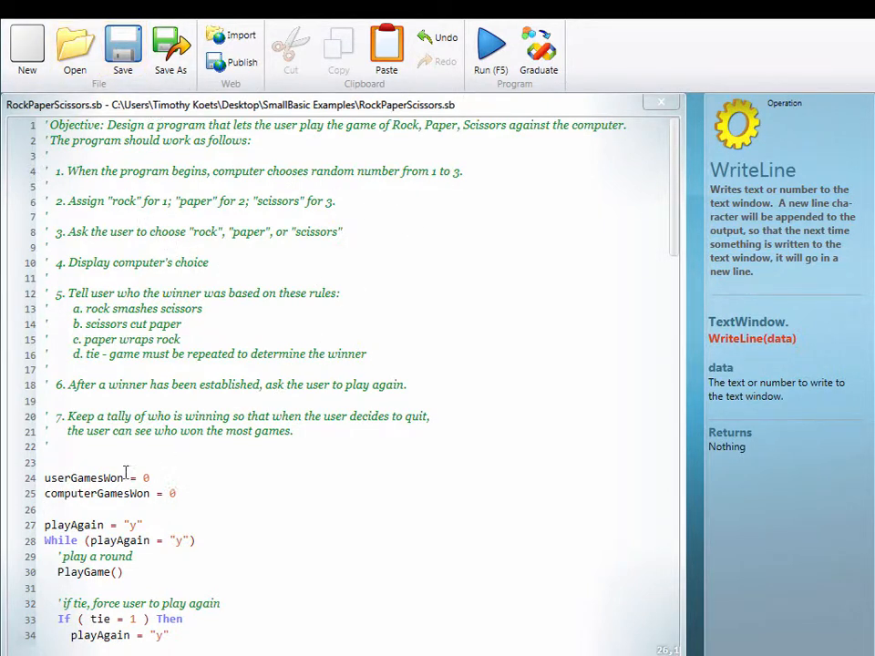
pyautogui.scroll(-3)
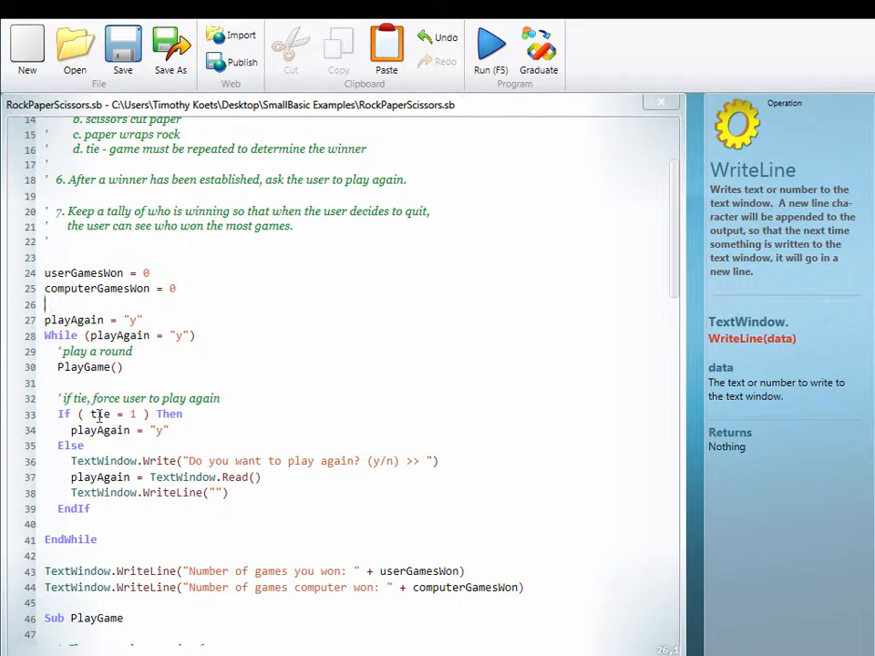
pyautogui.scroll(-3)
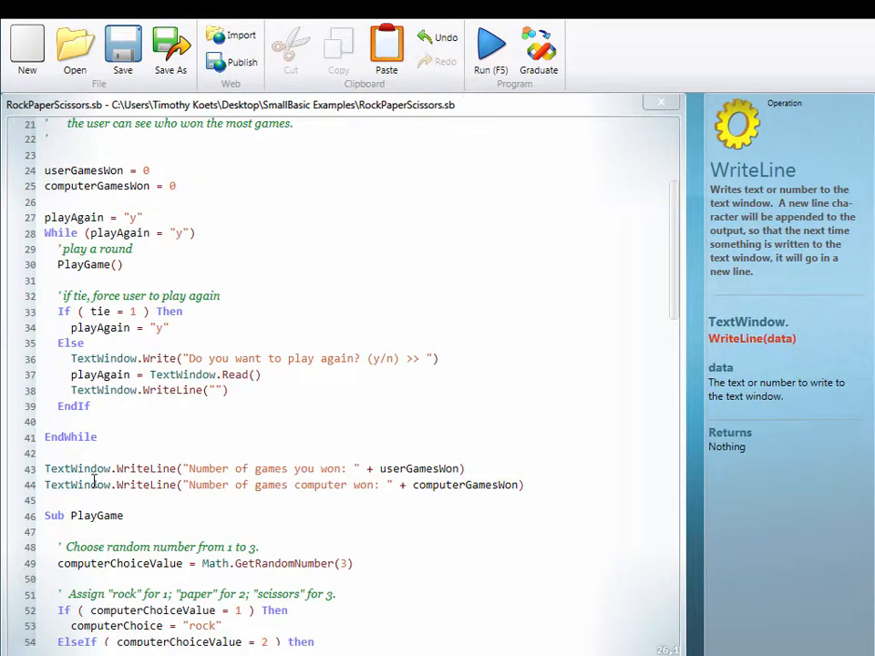
pyautogui.scroll(-3)
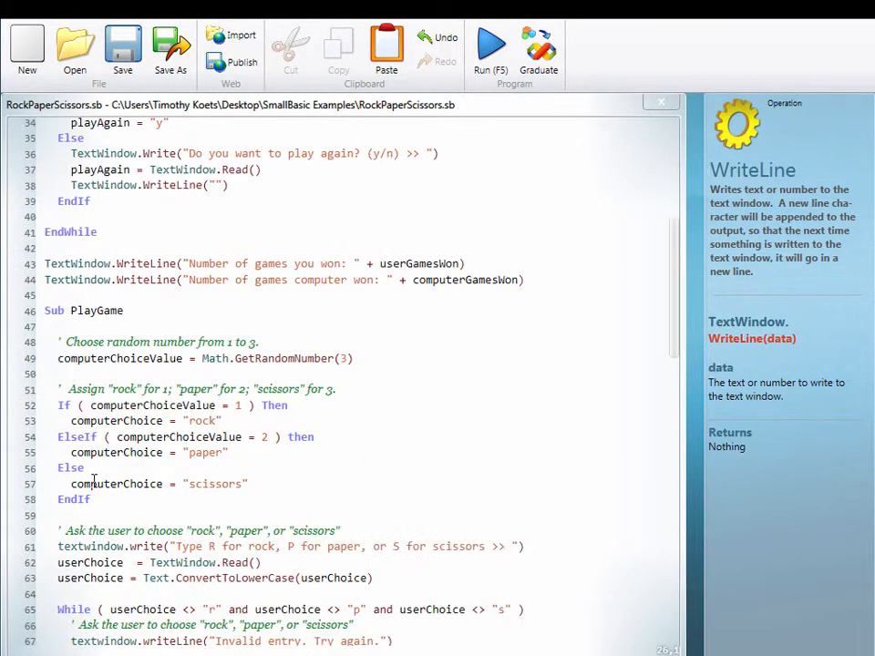
pyautogui.scroll(-3)
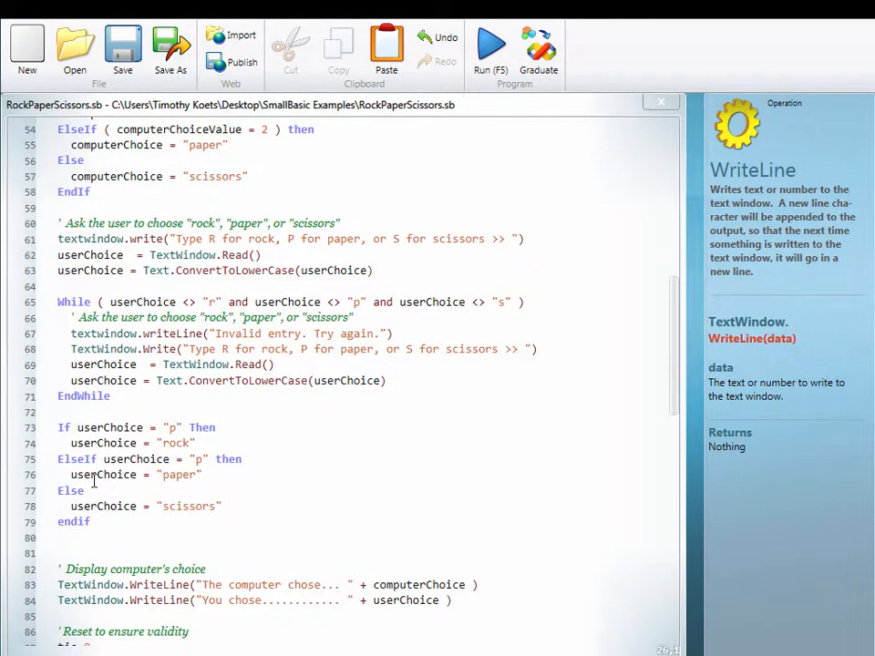
pyautogui.scroll(-3)
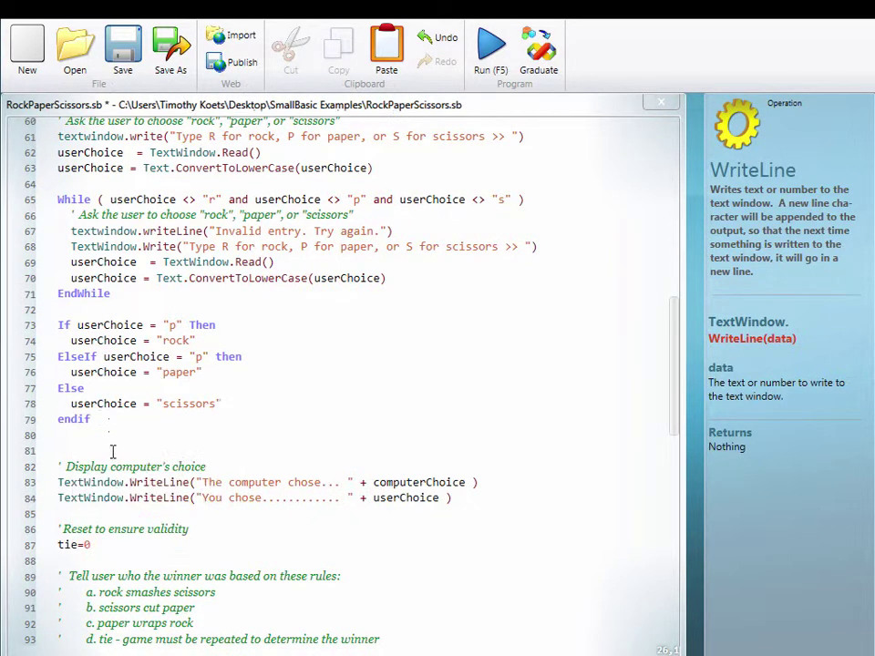
pyautogui.scroll(-3)
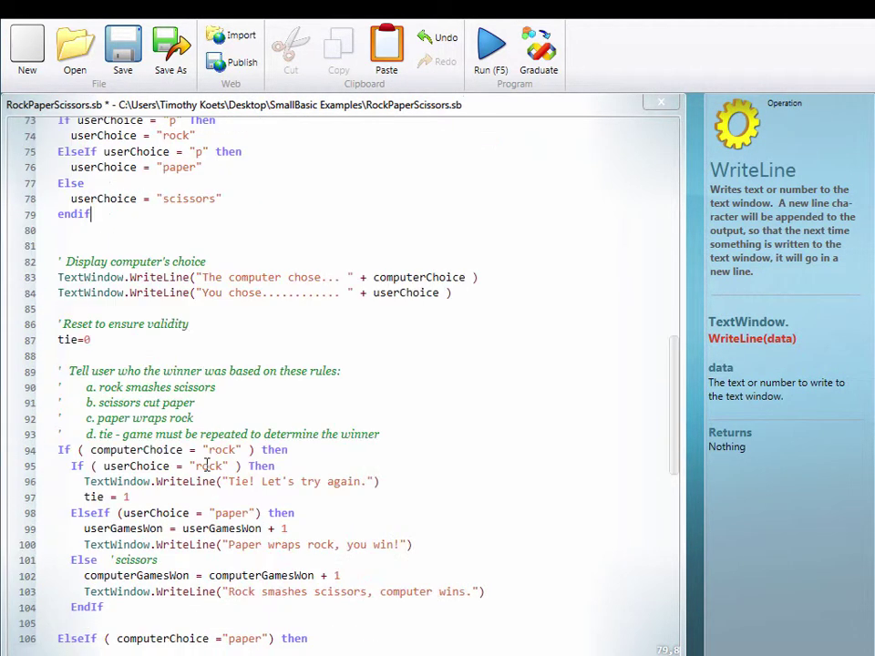
pyautogui.scroll(-3)
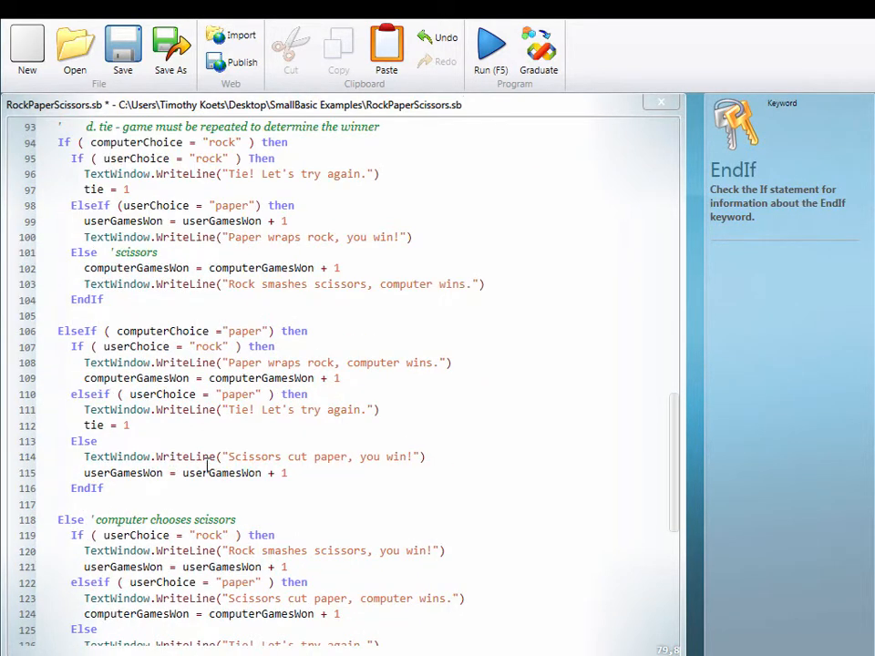
pyautogui.scroll(-3)
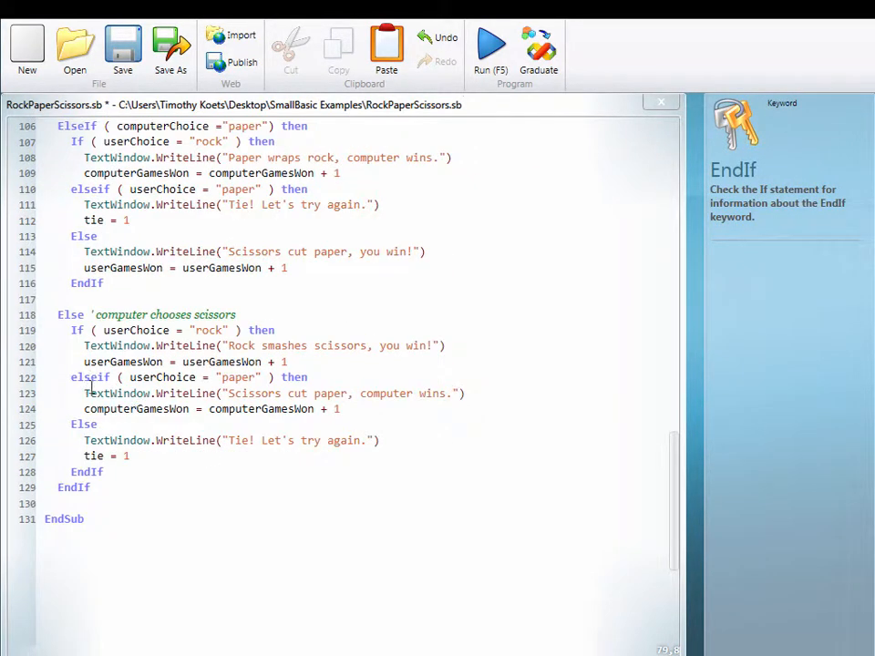
# - Use Format Program from the context menu at the elseif line to realign the scissors branch
pyautogui.click(82, 377)
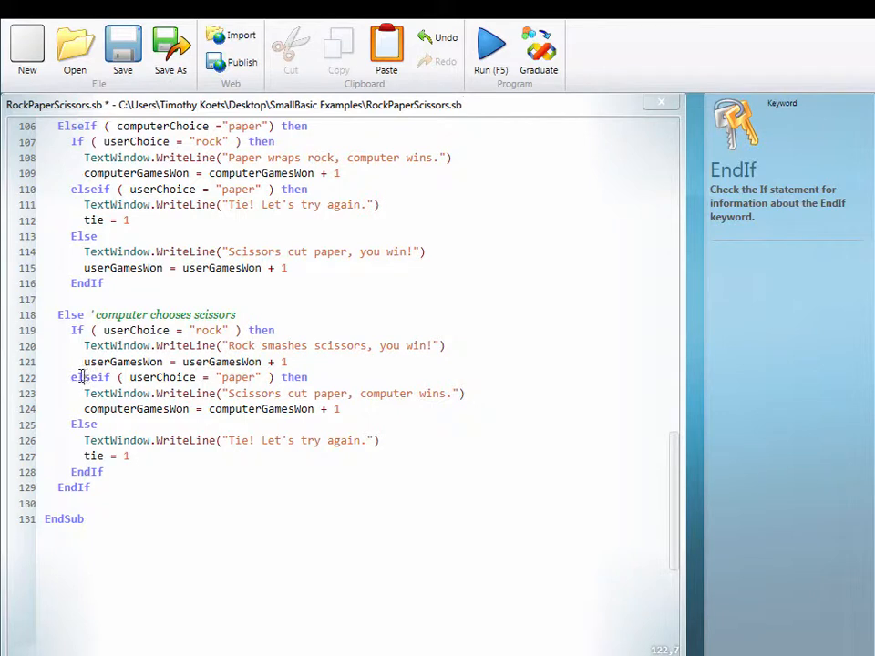
pyautogui.click(75, 377)
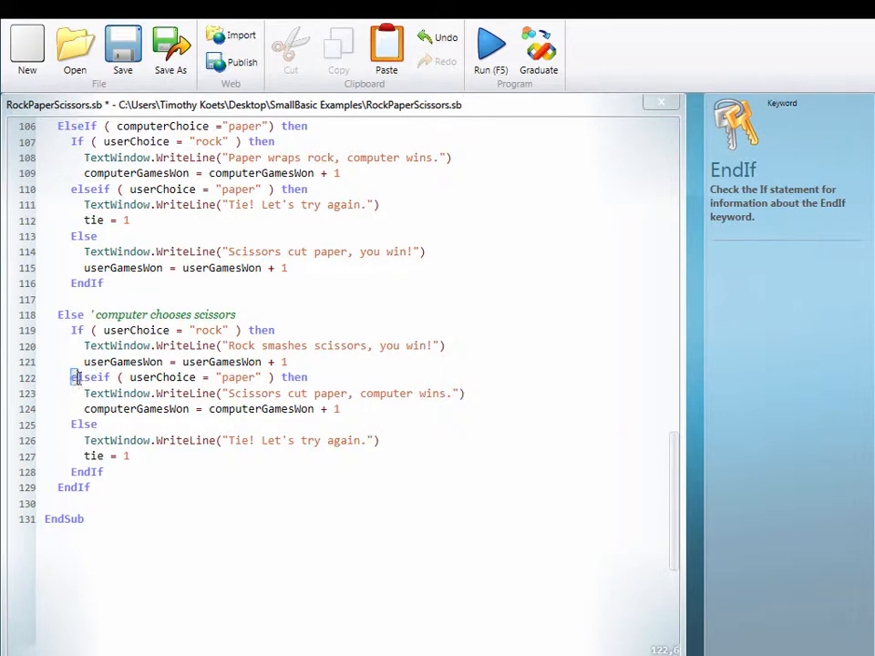
pyautogui.doubleClick(89, 378)
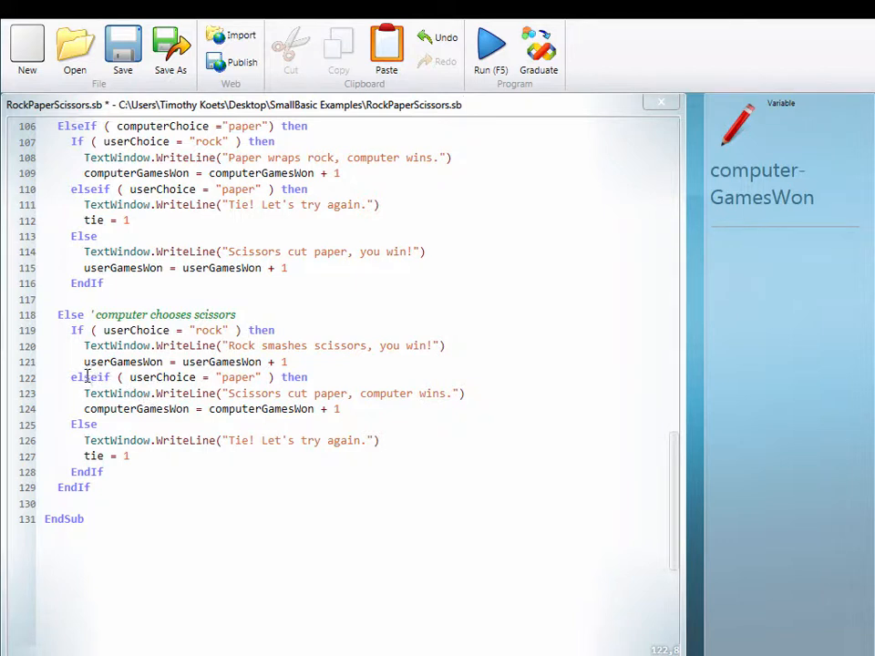
pyautogui.rightClick(91, 382)
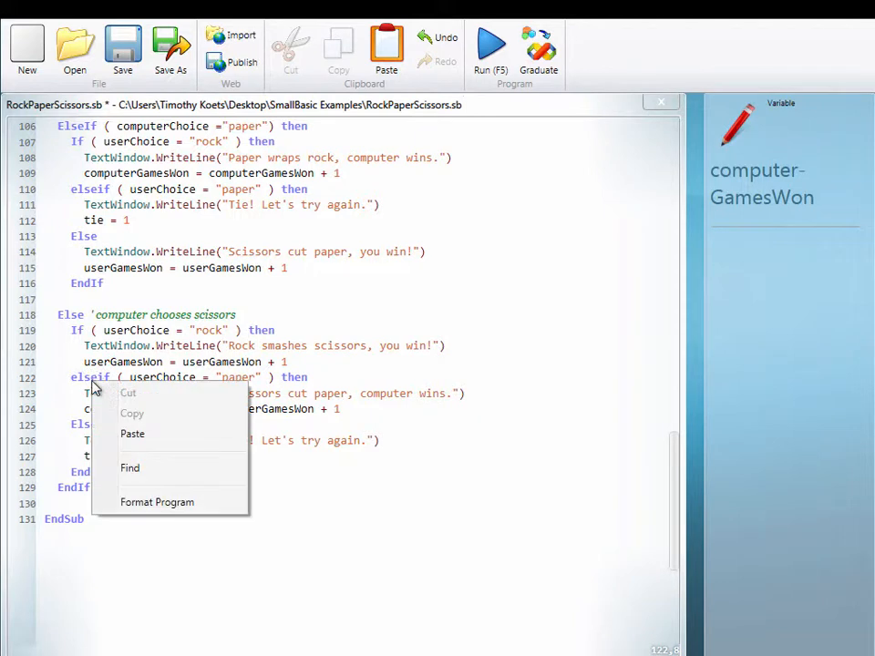
pyautogui.moveTo(157, 503)
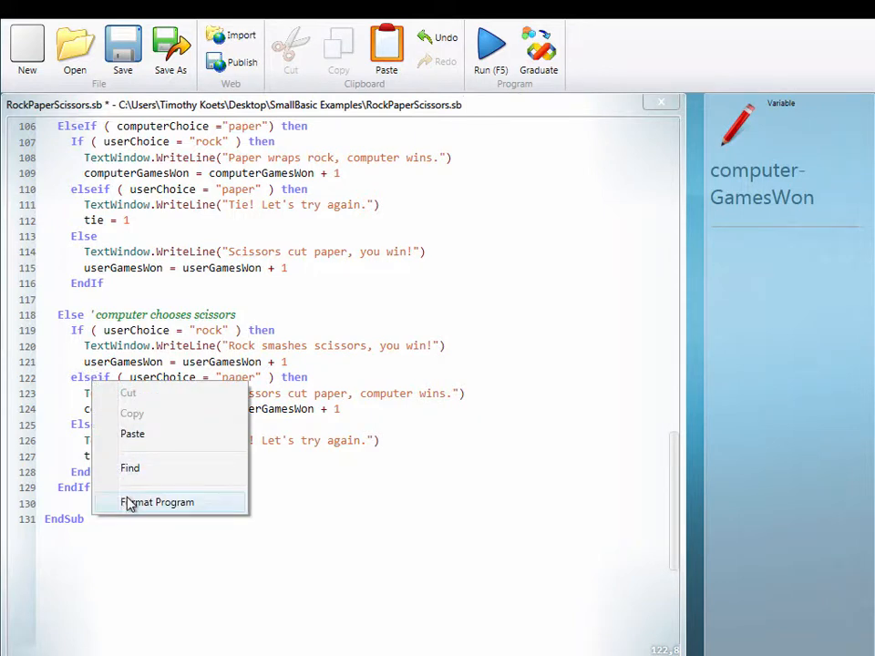
pyautogui.click(157, 503)
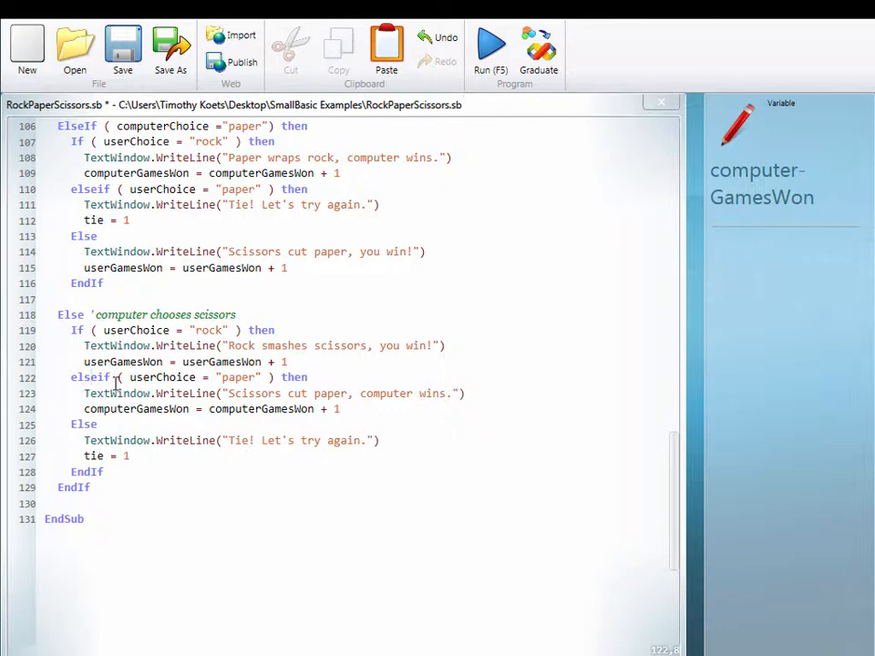
pyautogui.scroll(3)
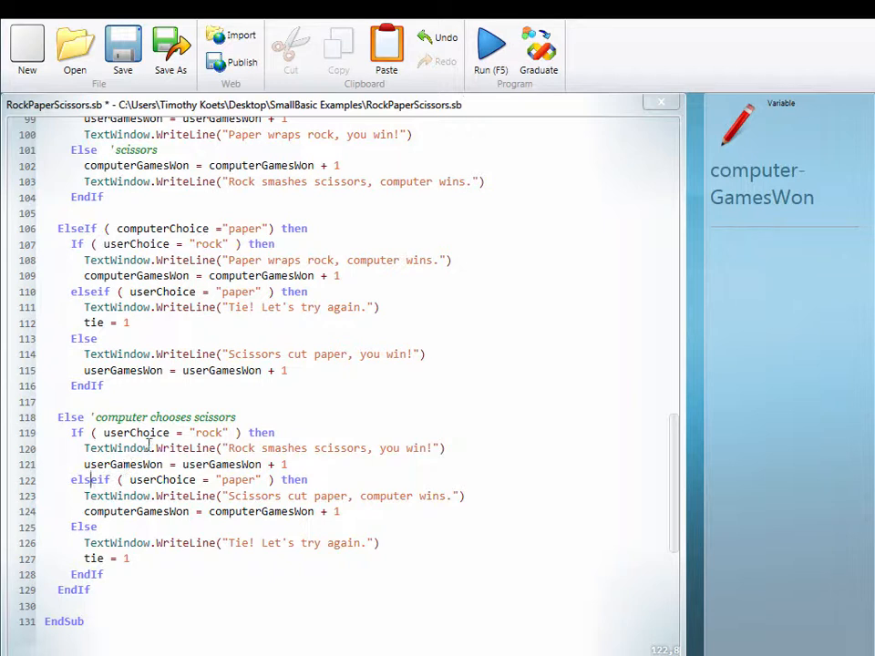
pyautogui.moveTo(299, 326)
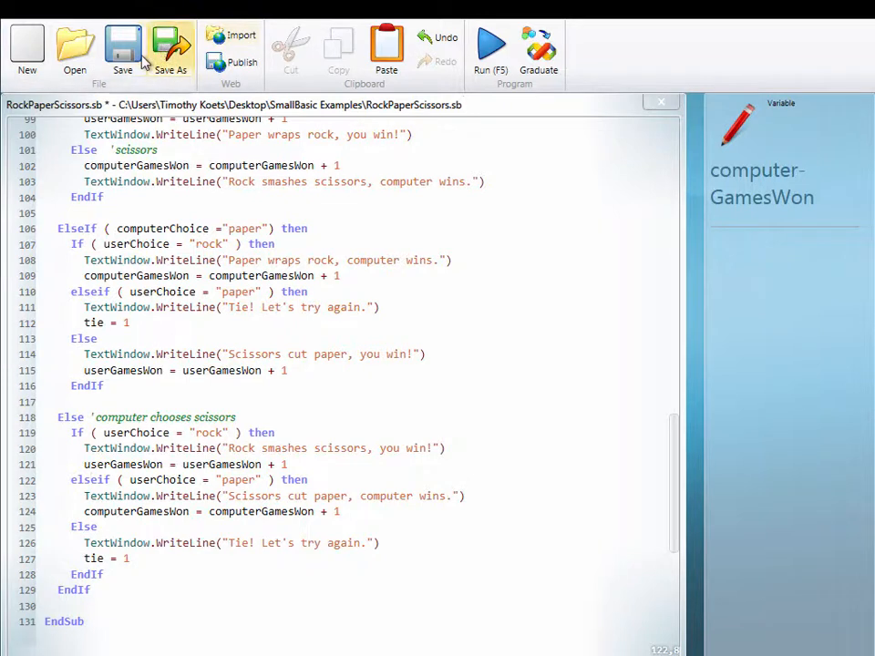
pyautogui.moveTo(65, 353)
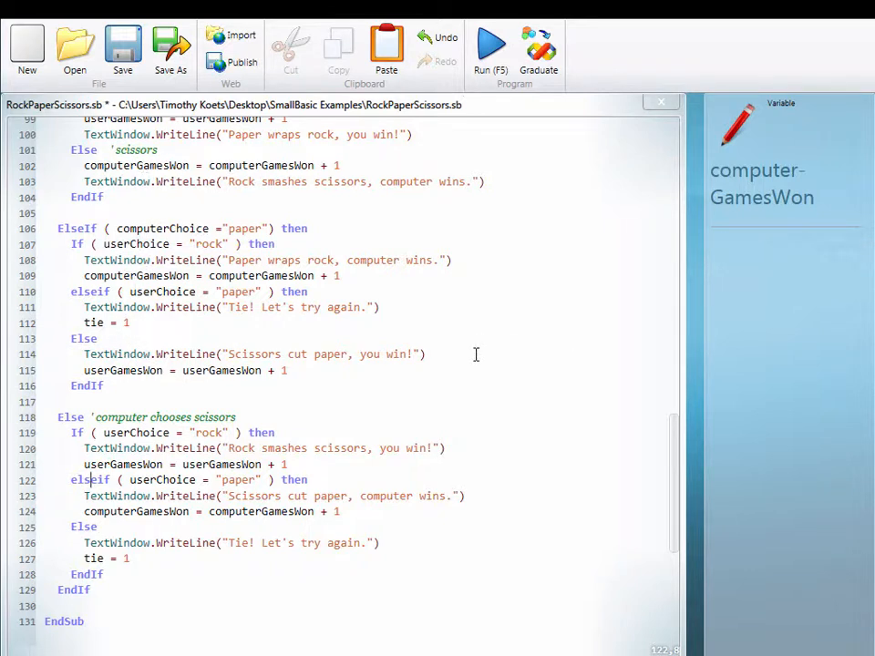
pyautogui.moveTo(160, 477)
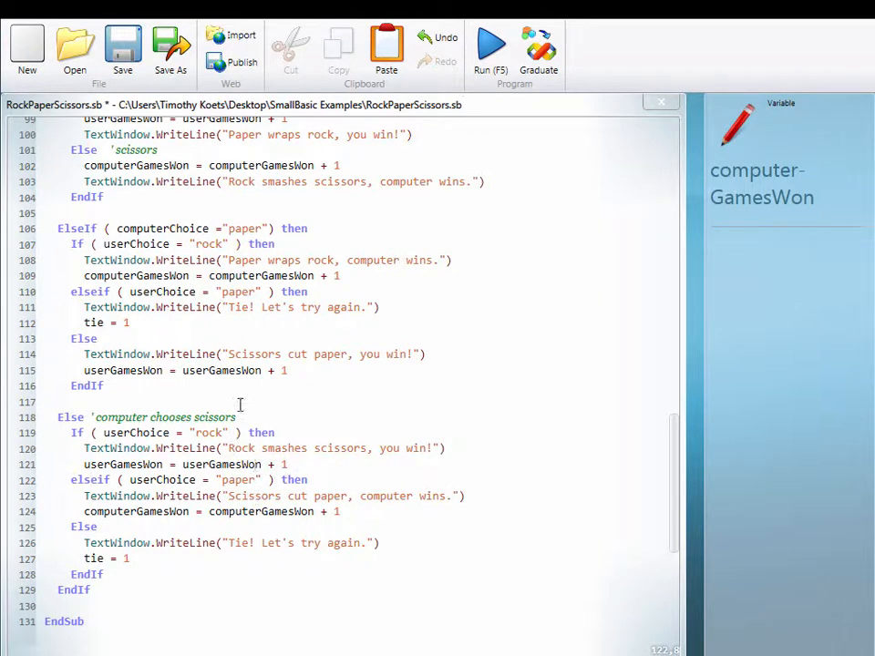
pyautogui.scroll(3)
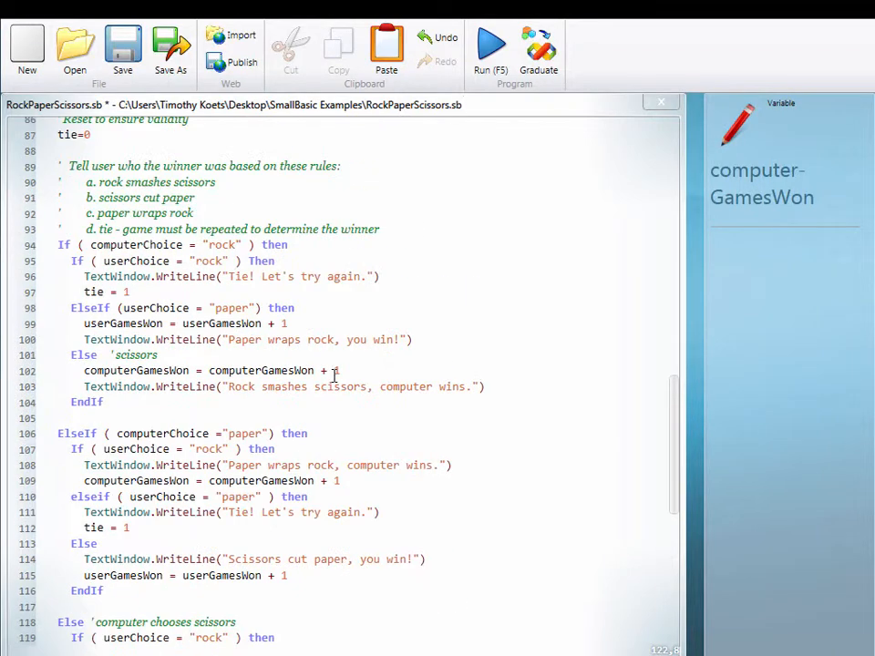
pyautogui.scroll(3)
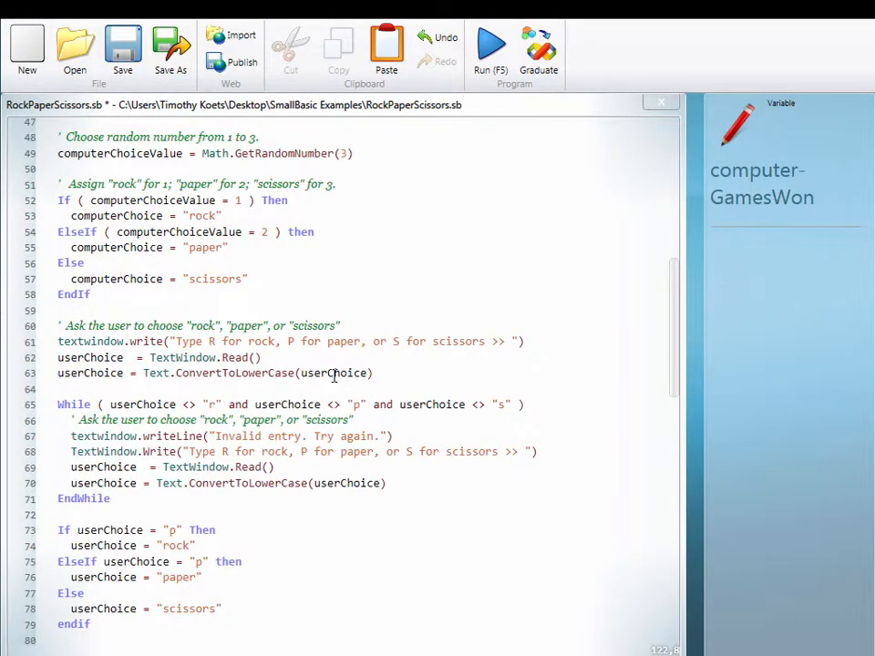
pyautogui.scroll(3)
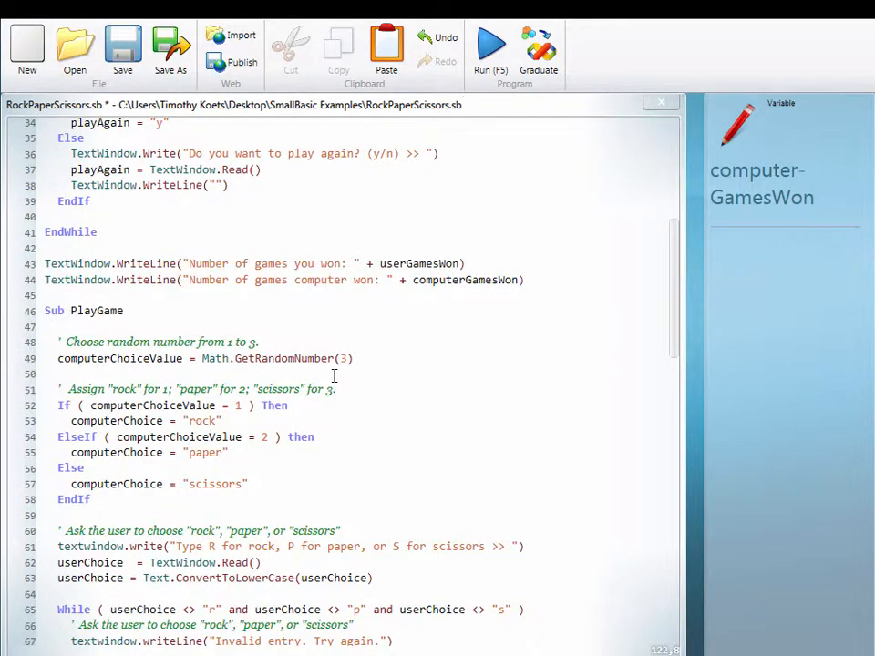
pyautogui.scroll(3)
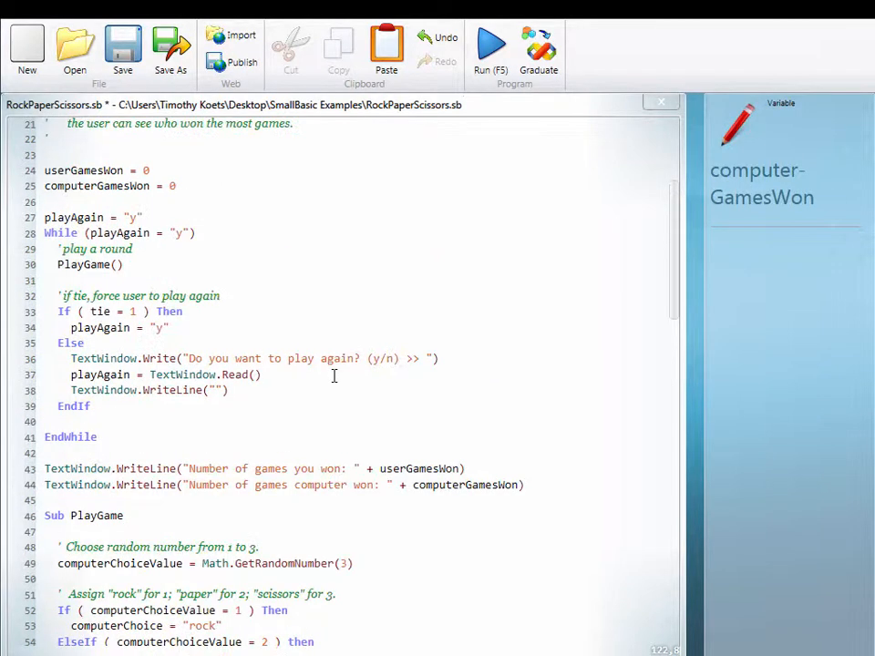
pyautogui.scroll(3)
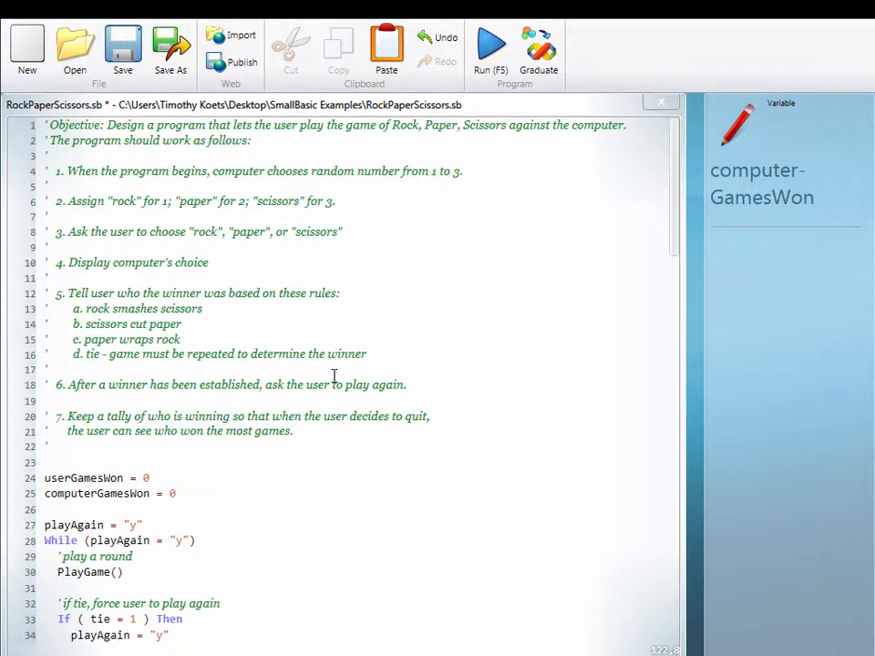